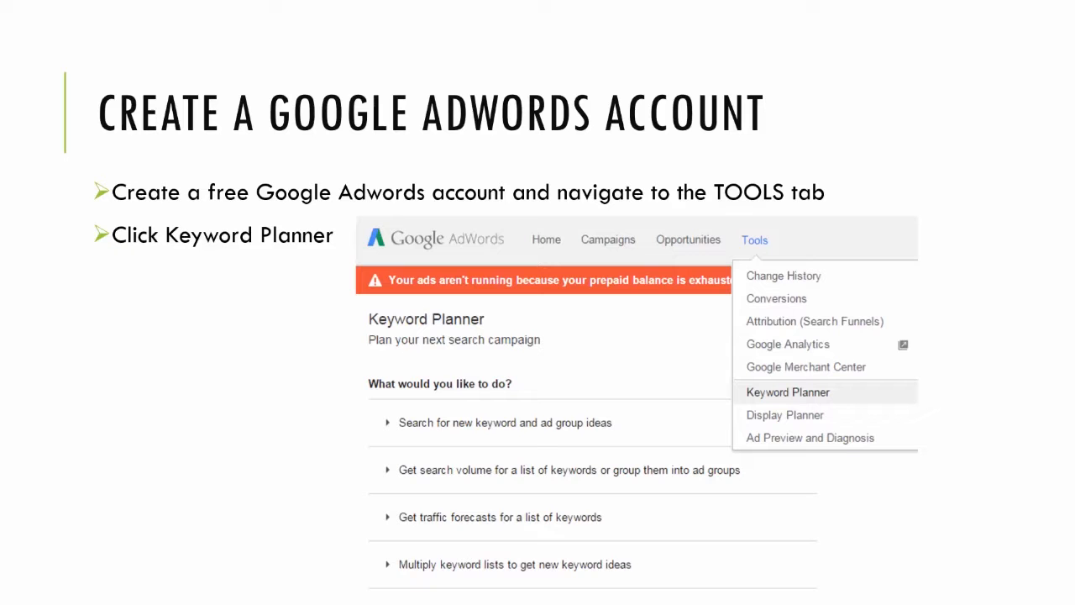
Step: Advance to the 'Search for a New Keyword' slide
key("Right")
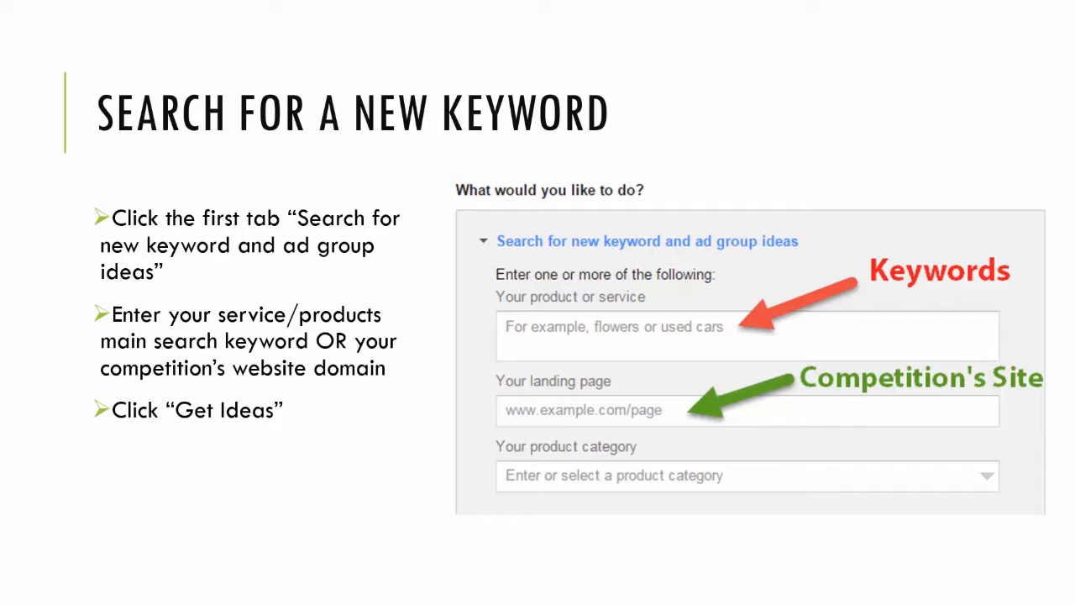
key("Right")
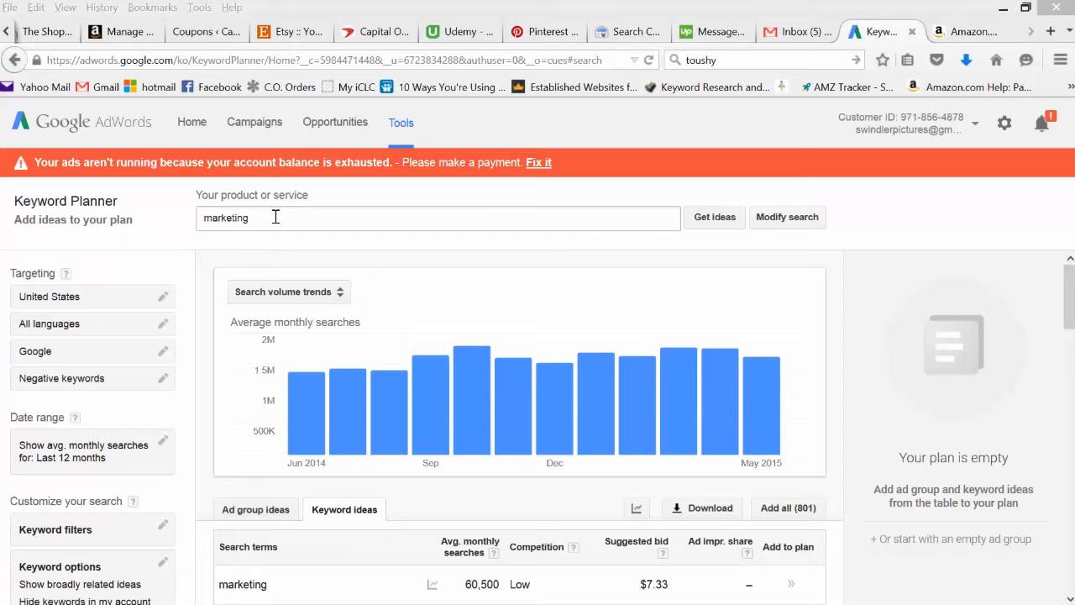
scroll("down", 3)
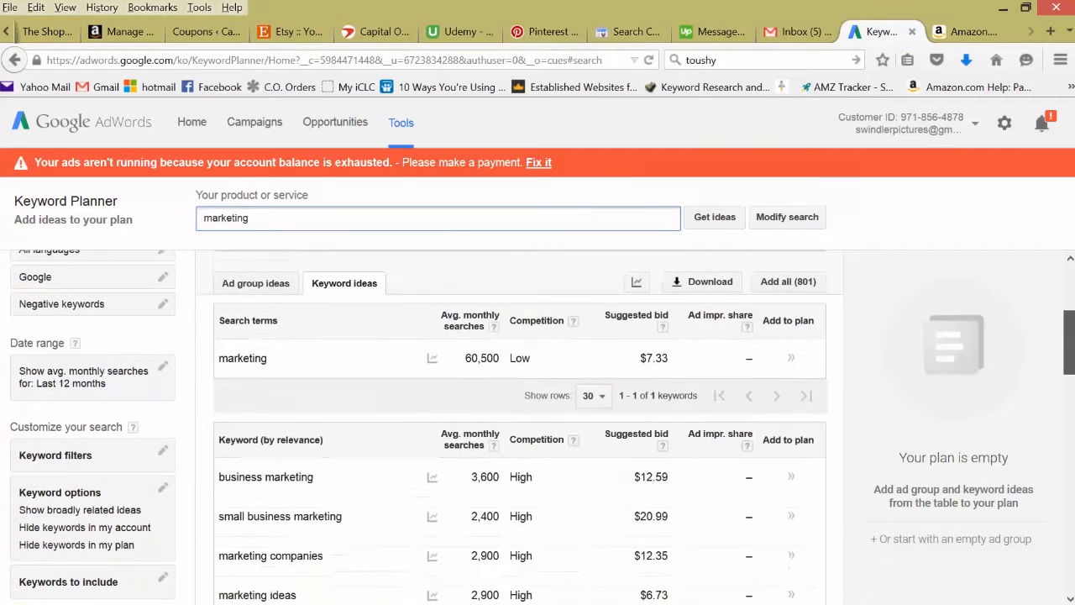
mouse_move(461, 341)
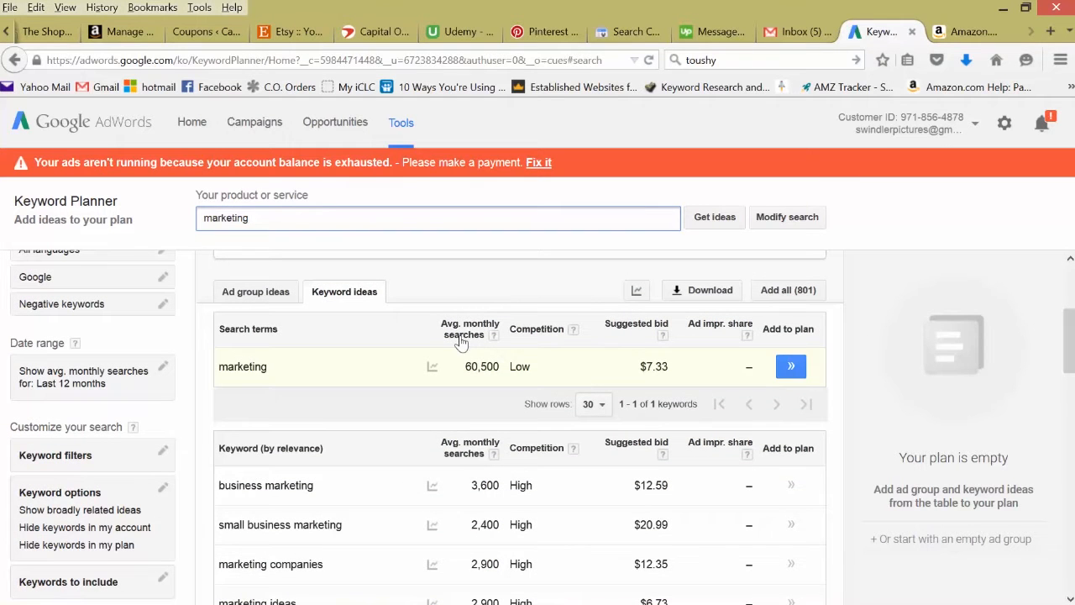
mouse_move(637, 334)
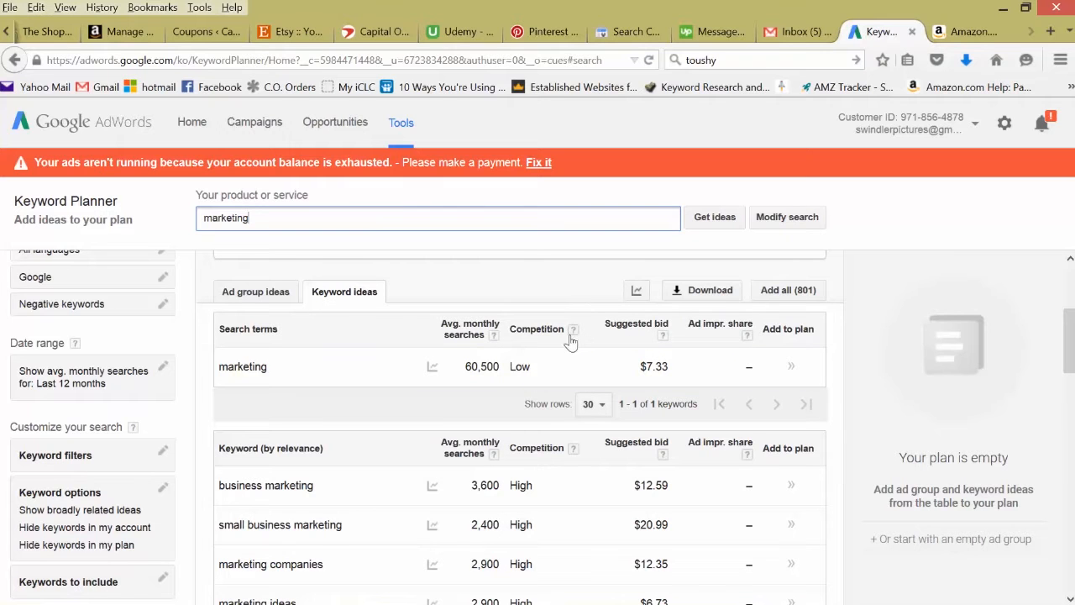
mouse_move(572, 332)
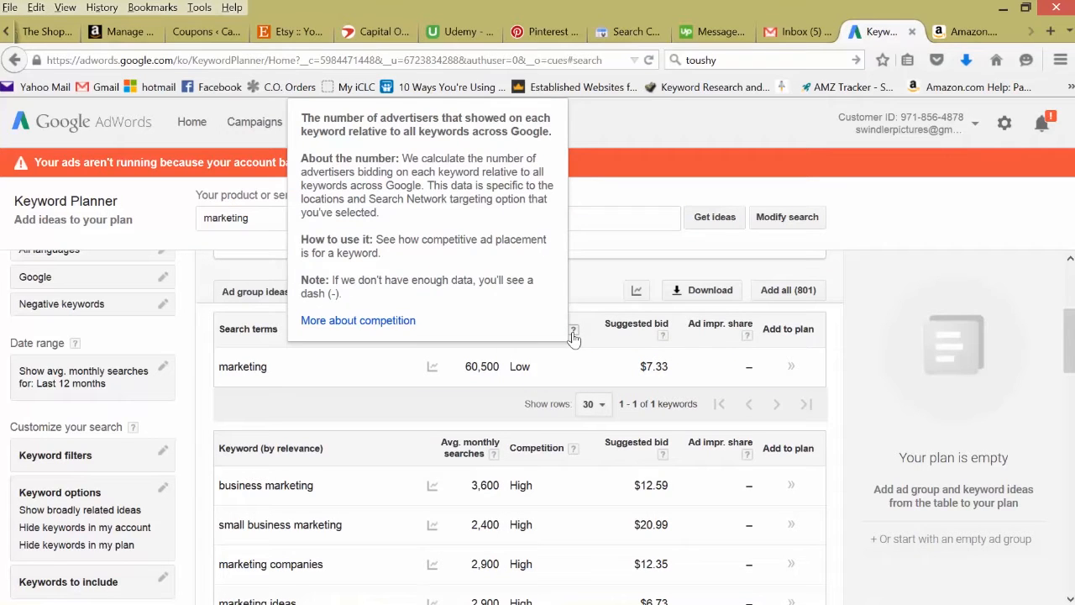
mouse_move(326, 178)
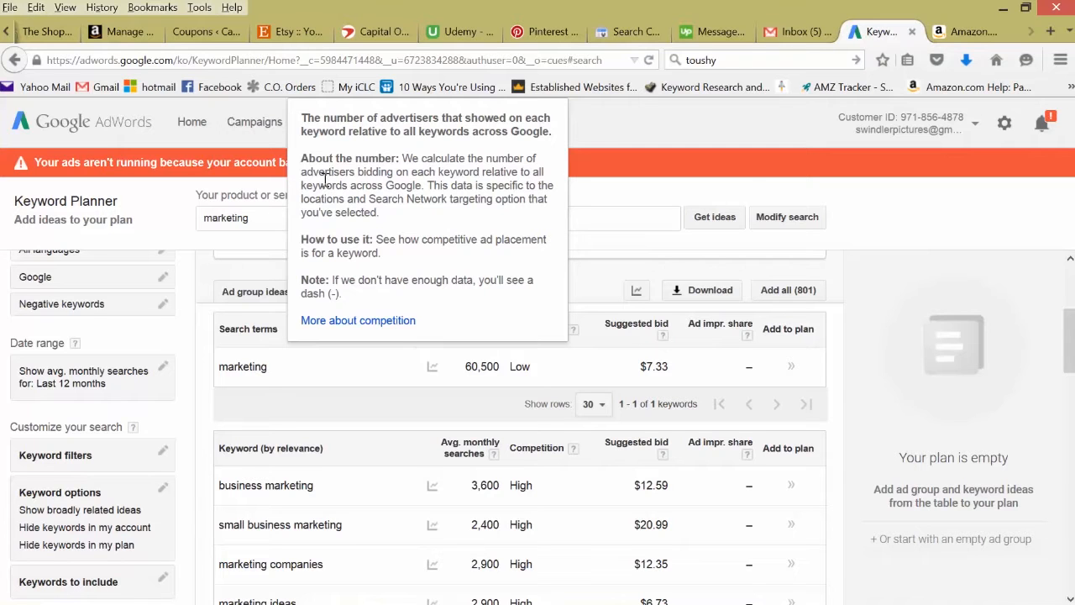
mouse_move(442, 213)
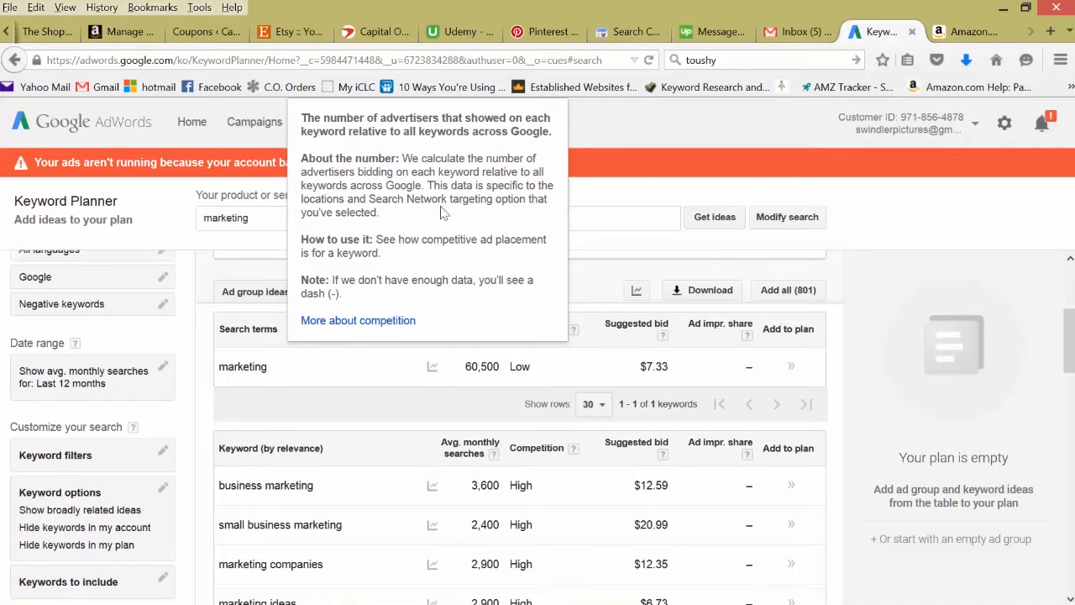
mouse_move(478, 336)
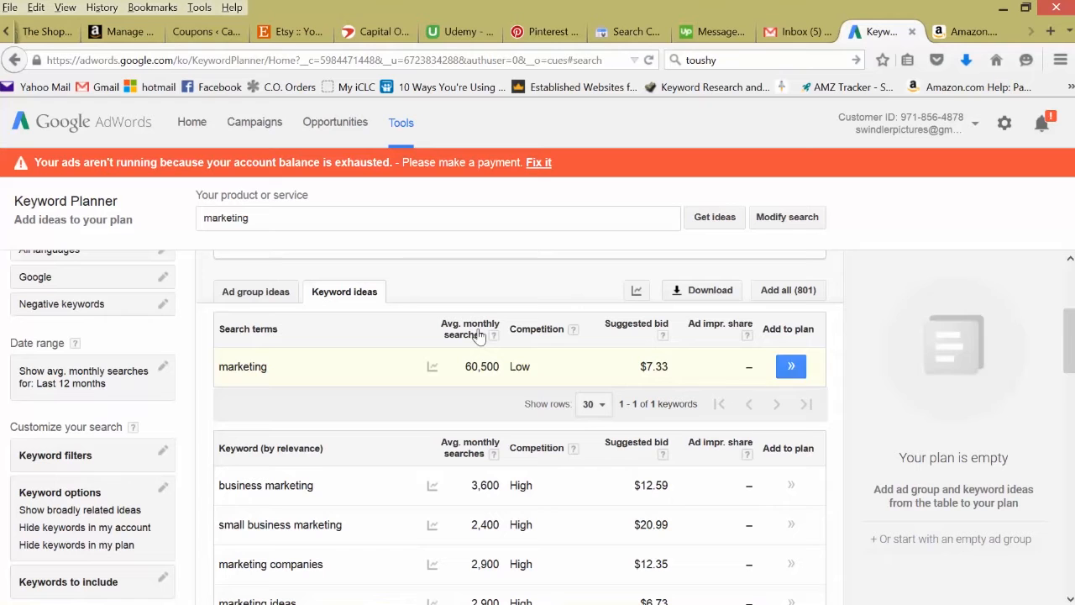
mouse_move(351, 376)
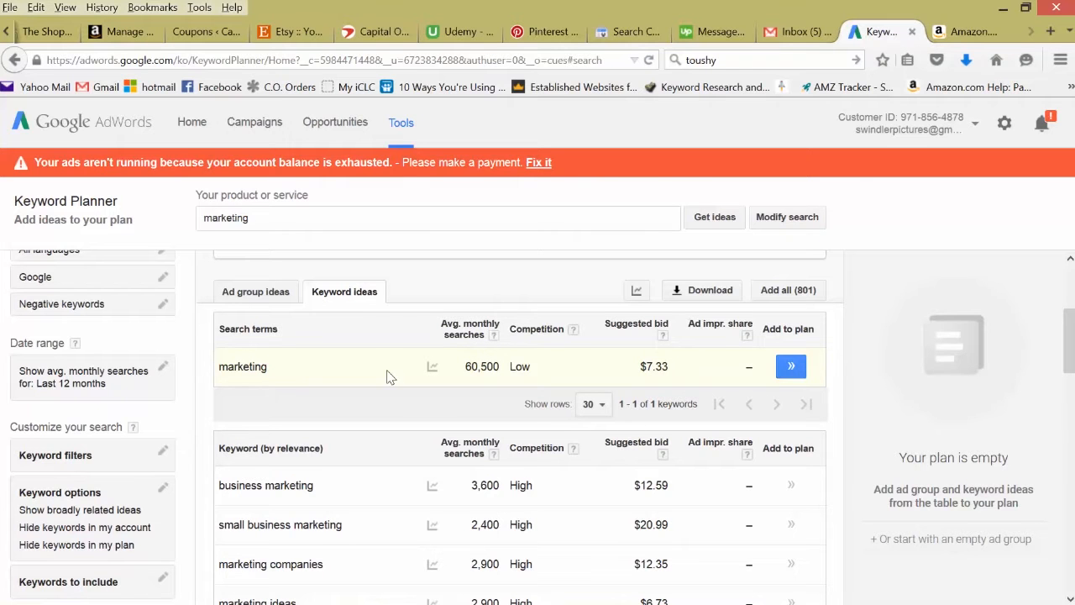
mouse_move(431, 366)
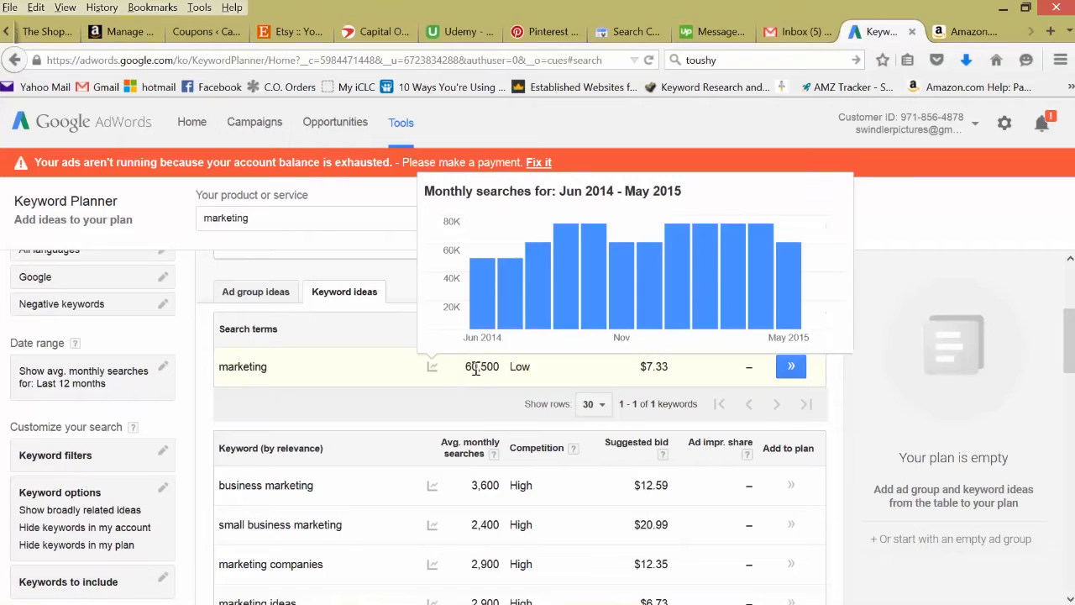
mouse_move(508, 406)
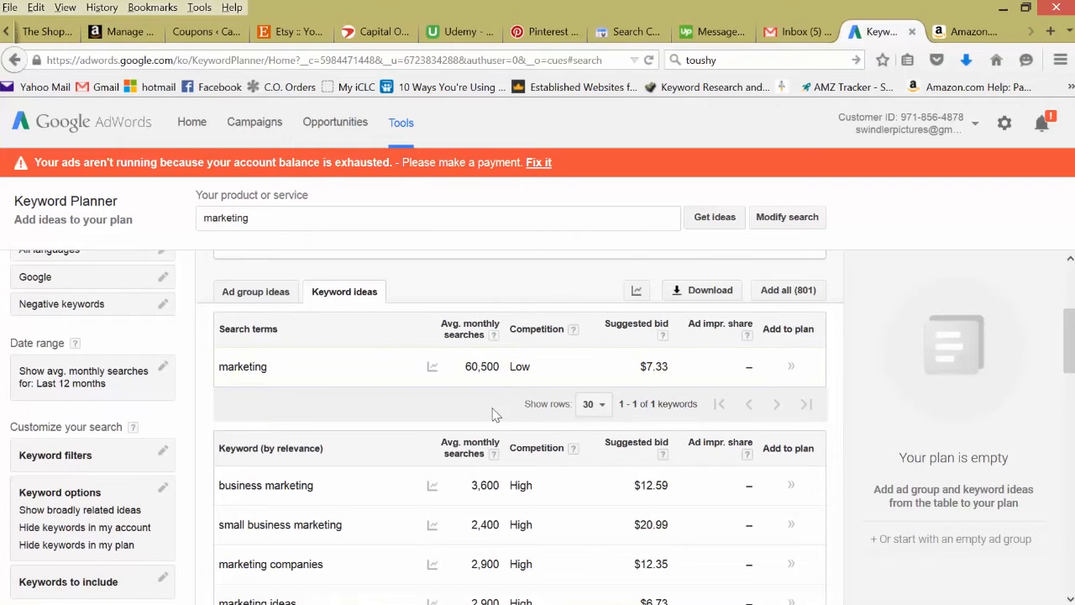
mouse_move(431, 367)
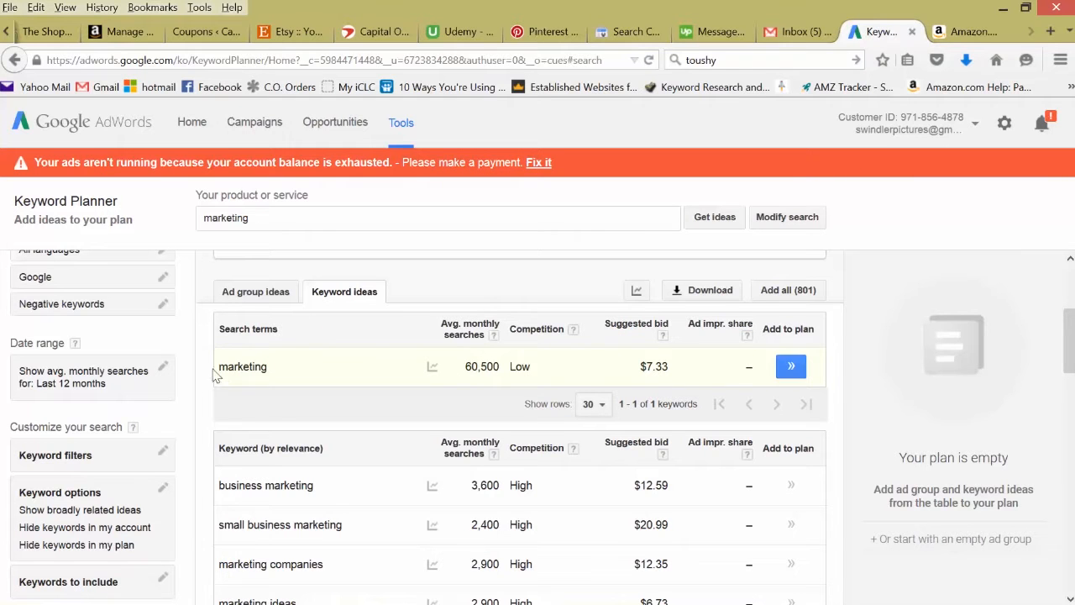
mouse_move(481, 366)
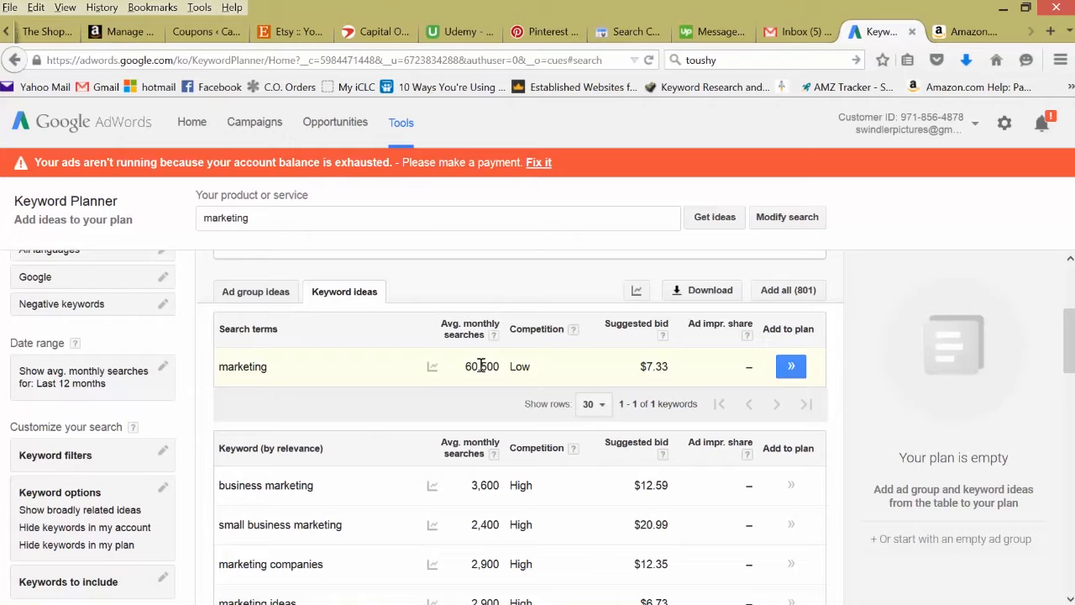
mouse_move(451, 344)
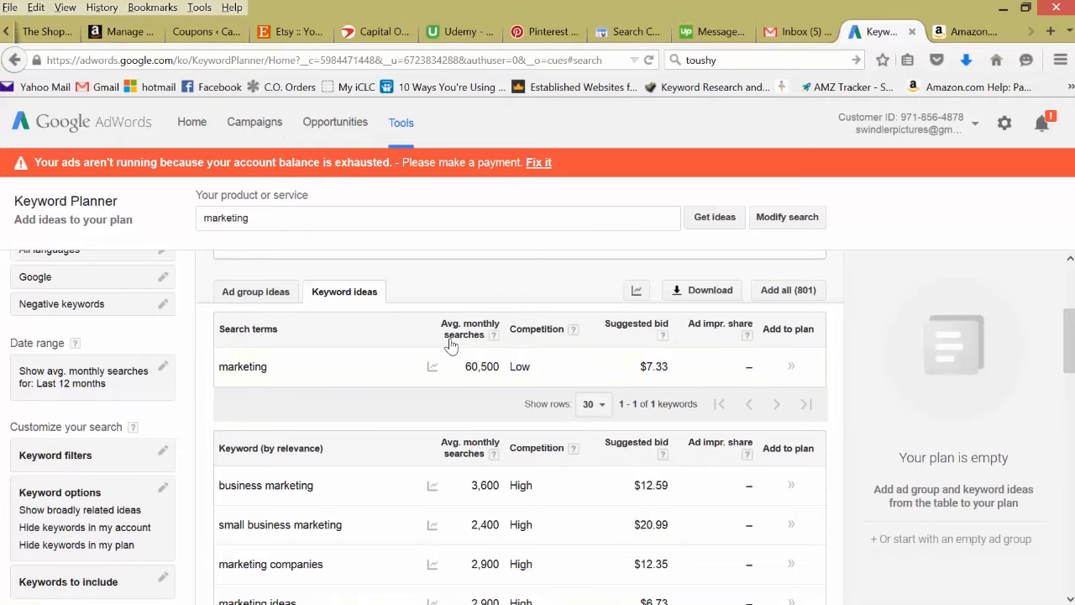
mouse_move(353, 329)
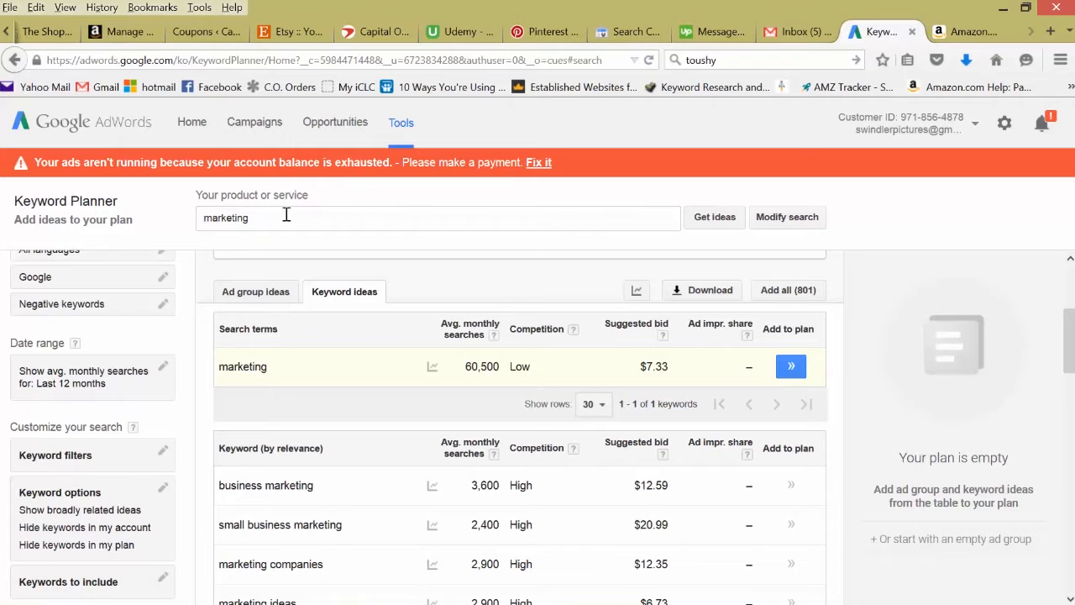
mouse_move(340, 394)
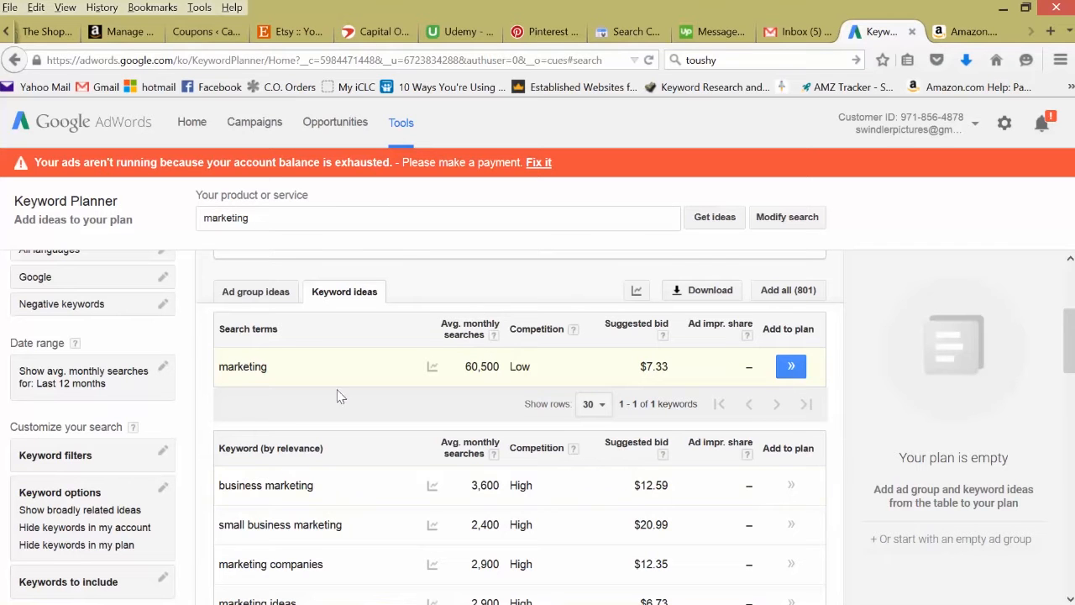
mouse_move(262, 505)
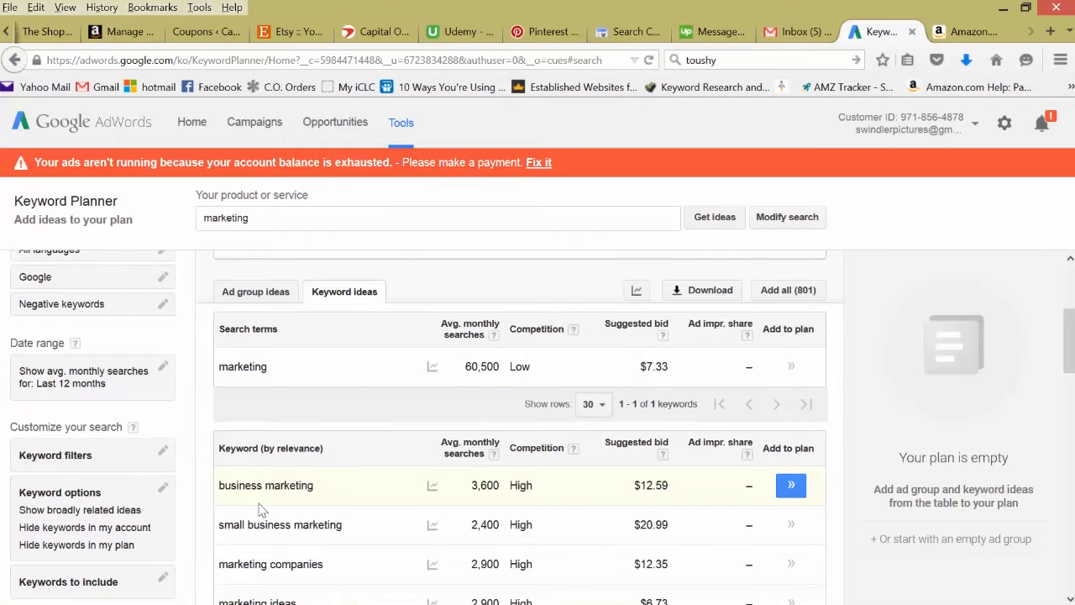
mouse_move(405, 497)
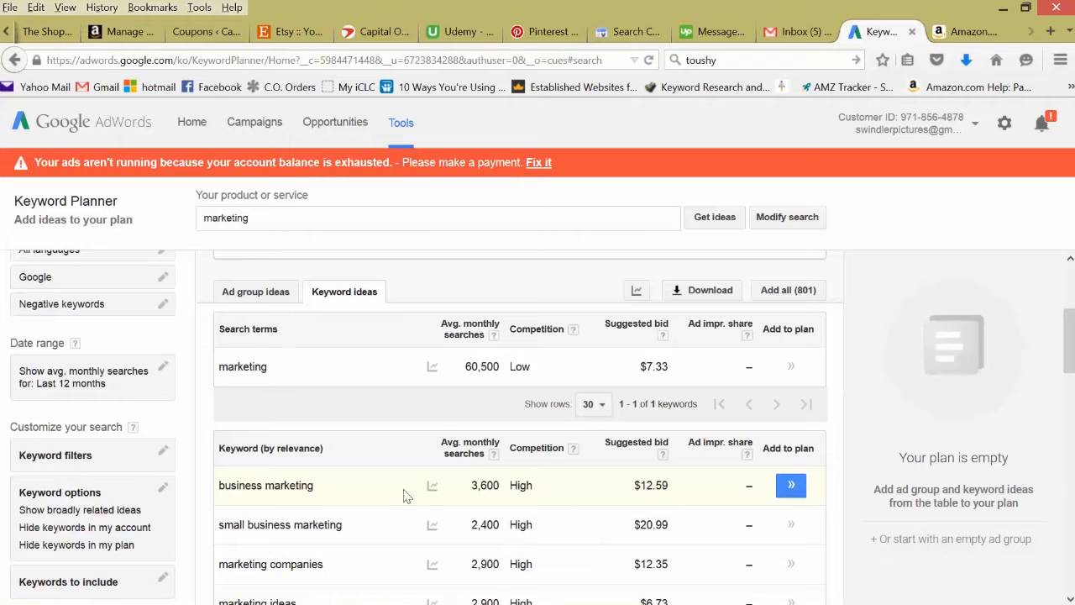
mouse_move(487, 504)
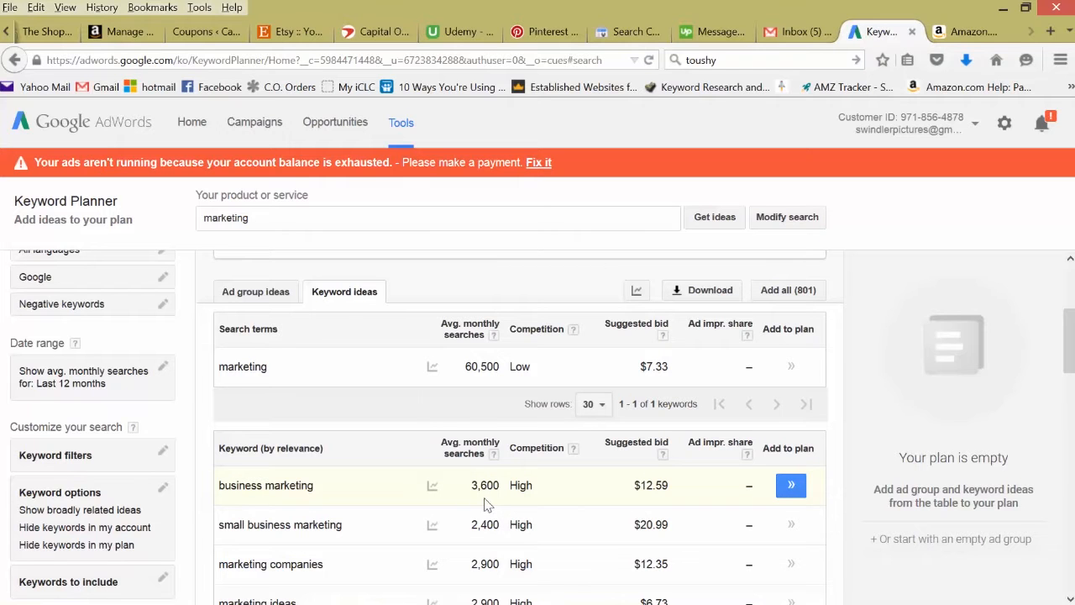
mouse_move(554, 504)
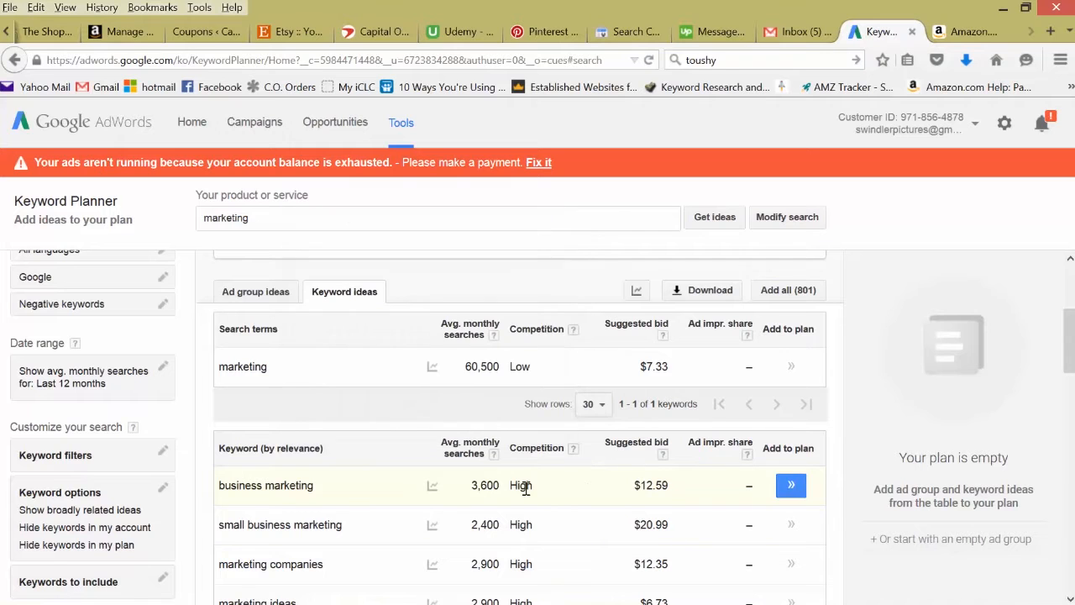
mouse_move(697, 427)
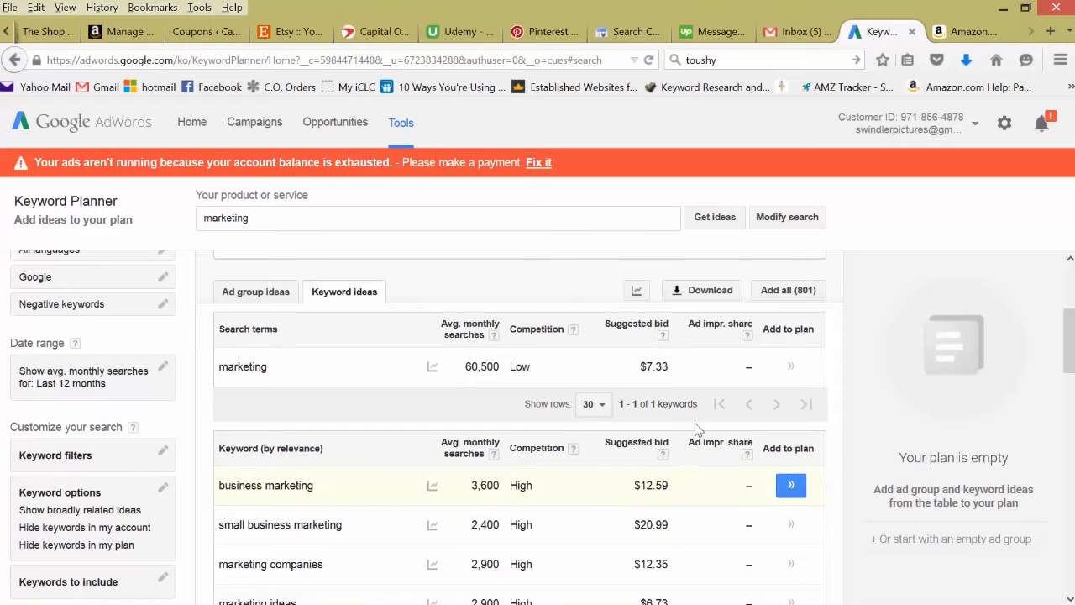
mouse_move(334, 541)
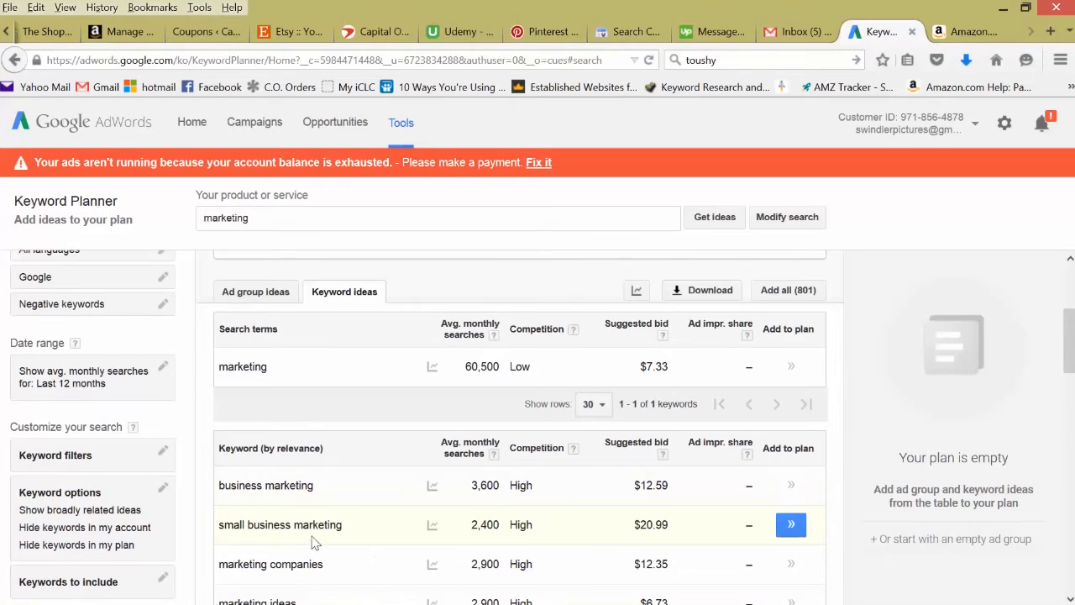
mouse_move(663, 524)
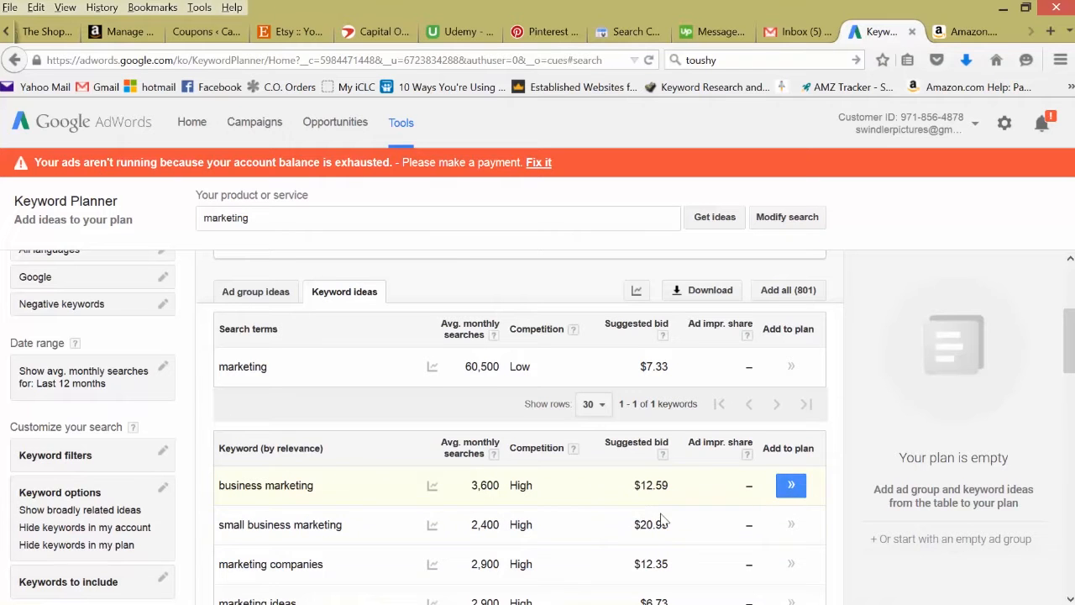
mouse_move(478, 454)
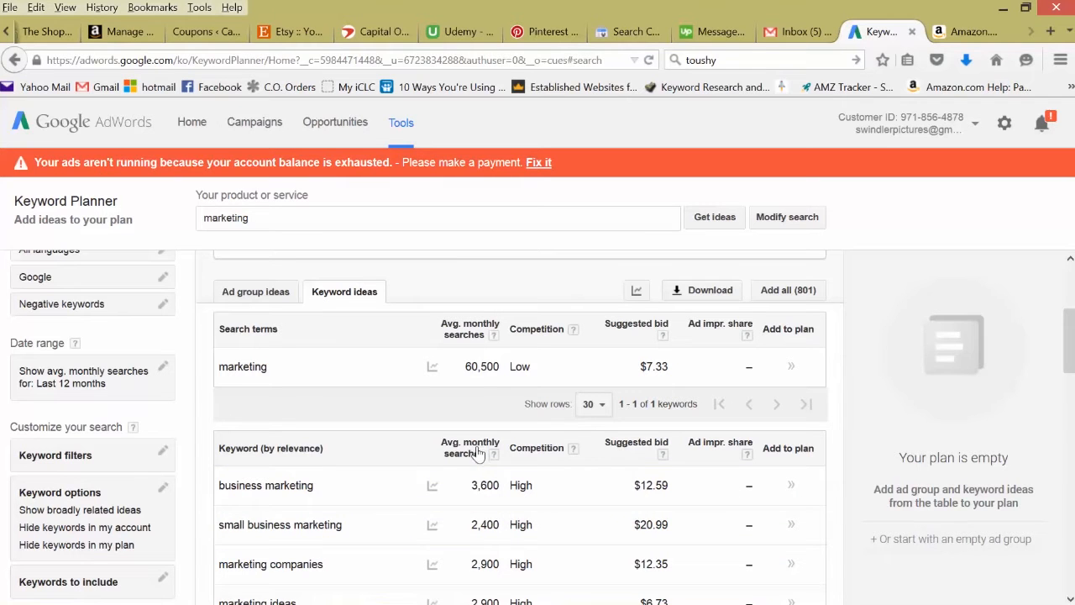
left_click(465, 447)
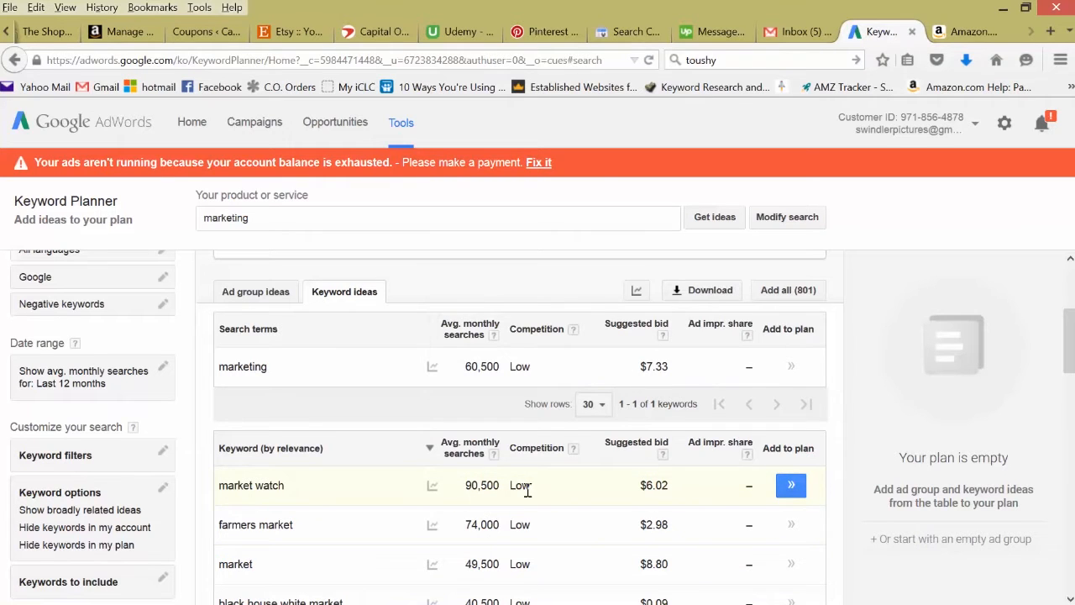
mouse_move(291, 488)
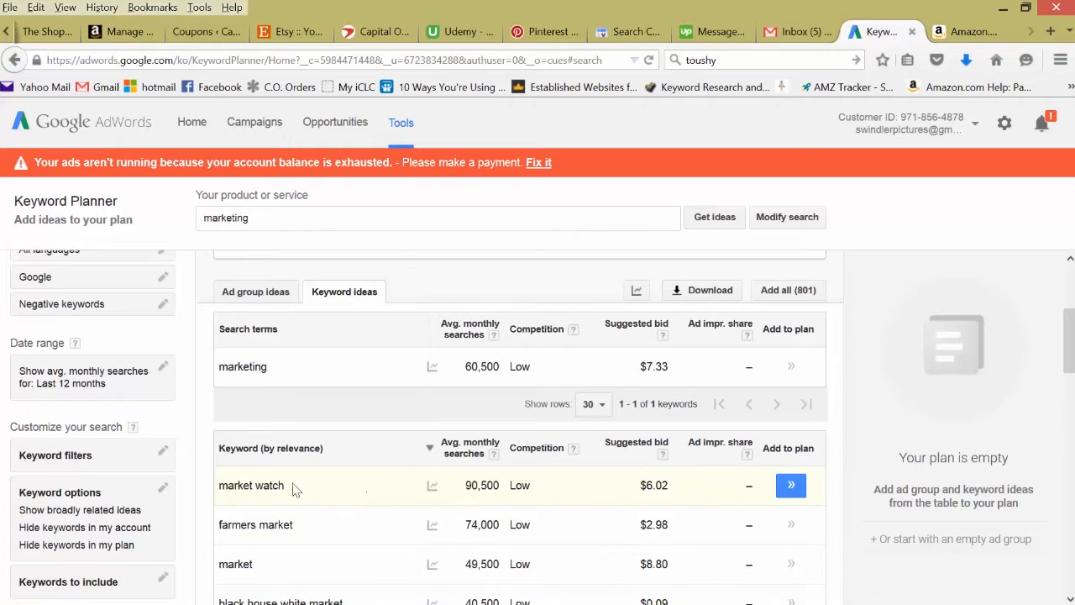
mouse_move(244, 486)
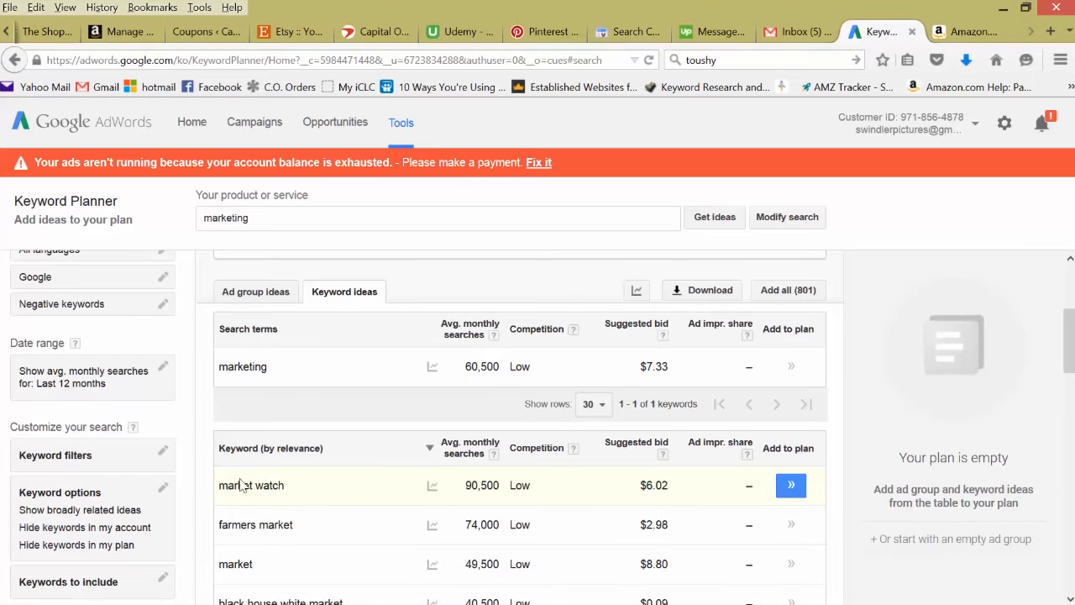
mouse_move(434, 522)
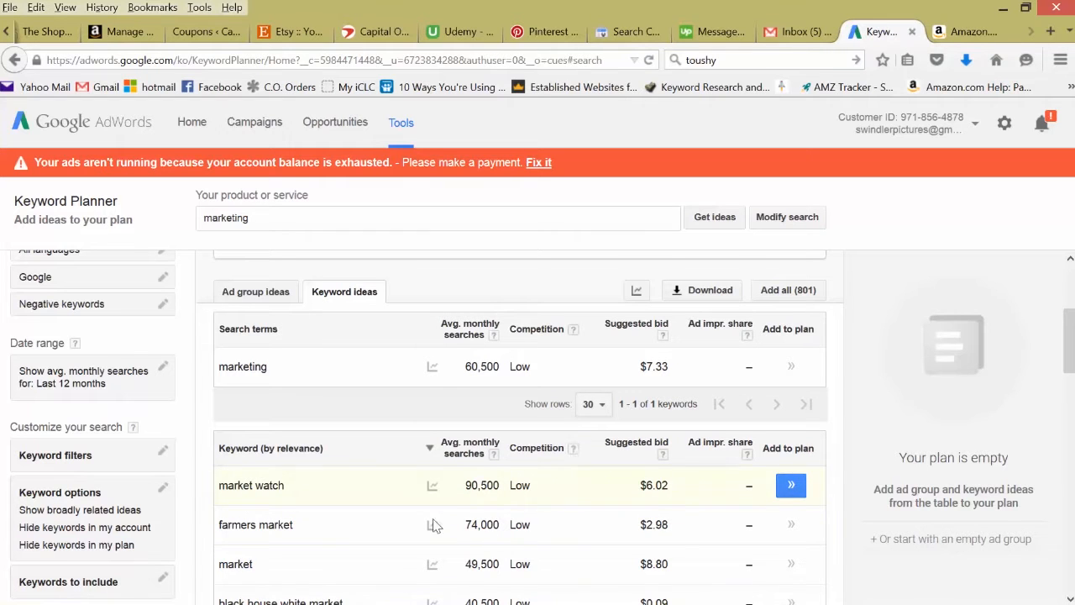
mouse_move(424, 483)
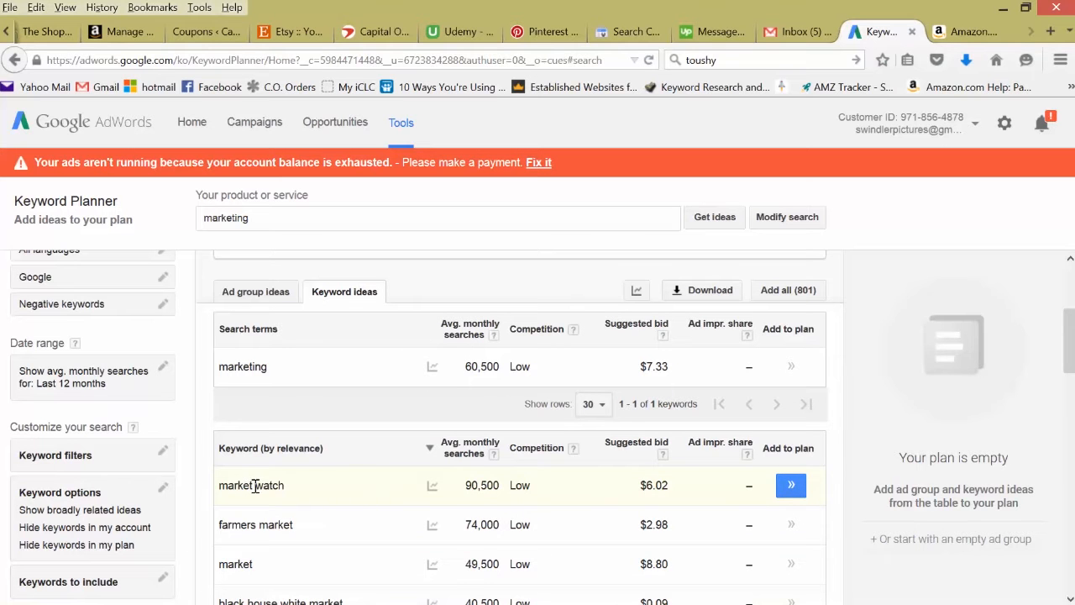
mouse_move(556, 485)
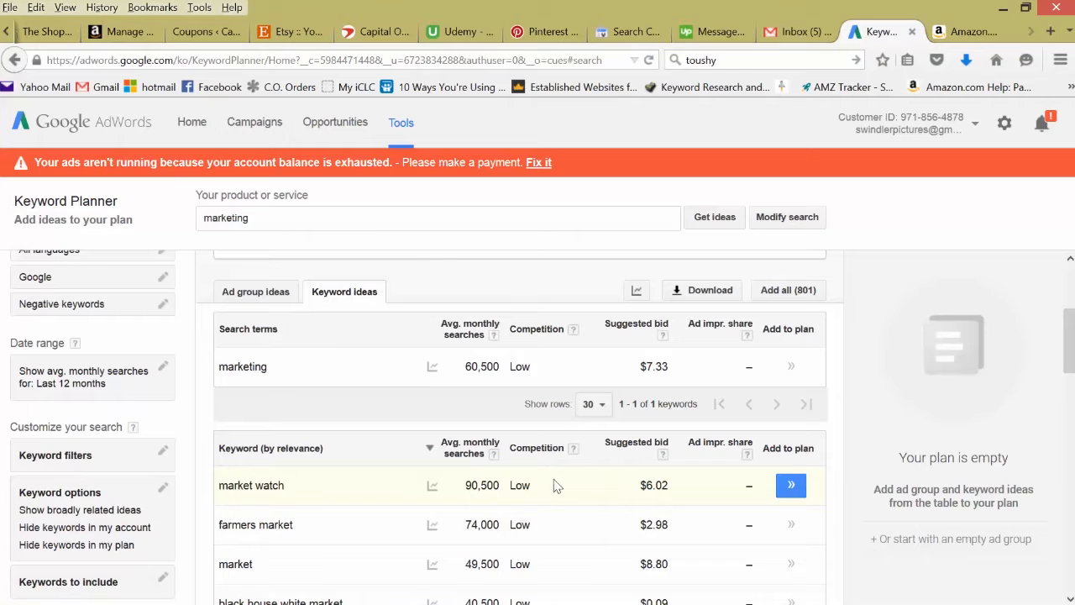
mouse_move(556, 472)
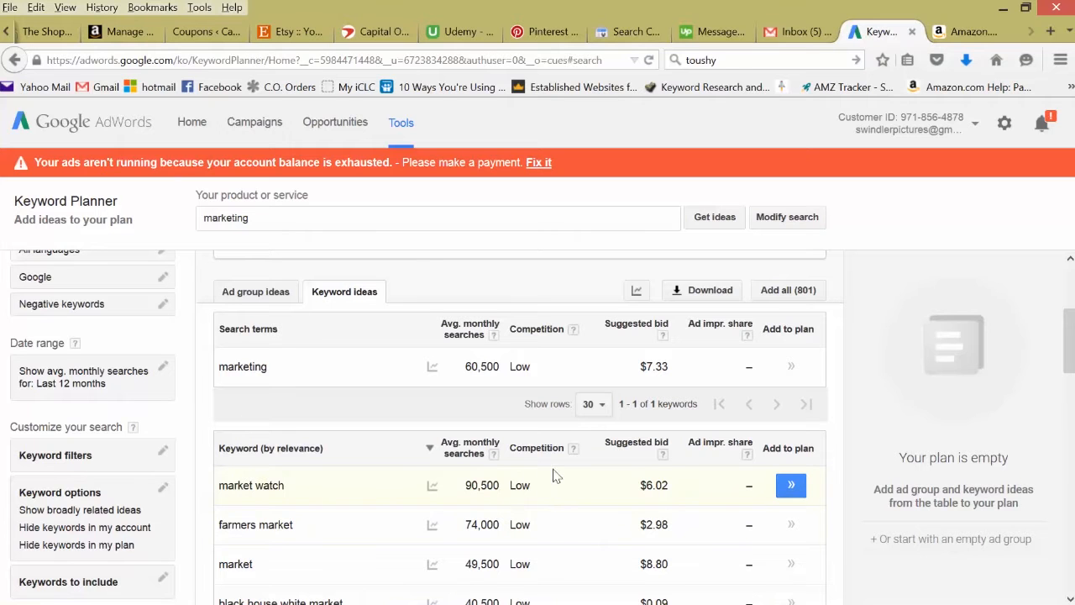
mouse_move(543, 488)
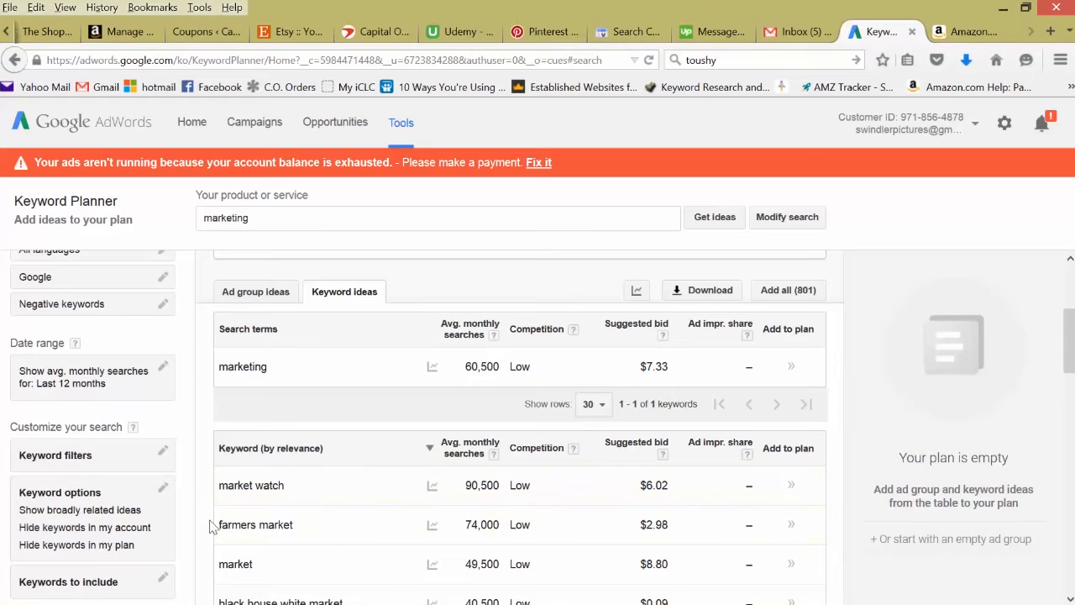
mouse_move(445, 509)
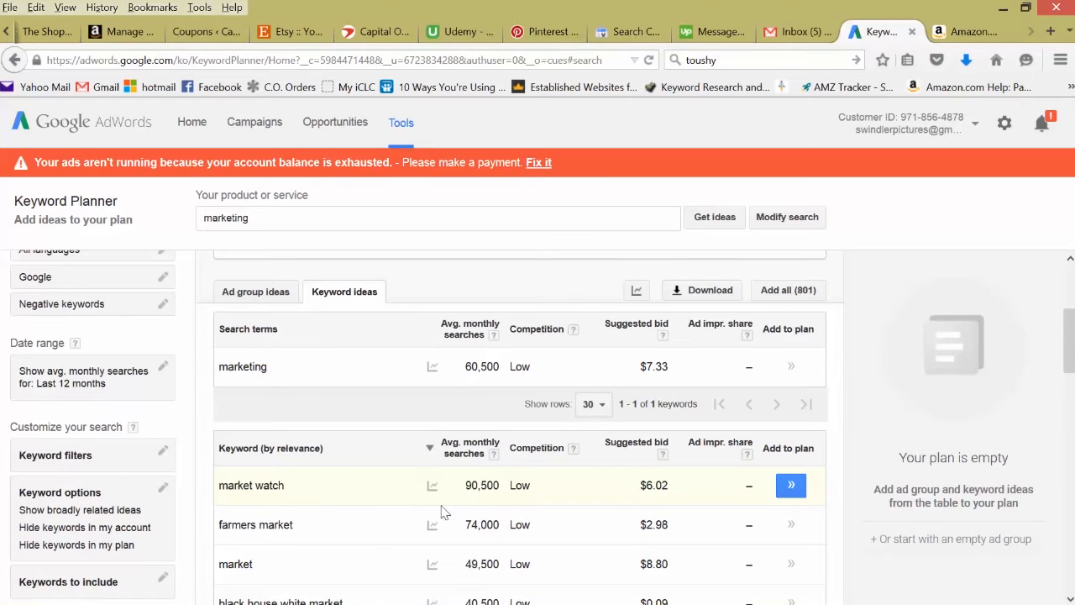
mouse_move(665, 476)
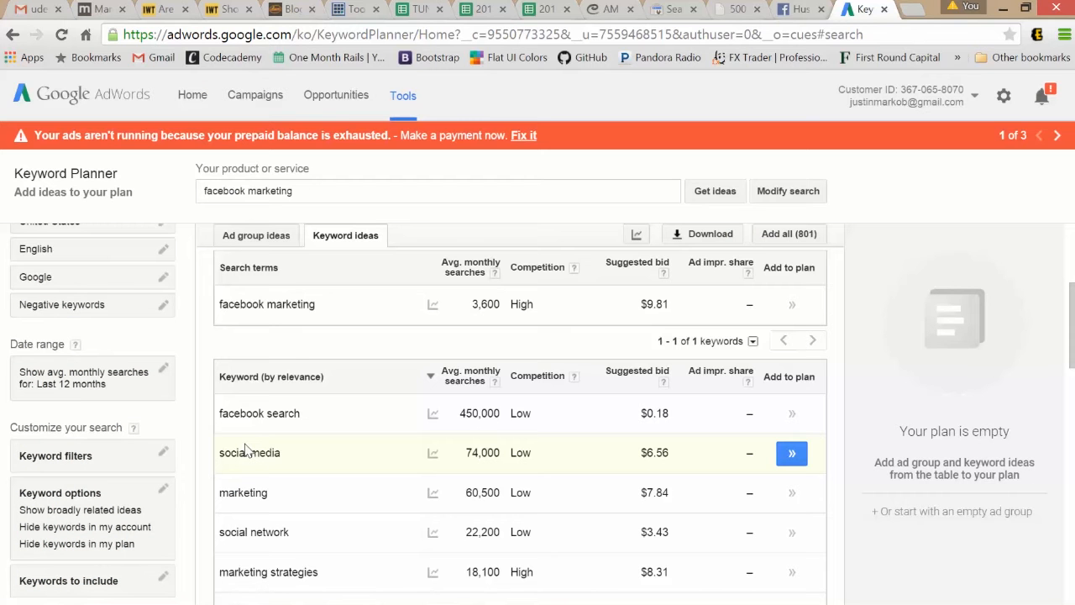
mouse_move(67, 426)
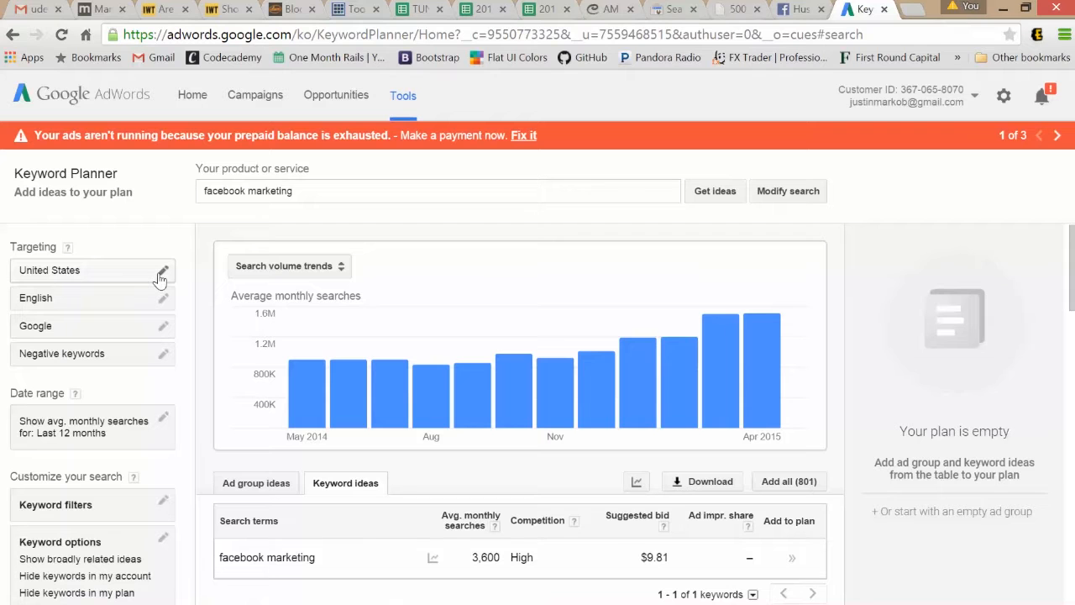
left_click(162, 276)
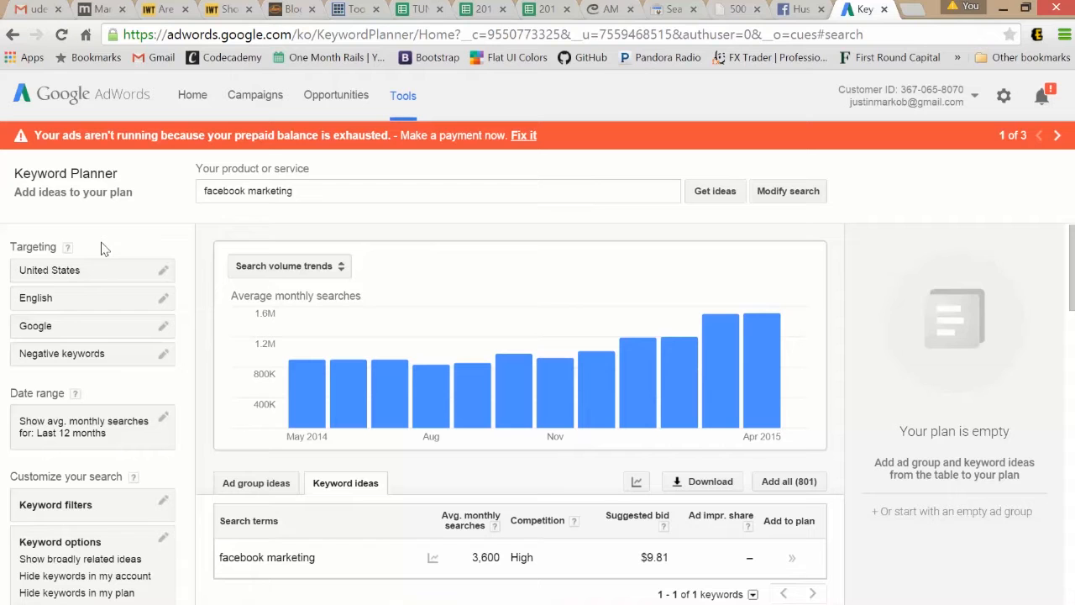
mouse_move(97, 247)
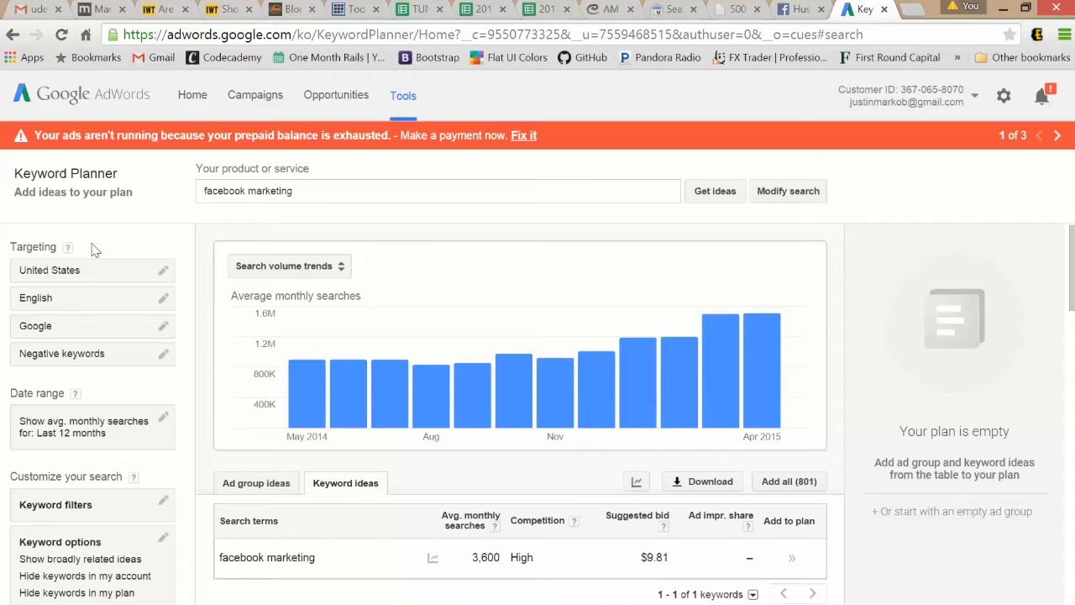
mouse_move(128, 271)
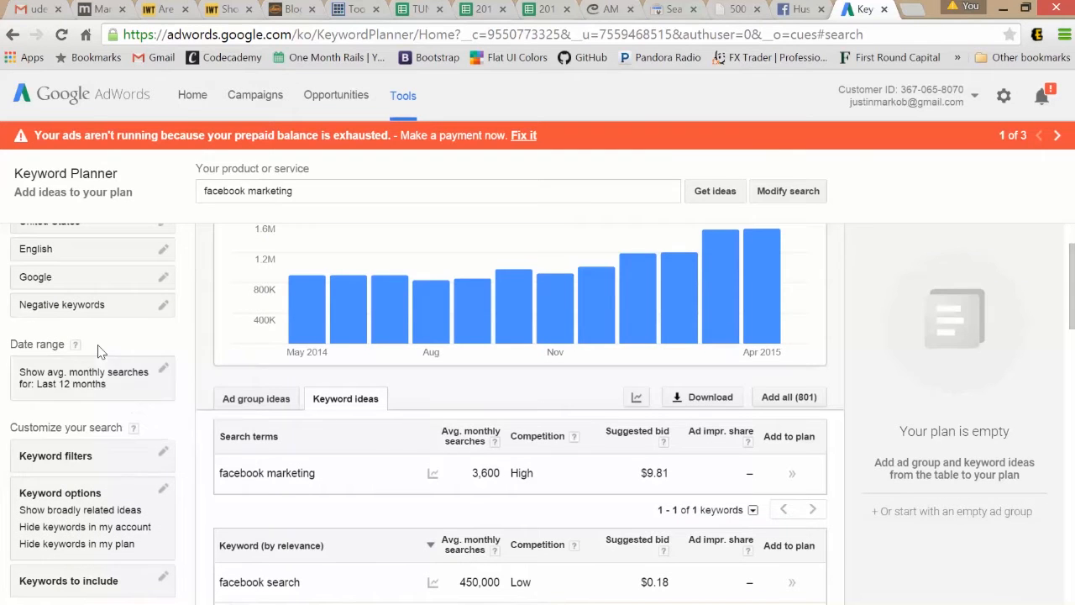
mouse_move(445, 510)
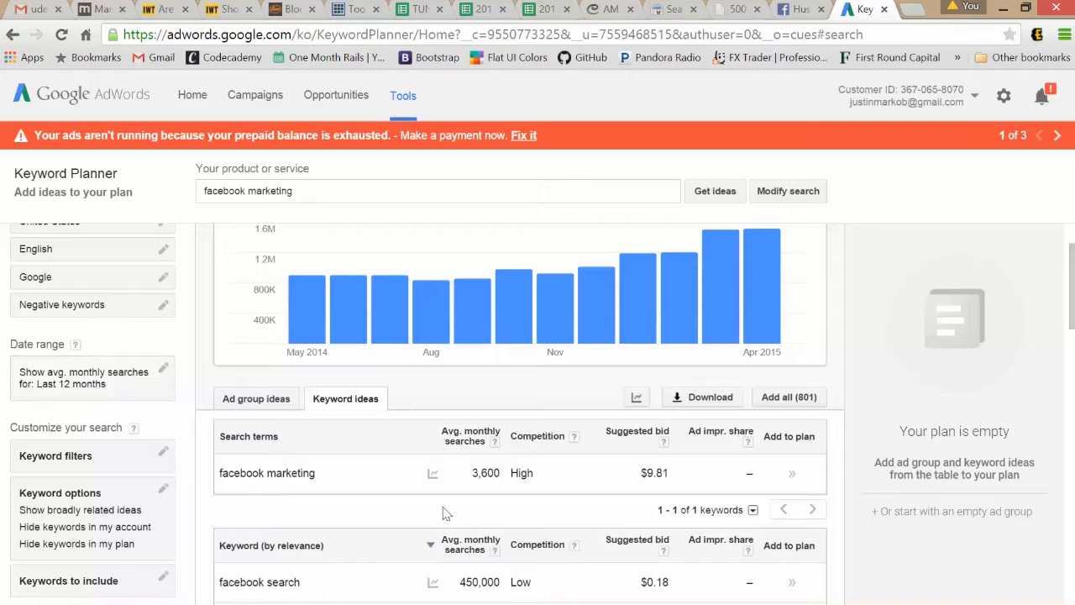
mouse_move(91, 400)
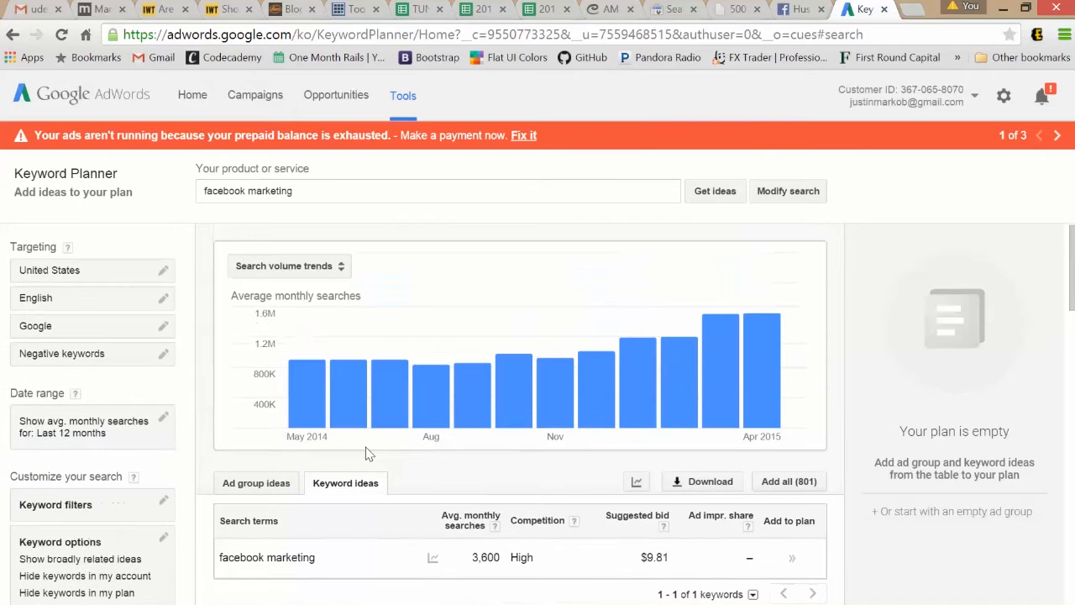
mouse_move(365, 445)
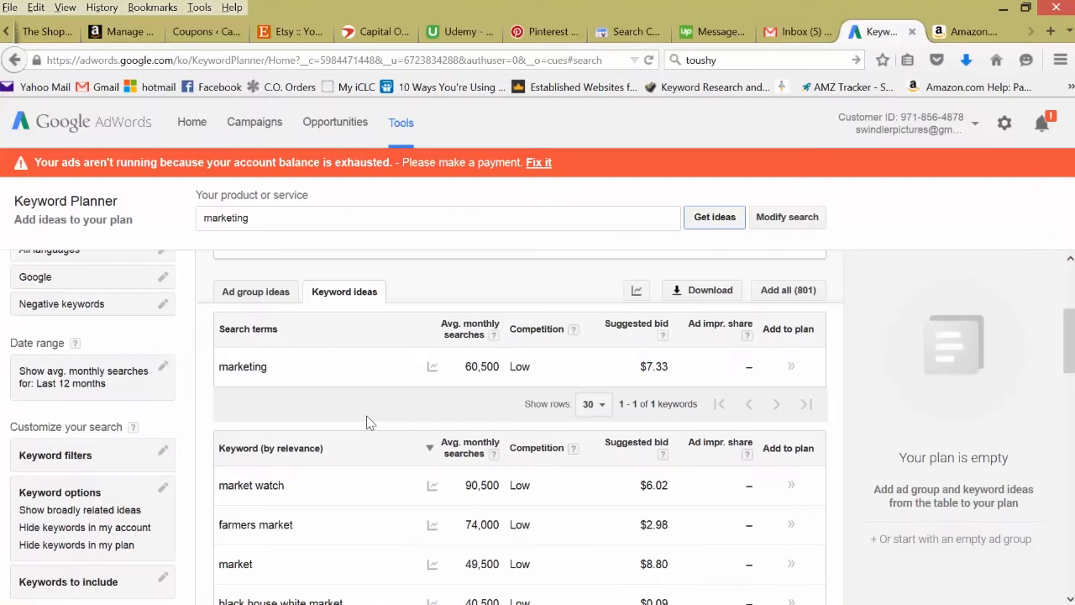
mouse_move(391, 257)
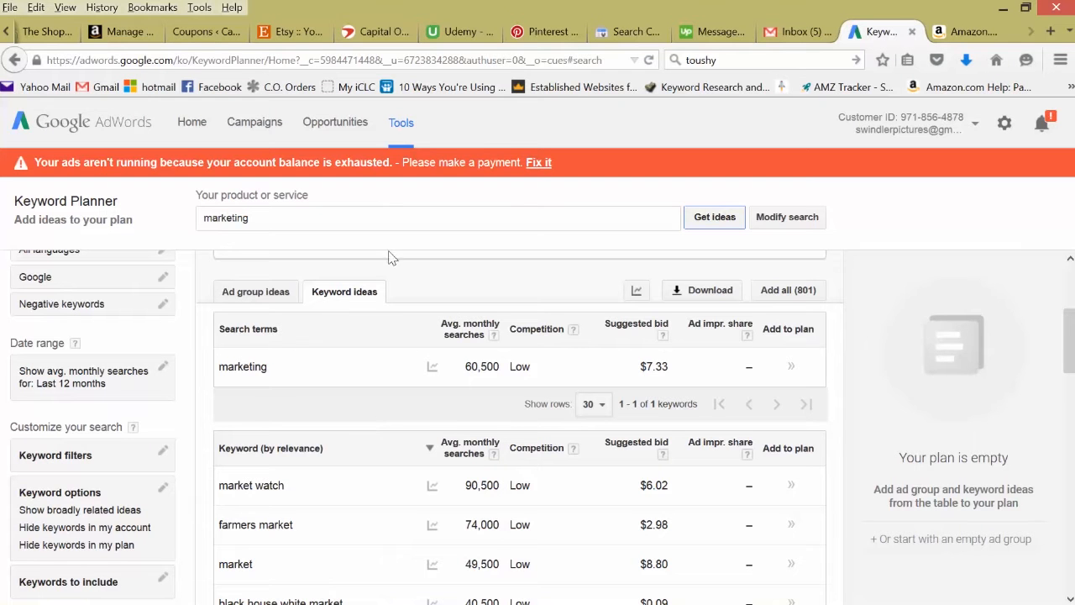
Step: Sort the marketing ideas by monthly searches, lowest first, then return to the planner start page
left_click(272, 218)
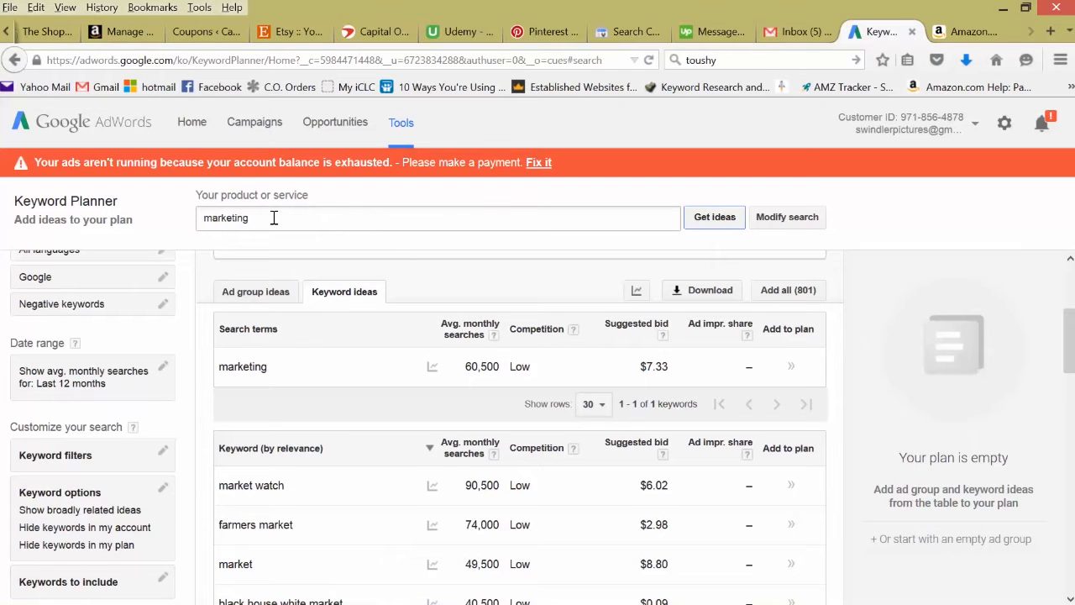
mouse_move(510, 461)
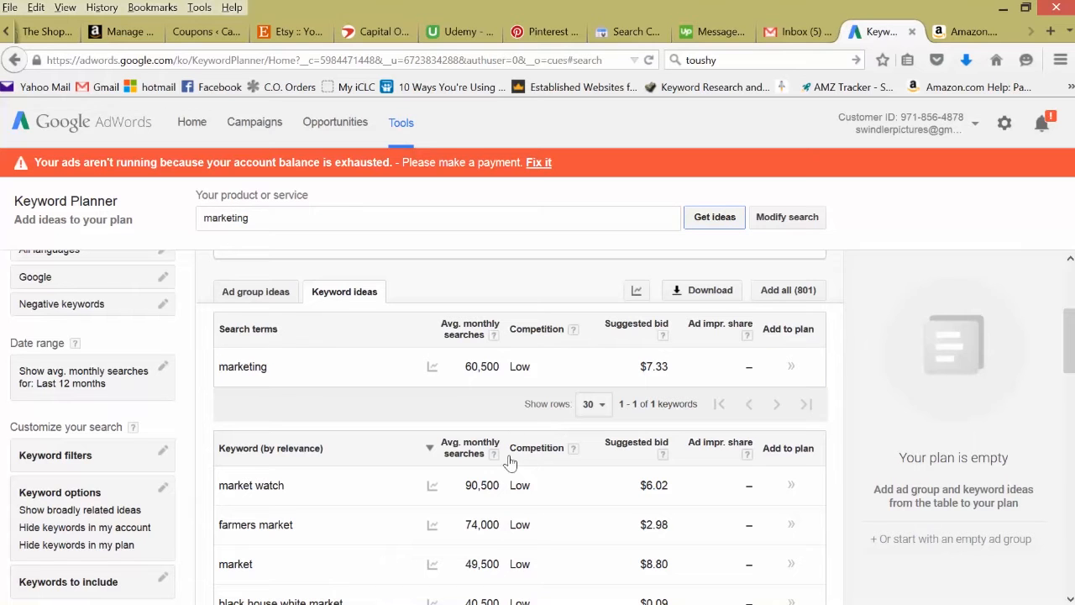
left_click(466, 448)
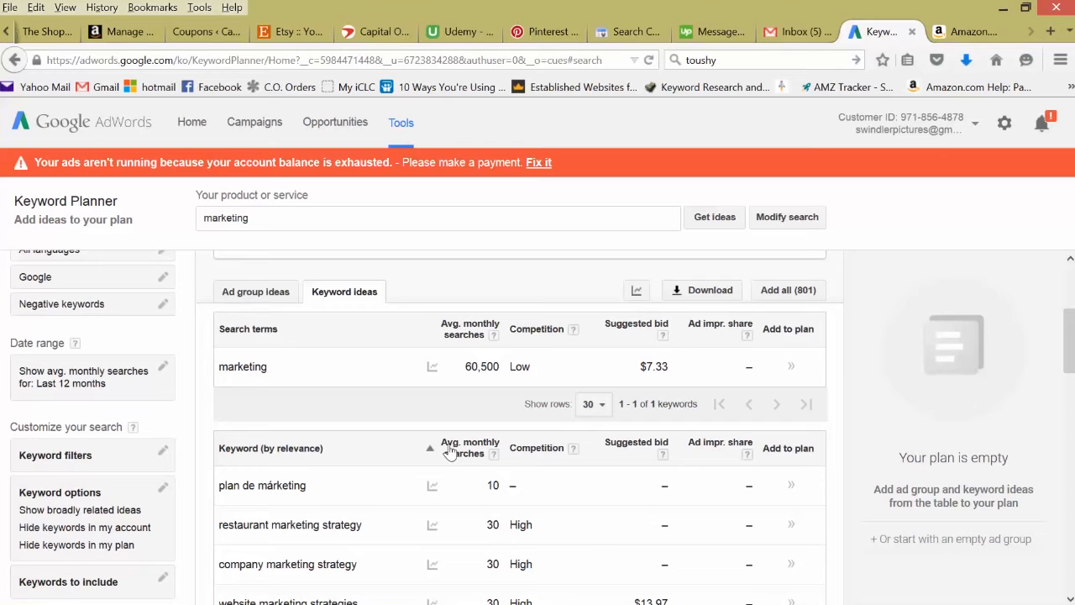
scroll("down", 3)
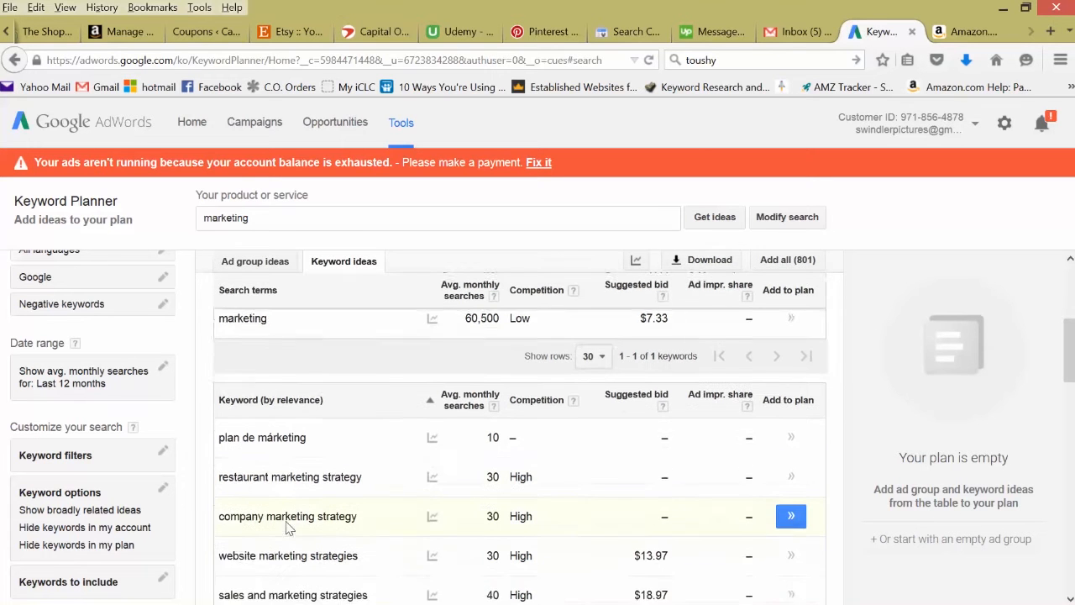
scroll("down", 3)
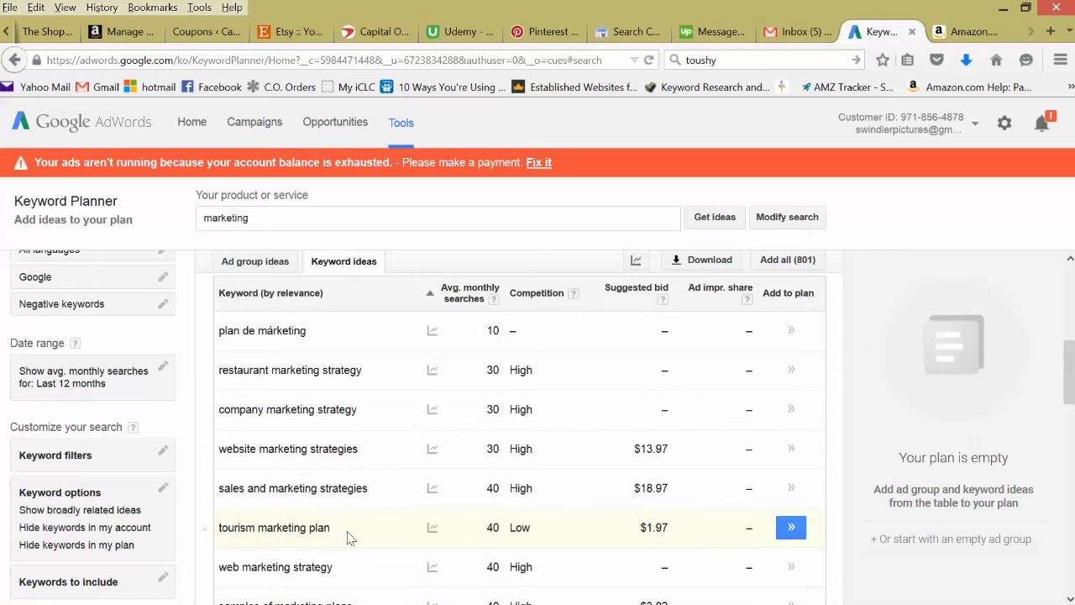
mouse_move(299, 532)
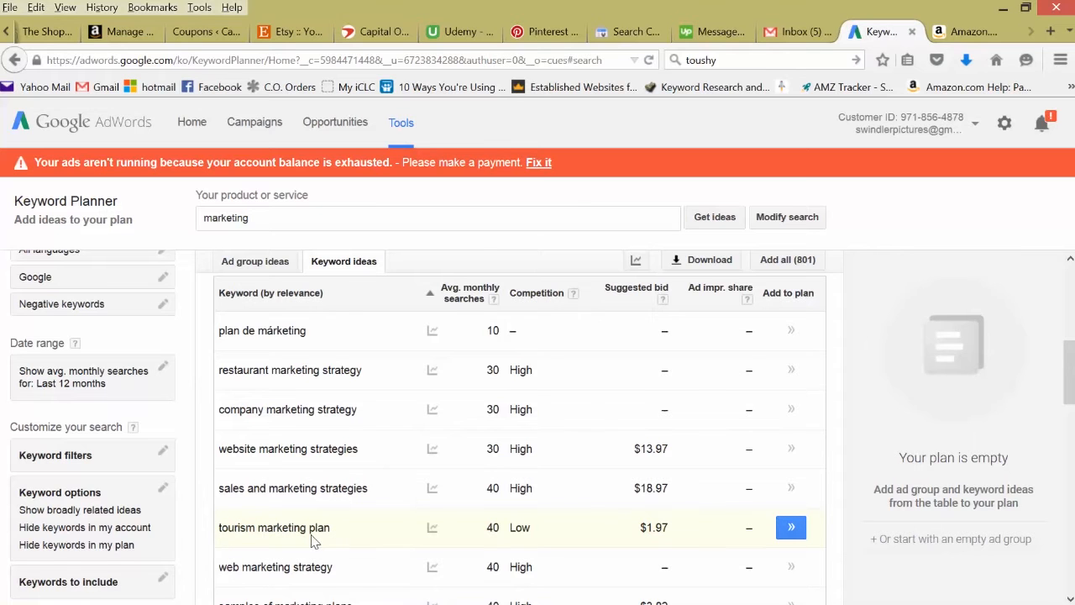
mouse_move(432, 527)
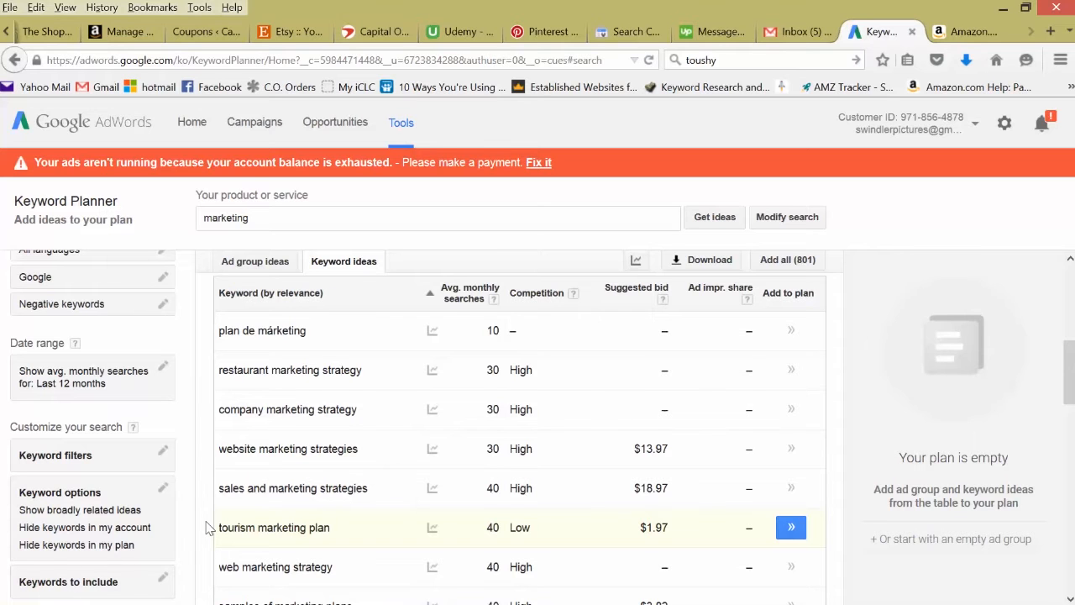
mouse_move(199, 534)
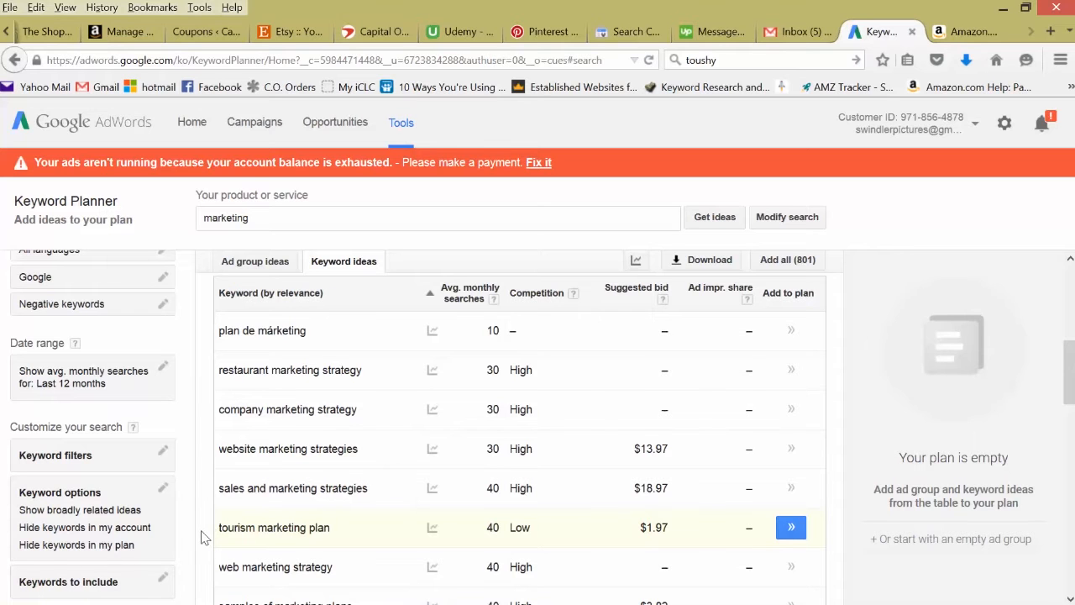
mouse_move(289, 523)
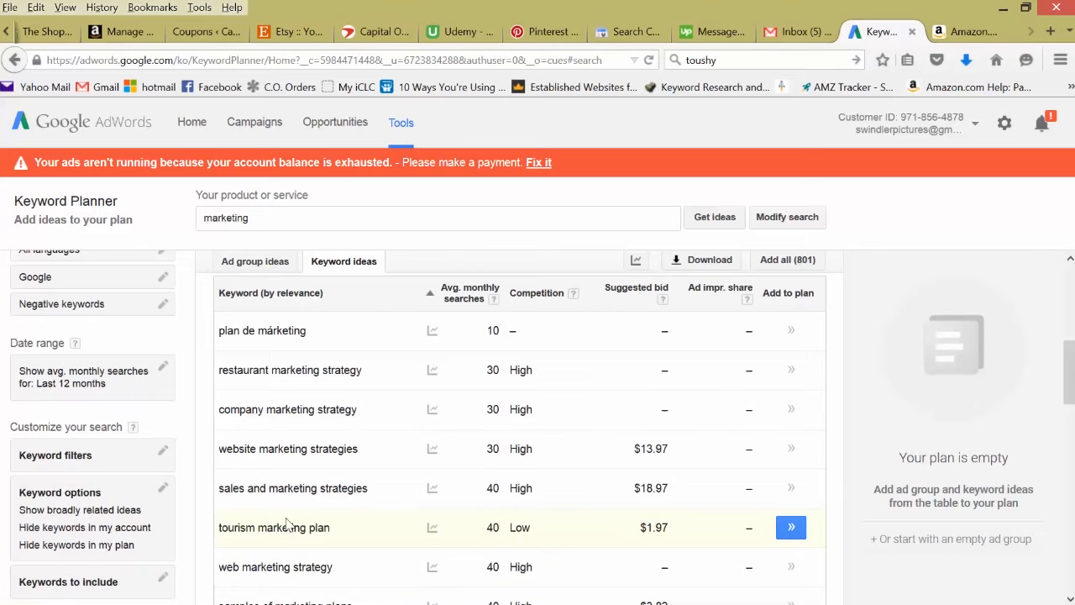
mouse_move(517, 545)
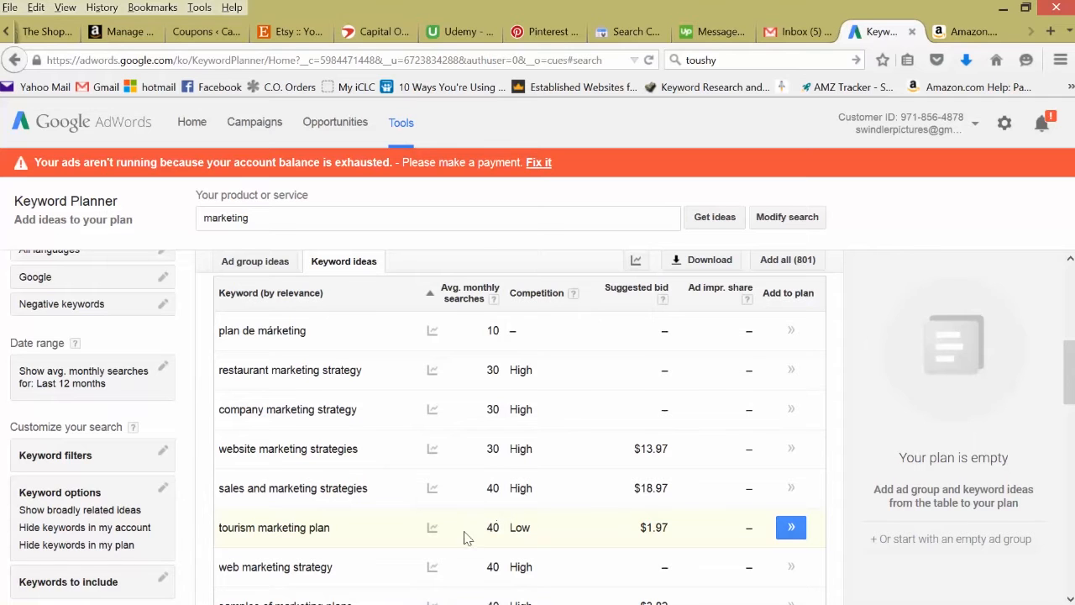
mouse_move(332, 534)
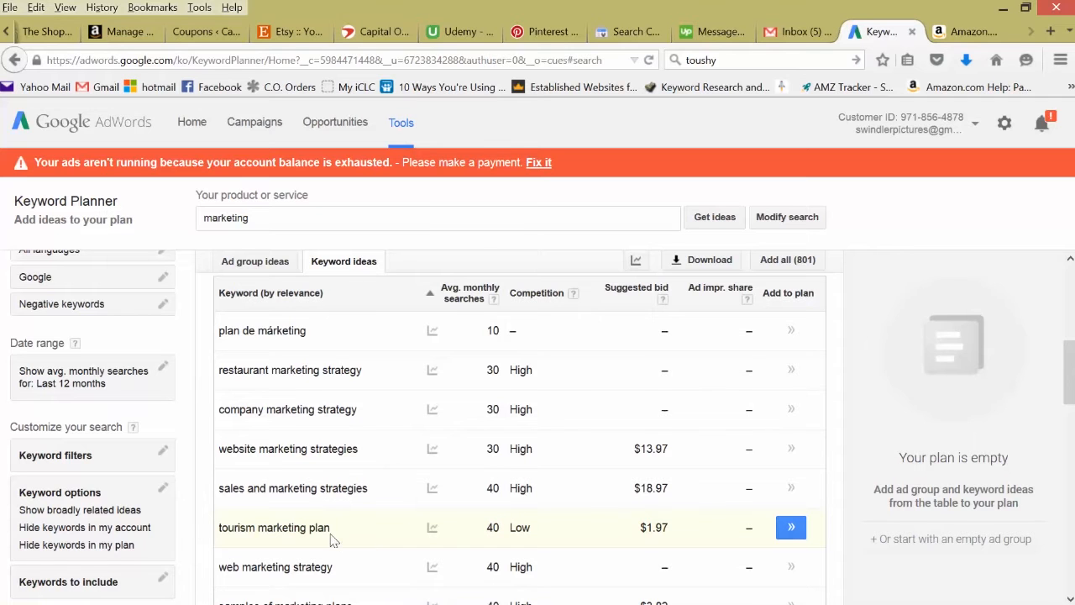
mouse_move(310, 541)
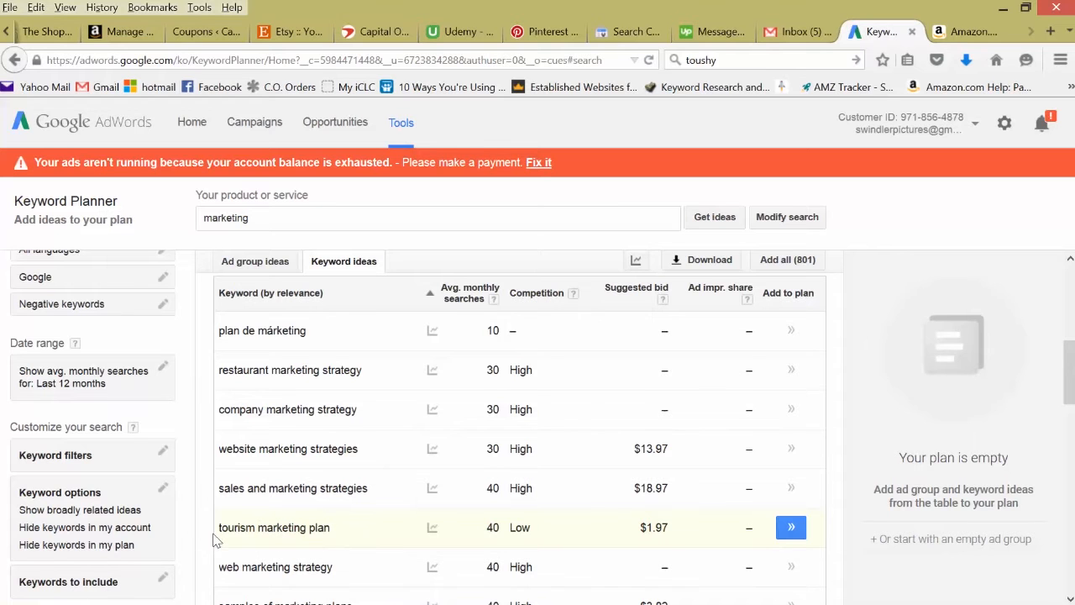
mouse_move(225, 523)
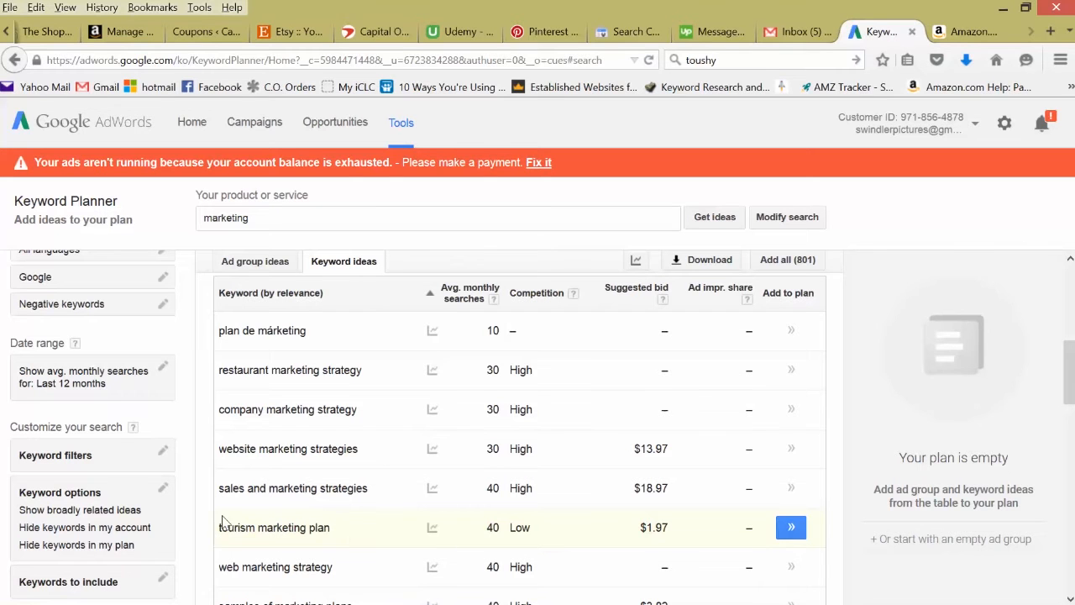
mouse_move(232, 516)
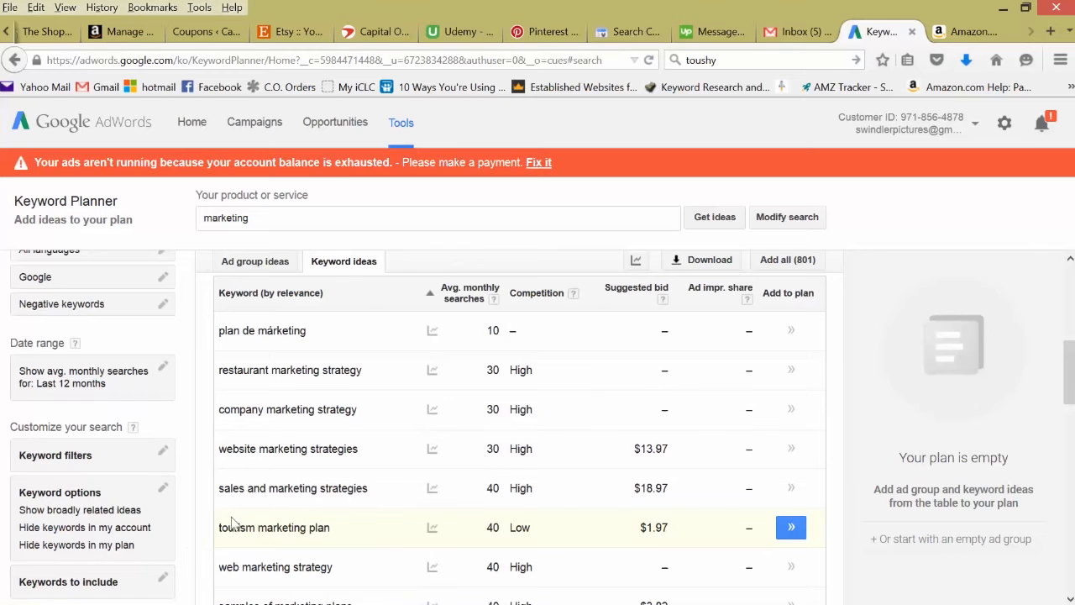
left_click(401, 122)
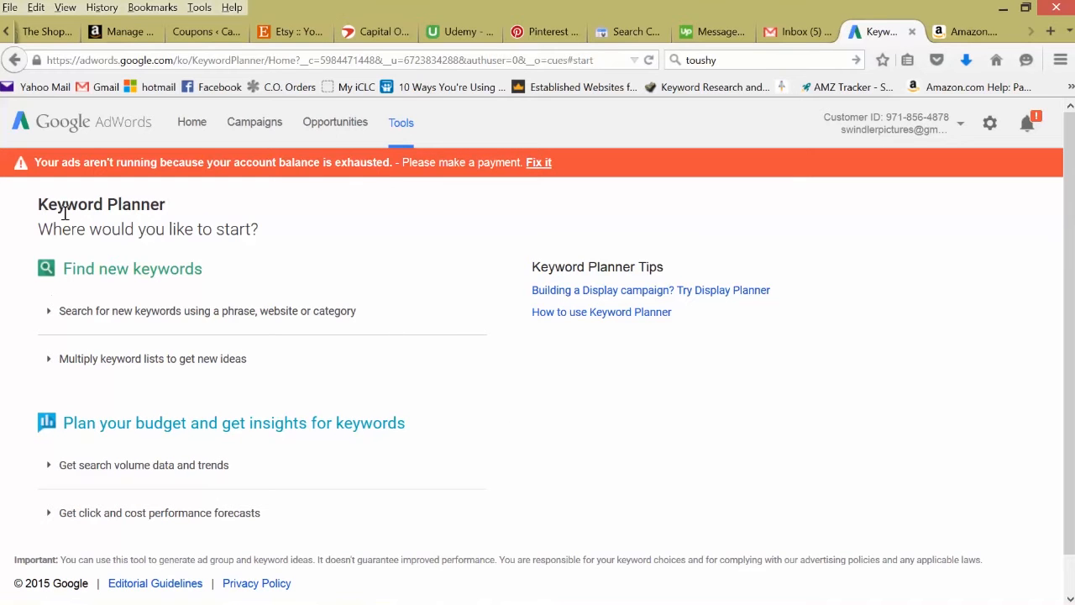
mouse_move(36, 237)
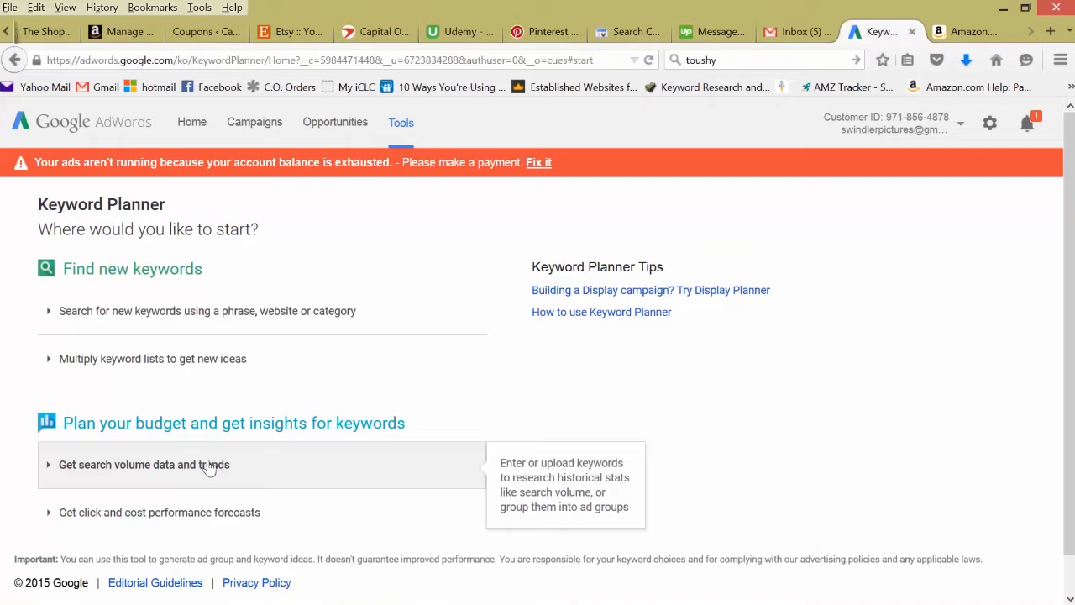
Step: Look up search volume for 'facebook marketing', showing 3,600 average monthly searches
left_click(144, 465)
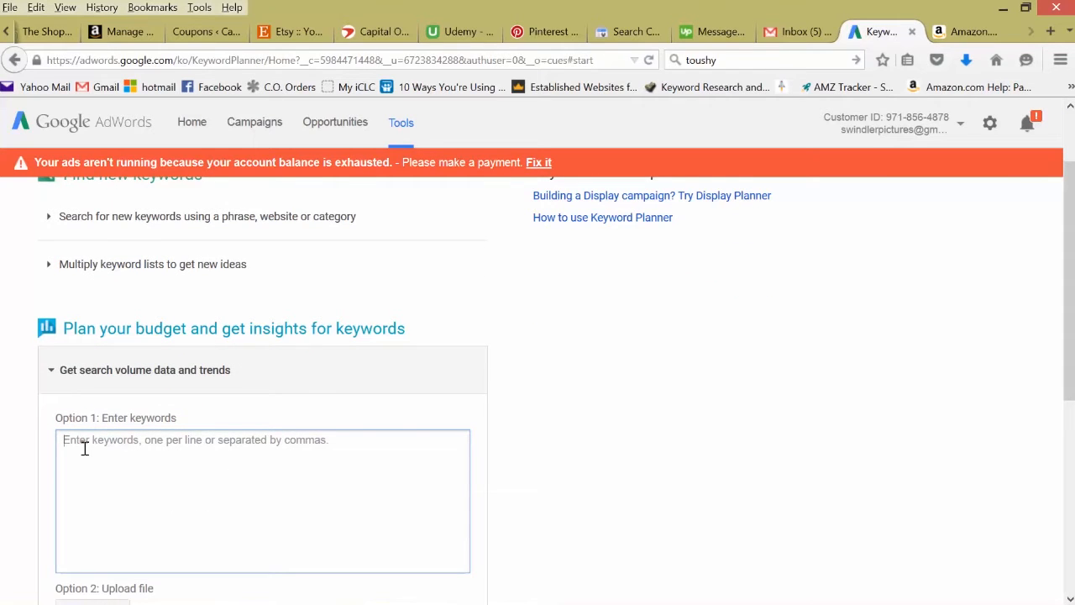
type("facebook")
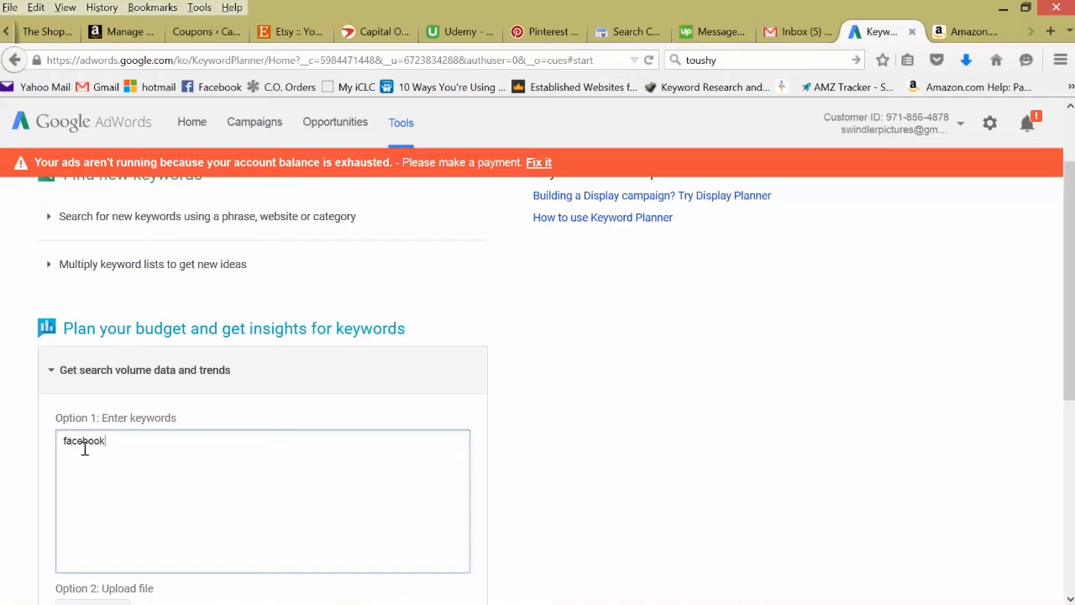
type("marketing")
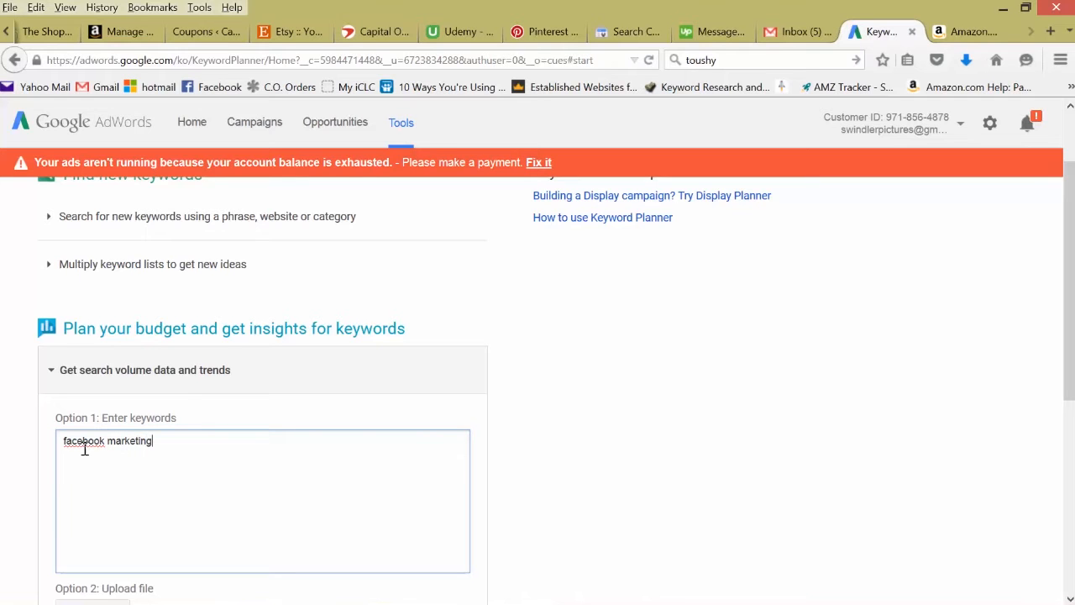
scroll("down", 3)
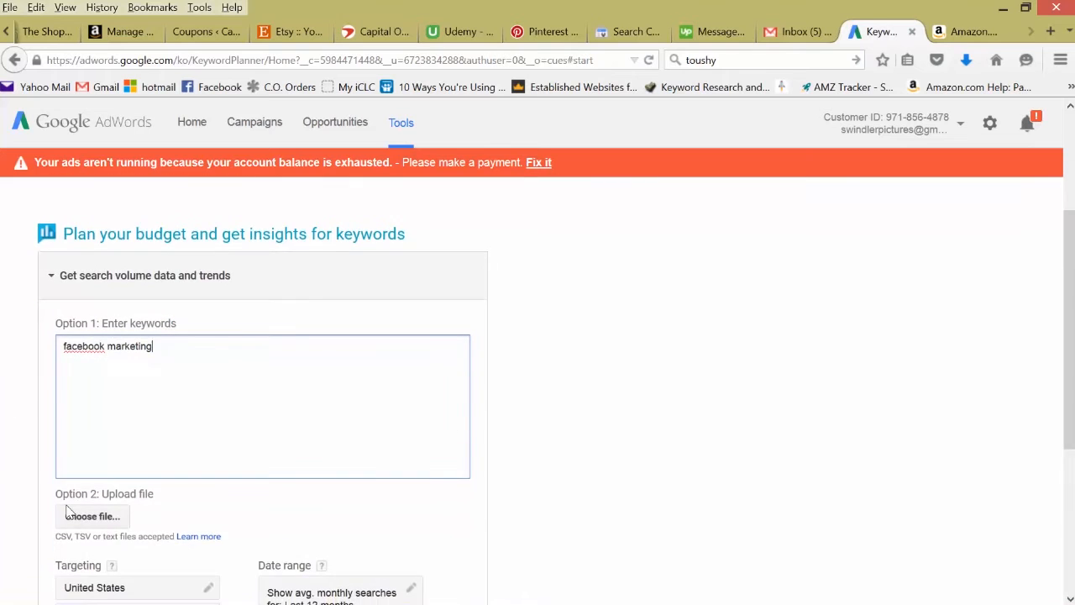
scroll("down", 3)
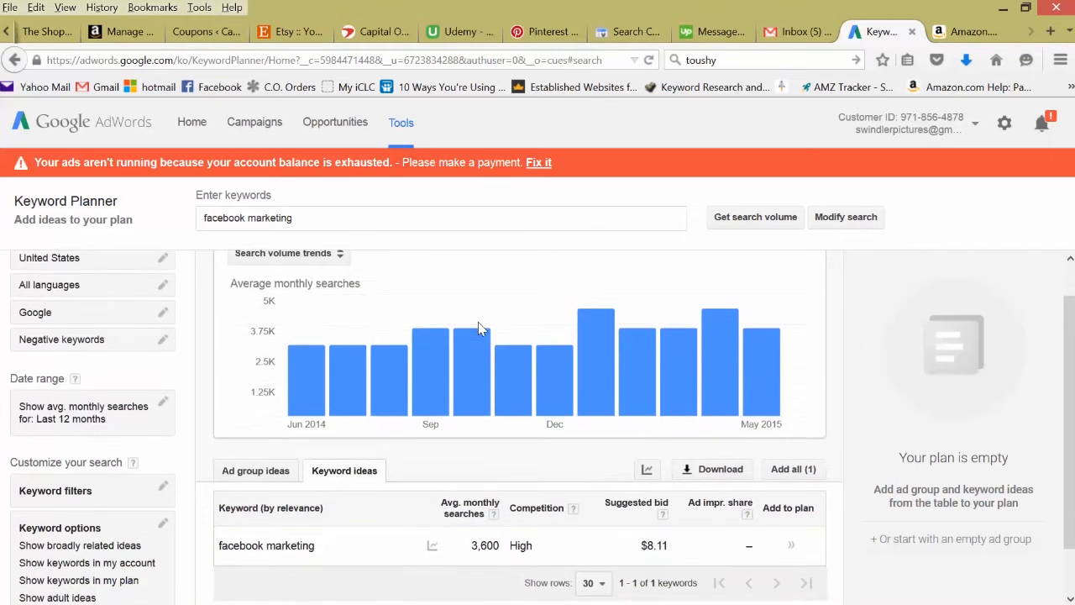
scroll("down", 3)
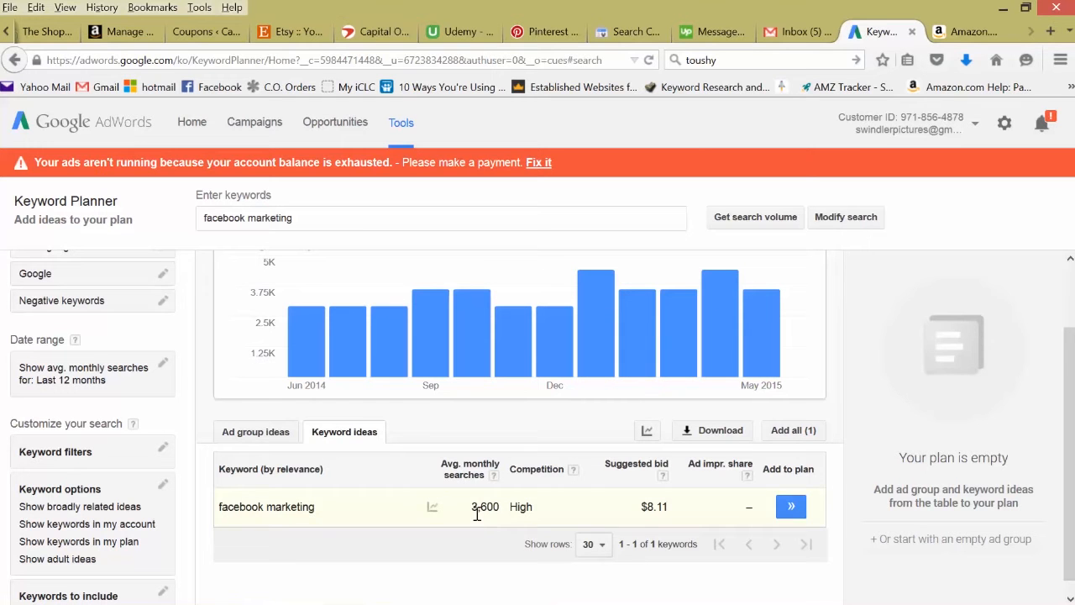
mouse_move(573, 481)
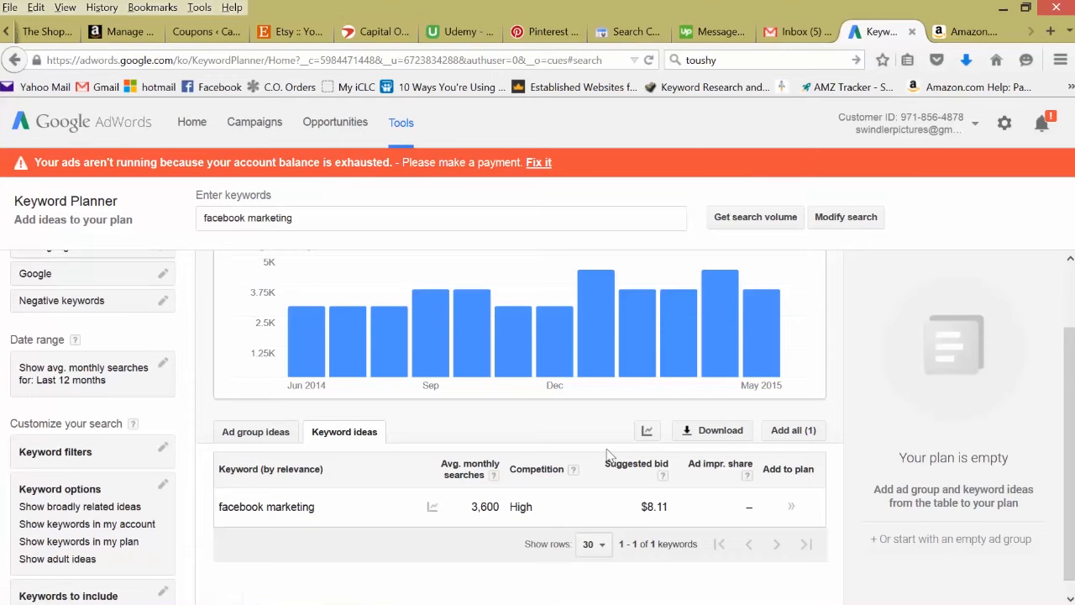
mouse_move(630, 495)
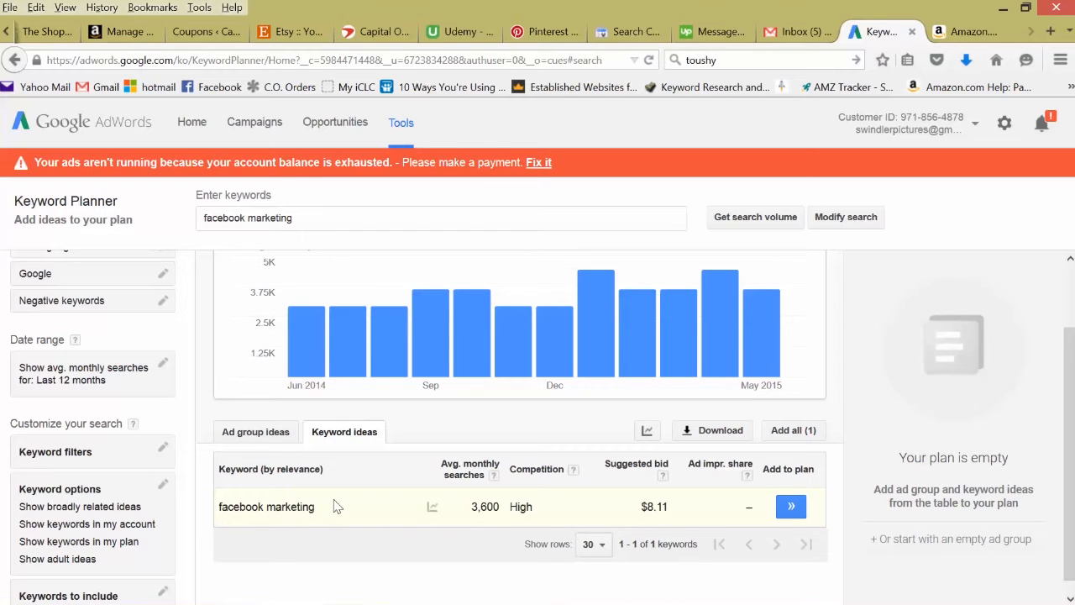
Step: Add 'facebook marketing' to the plan and set the bid range to $0–$100
left_click(790, 505)
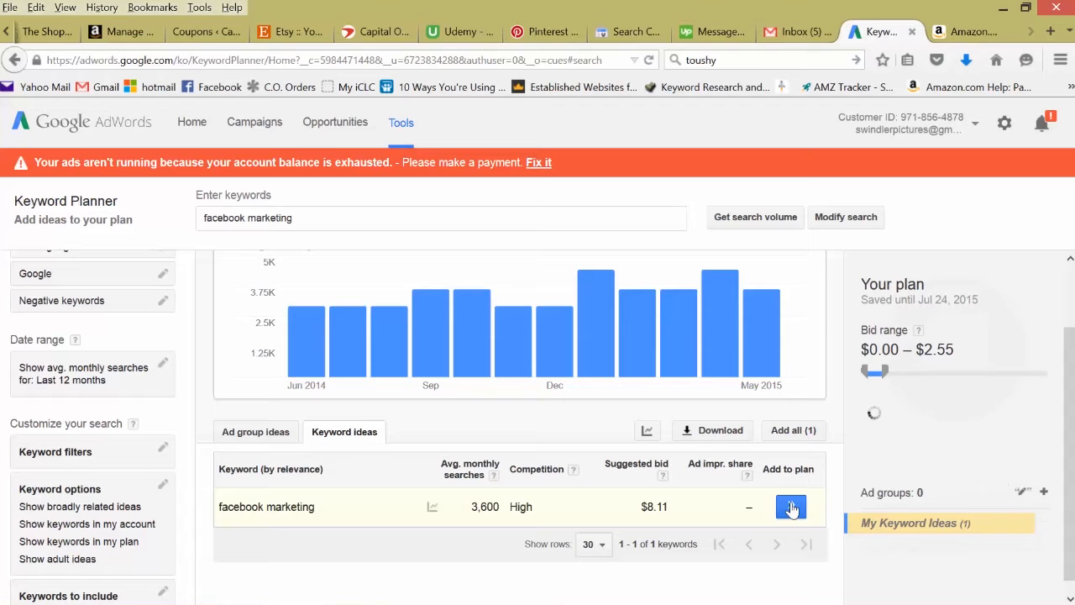
left_click(791, 506)
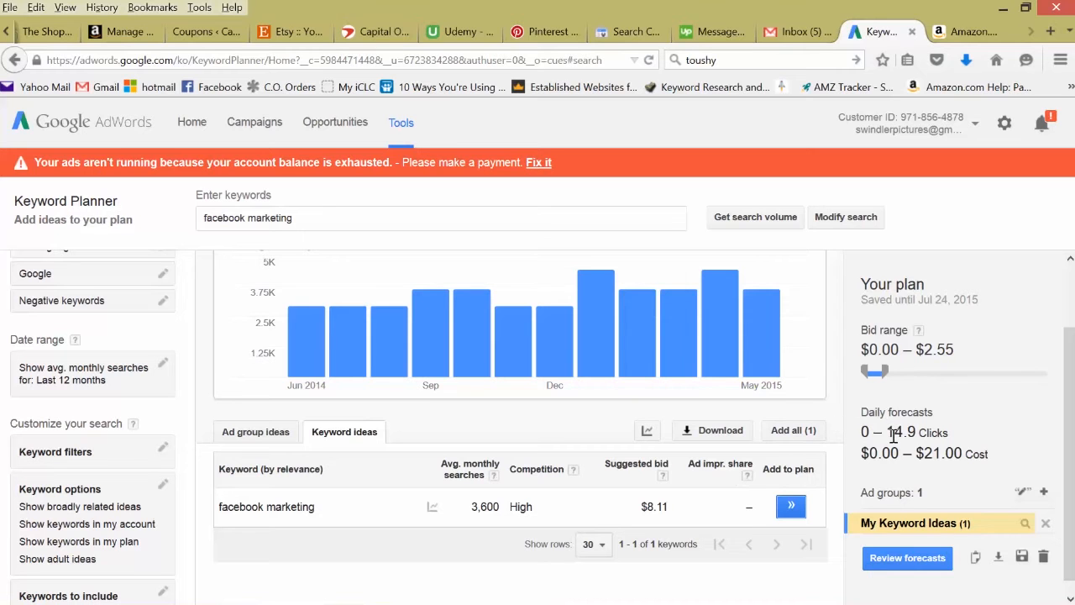
mouse_move(950, 477)
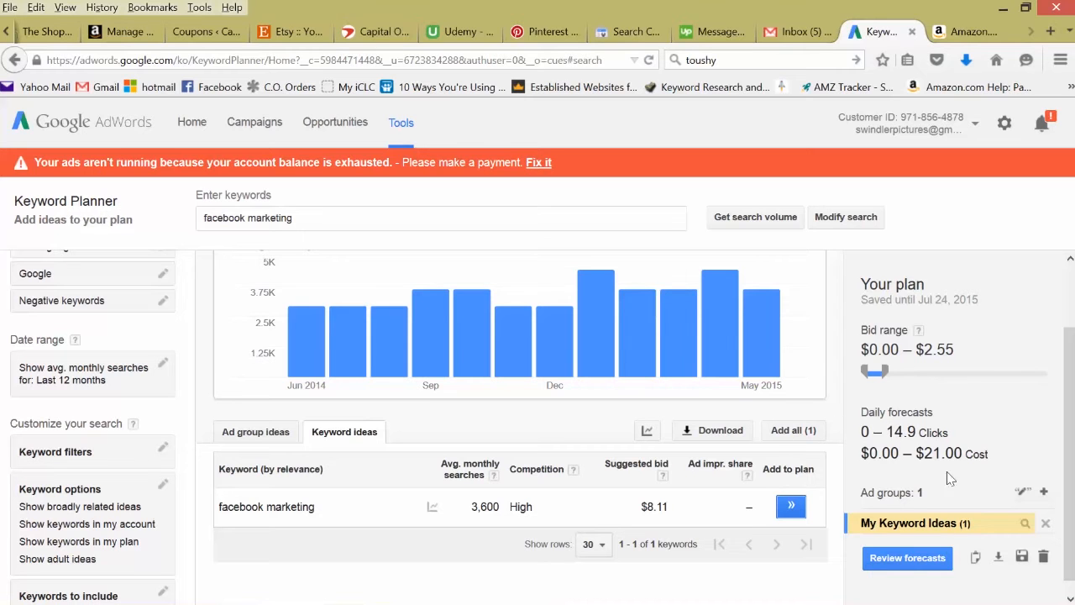
mouse_move(886, 395)
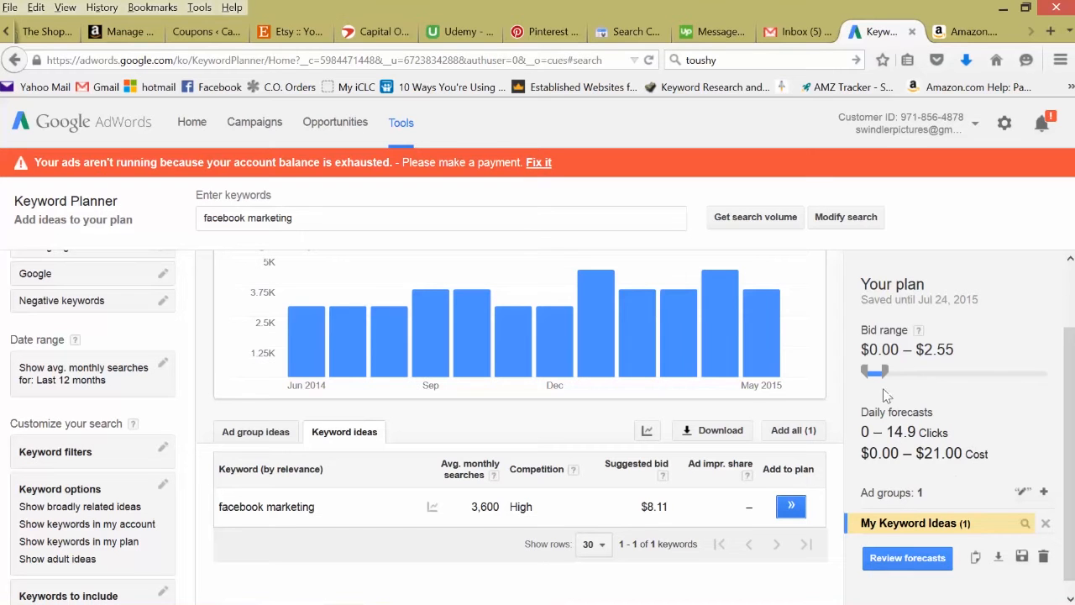
left_click_drag(874, 371, 871, 371)
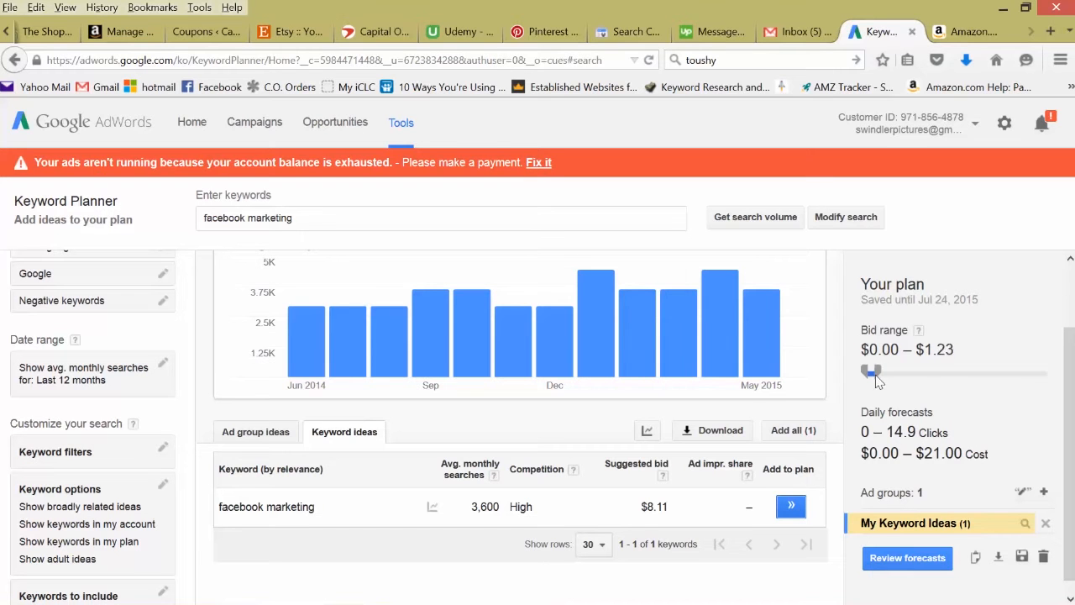
left_click_drag(874, 371, 869, 371)
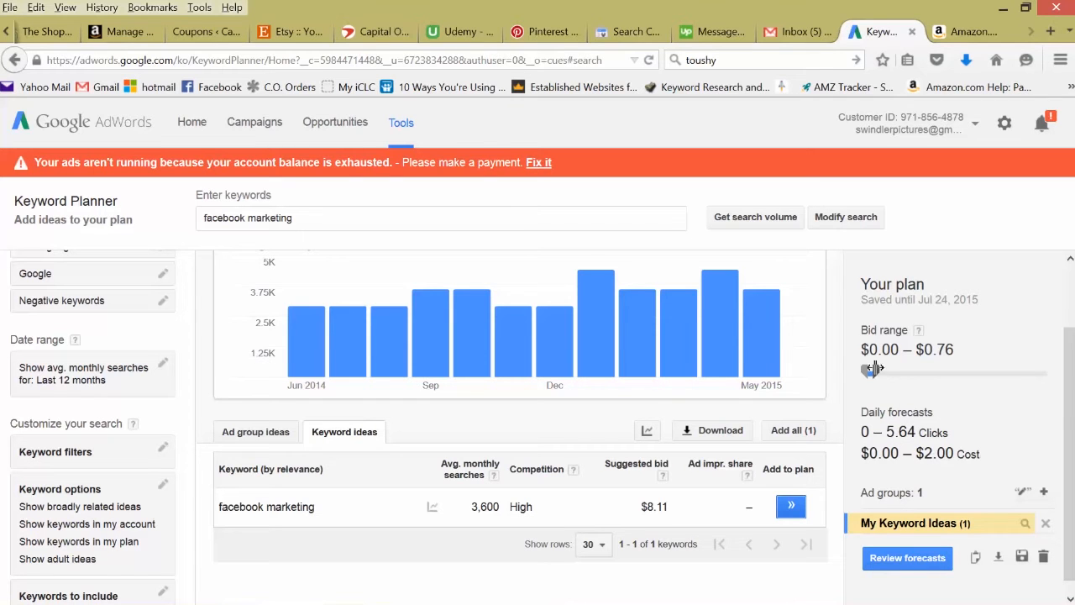
left_click_drag(870, 370, 960, 370)
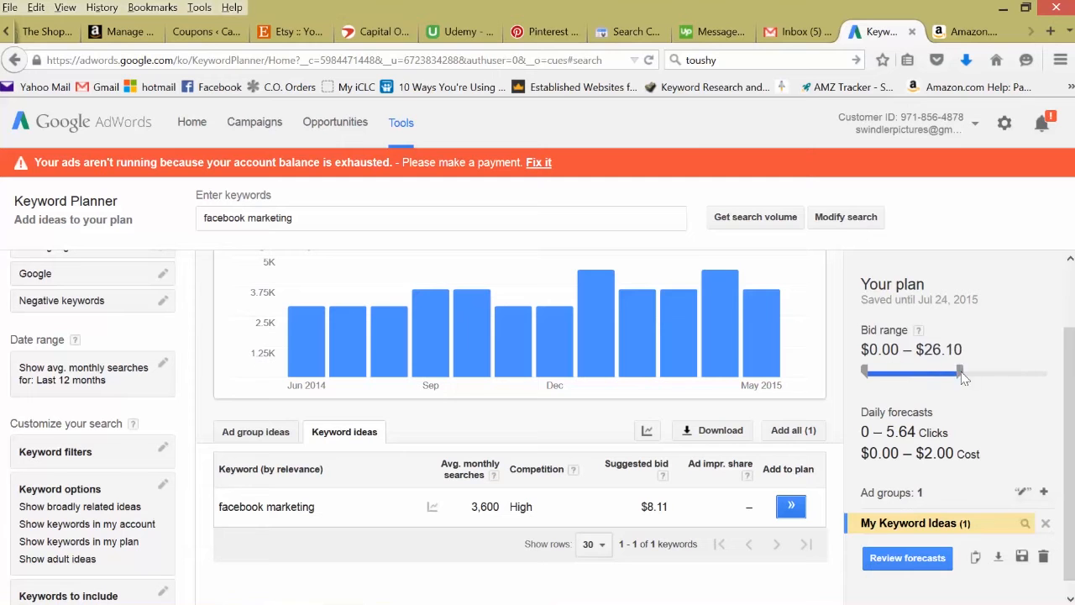
left_click_drag(960, 371, 1053, 371)
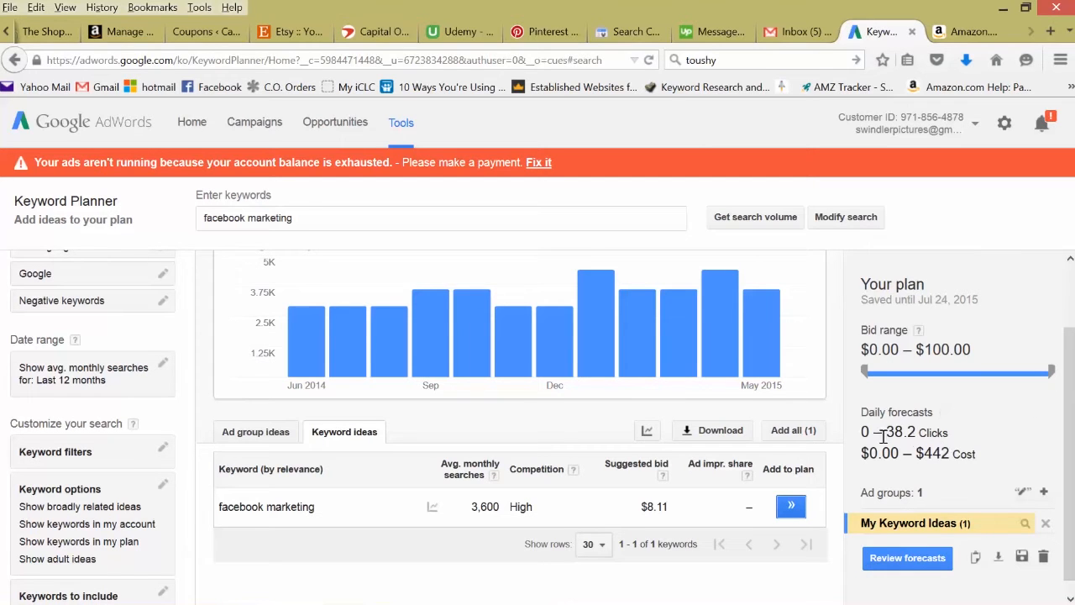
mouse_move(911, 434)
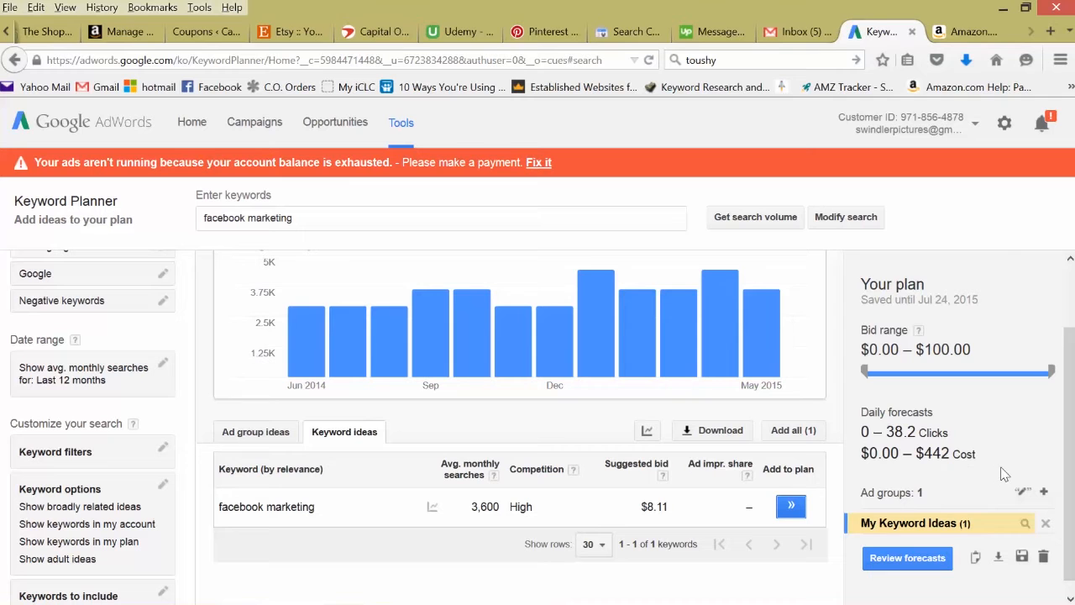
mouse_move(905, 368)
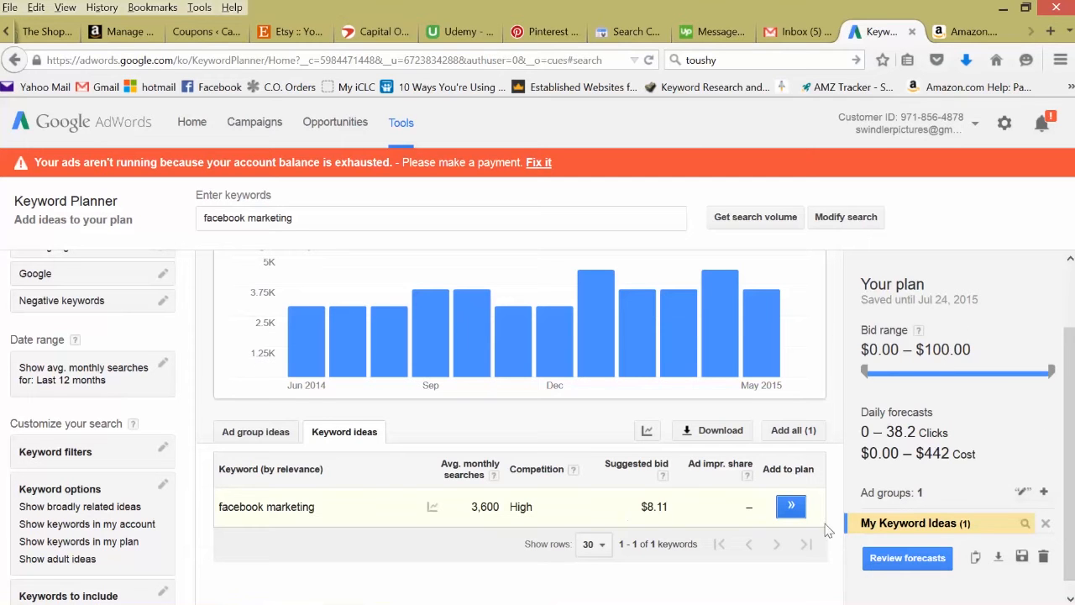
mouse_move(479, 507)
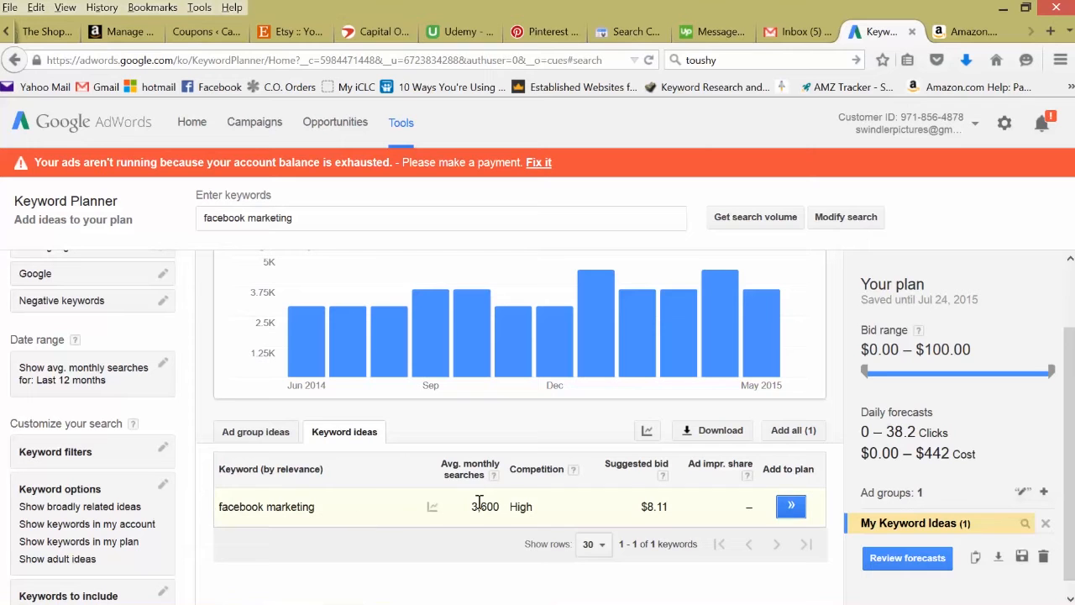
mouse_move(546, 507)
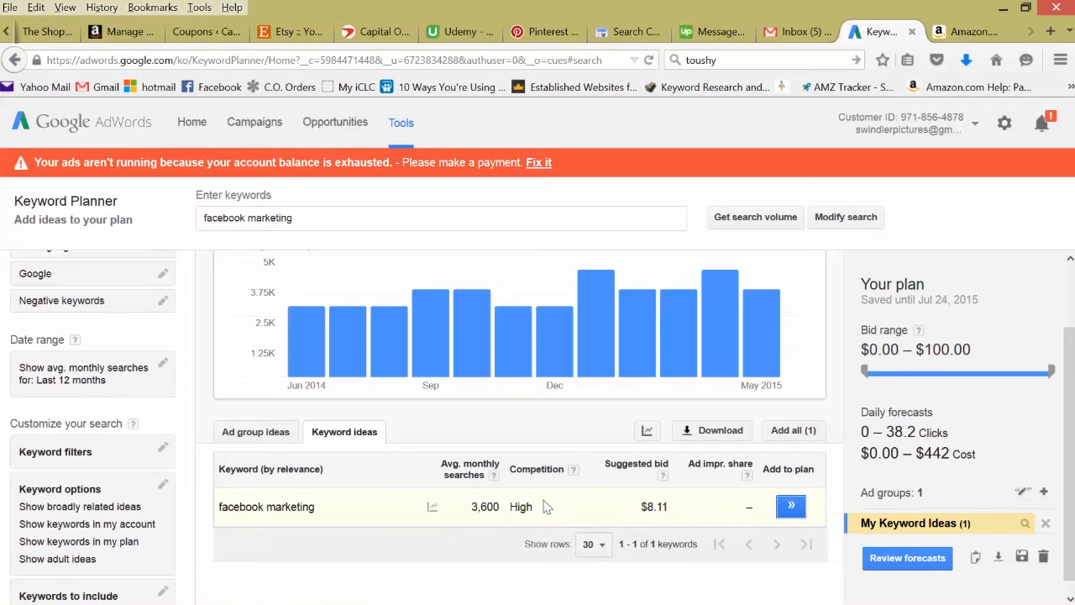
mouse_move(687, 474)
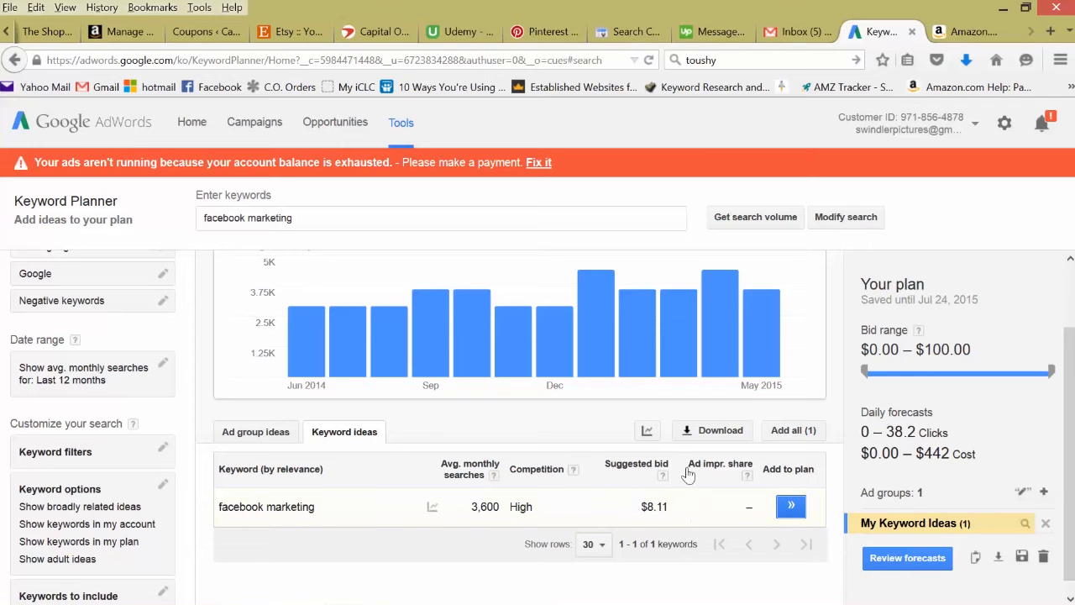
mouse_move(664, 475)
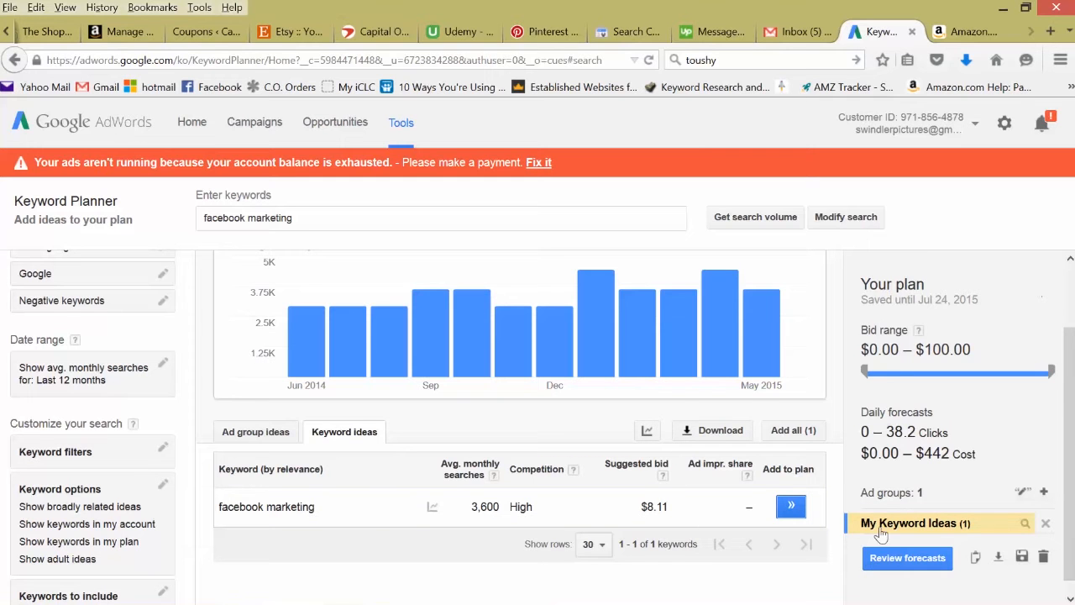
mouse_move(819, 370)
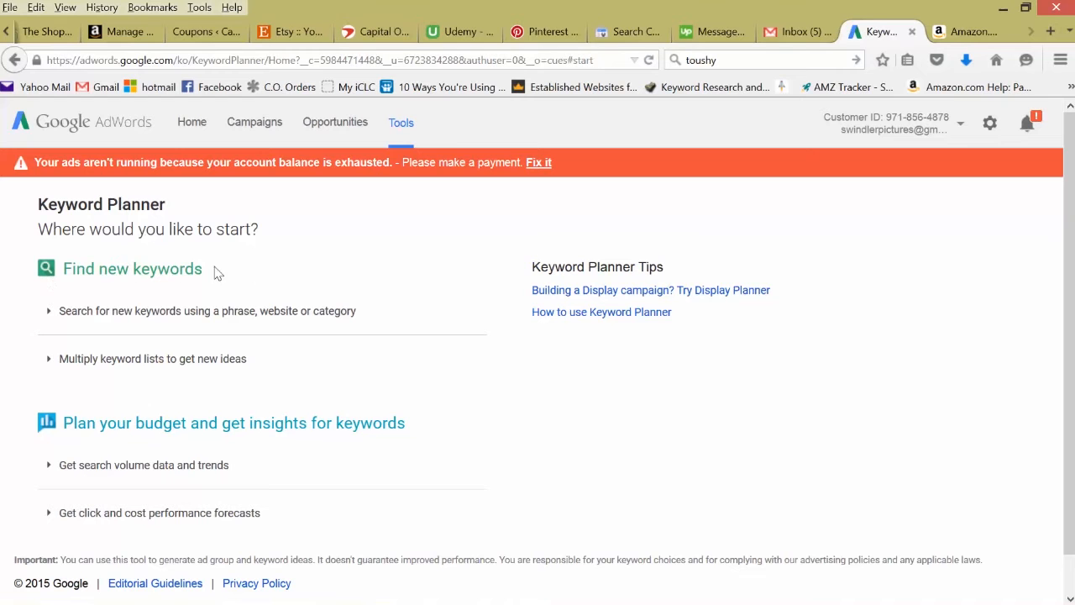
mouse_move(99, 278)
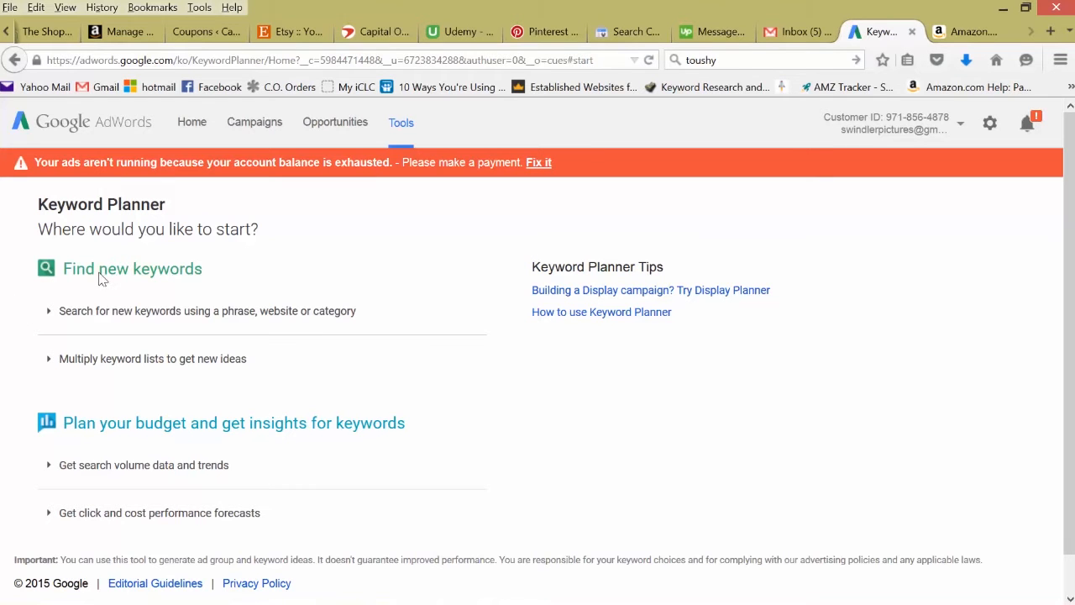
Step: Search for keyword ideas using the product phrase 'facebook marketing'
left_click(207, 311)
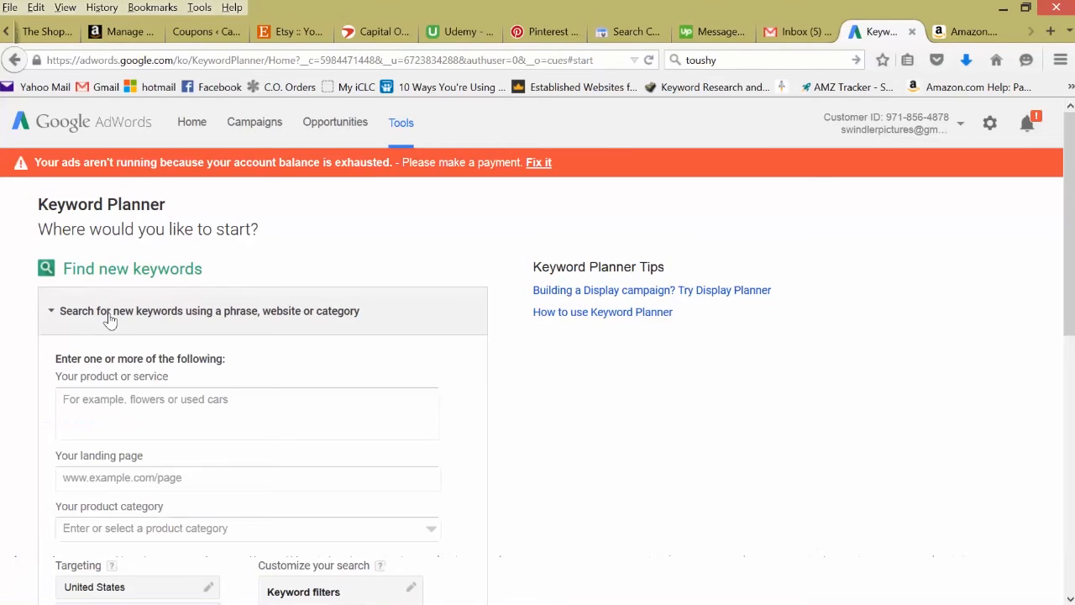
left_click(247, 412)
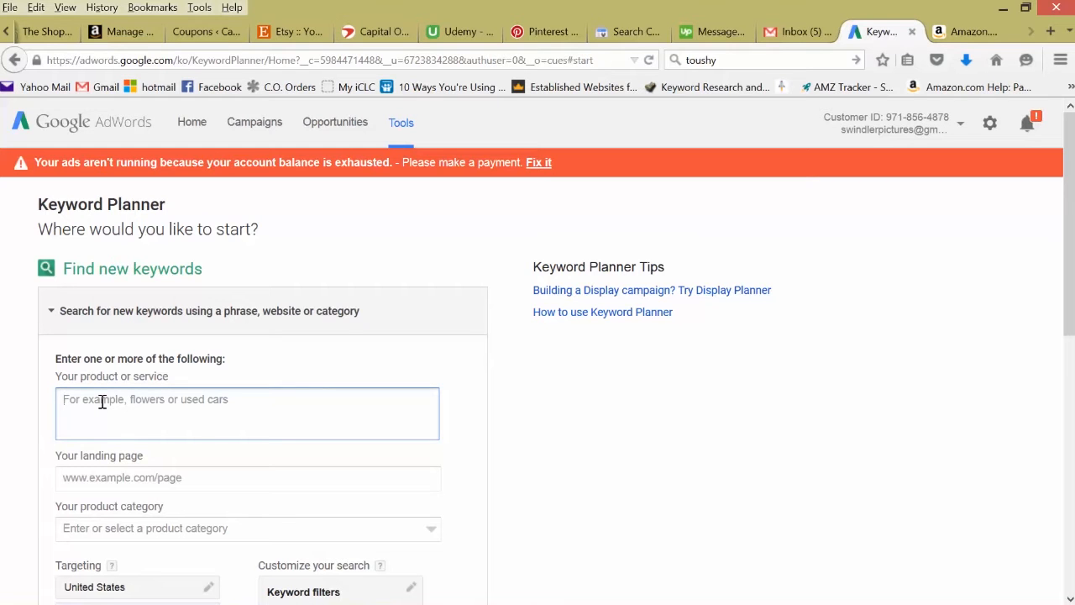
type("facebook m")
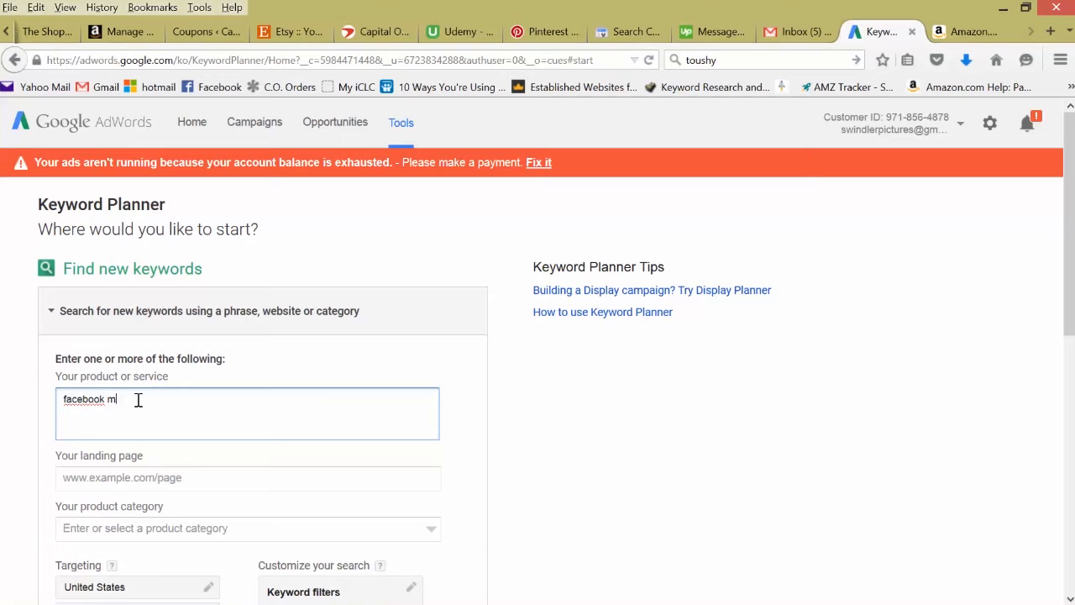
type("arket")
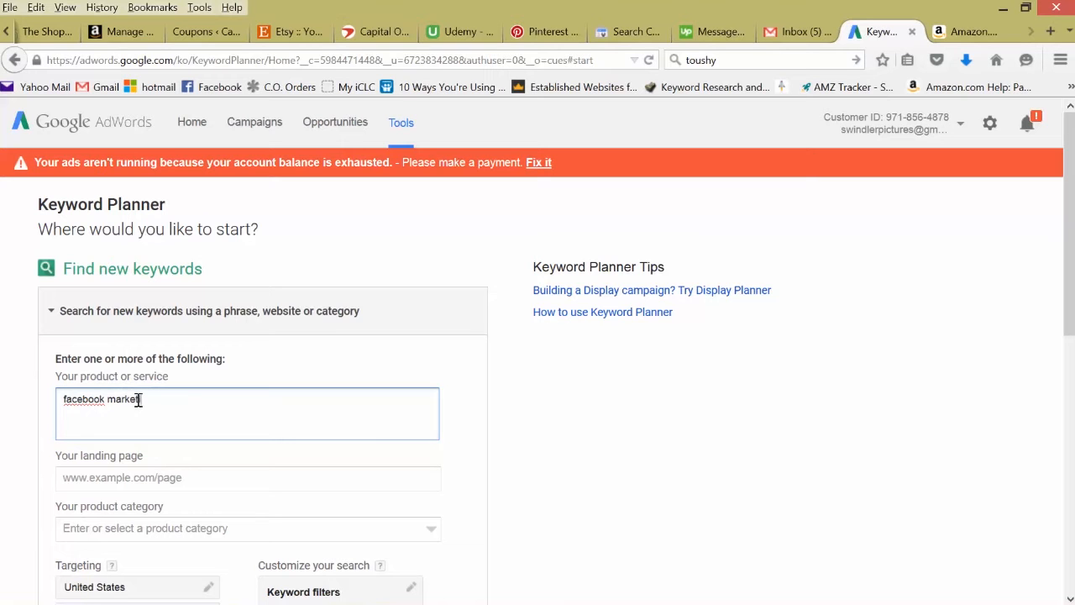
type("ing")
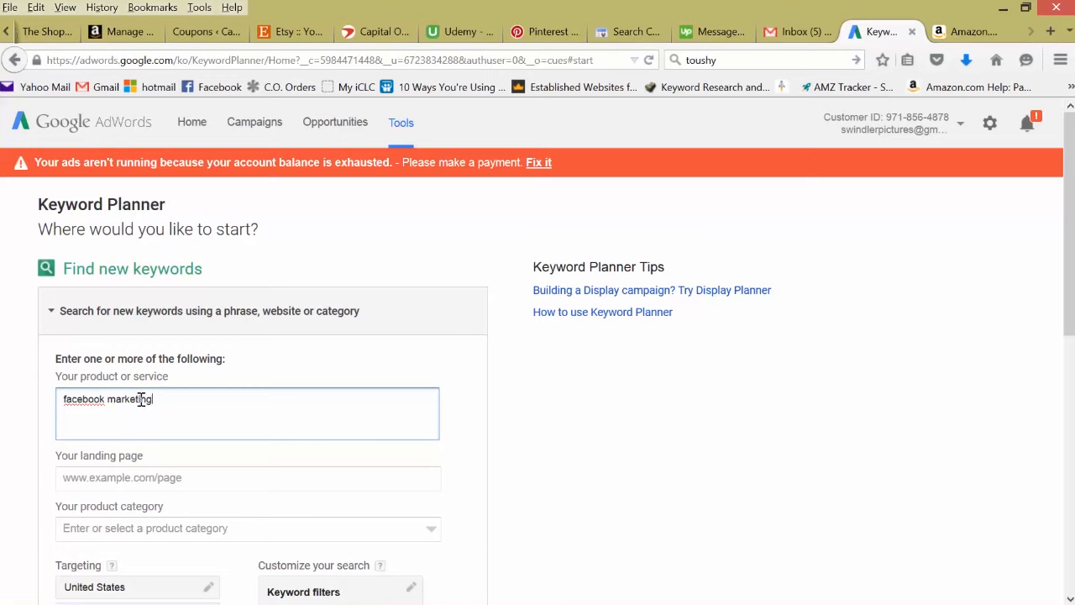
scroll("down", 3)
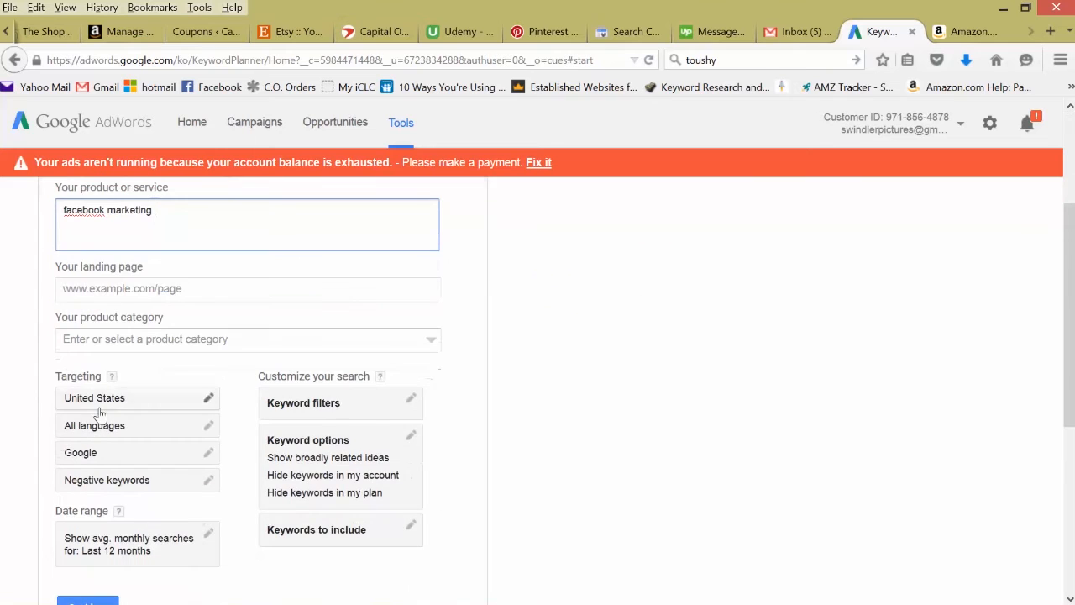
scroll("down", 3)
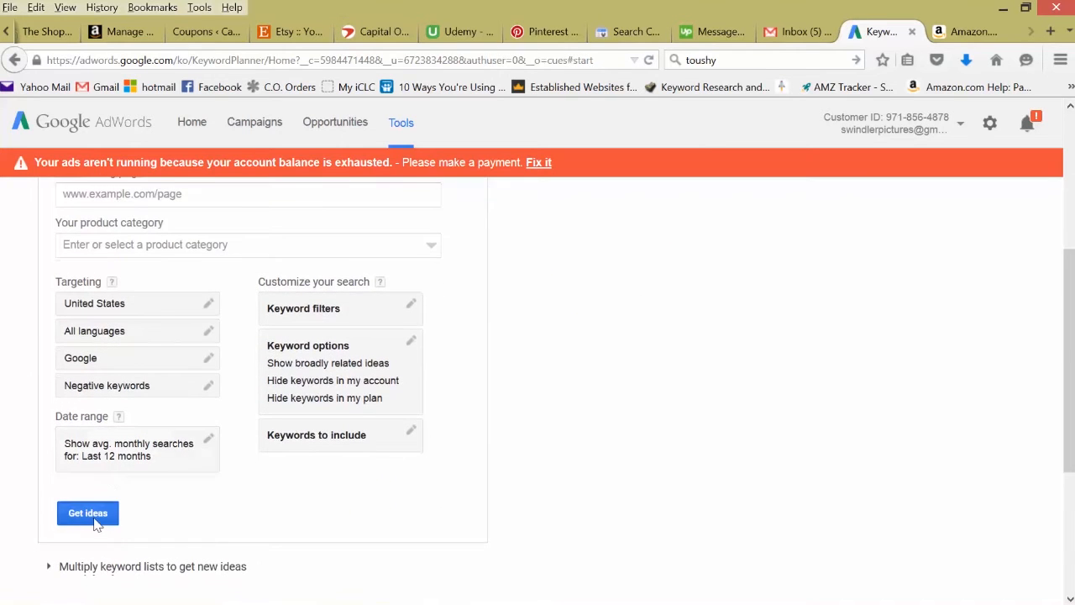
left_click(88, 512)
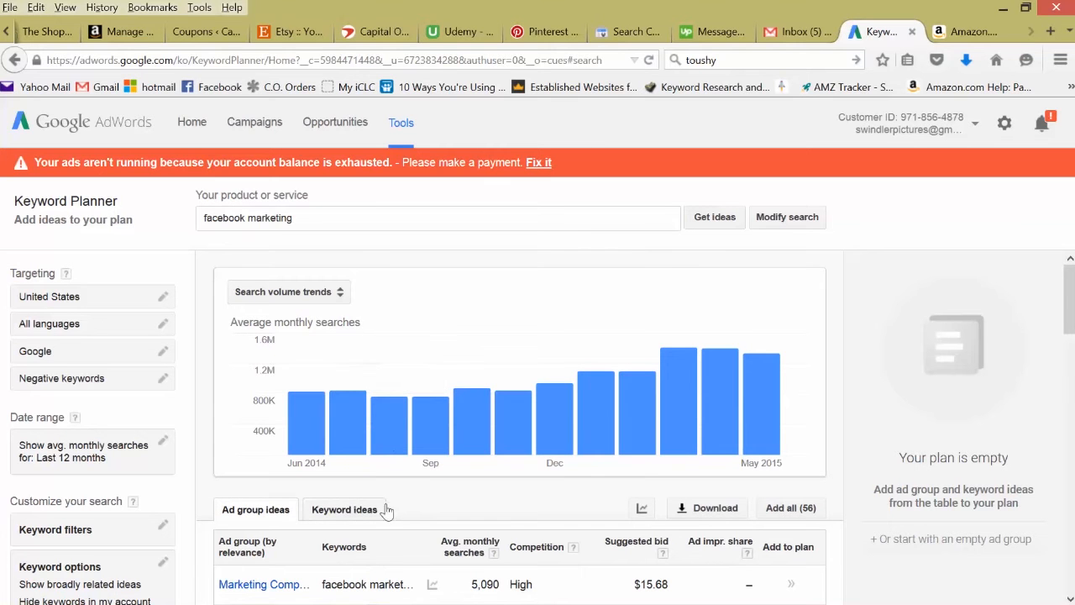
Step: Show the Keyword ideas list of 801 related 'facebook marketing' terms
left_click(343, 509)
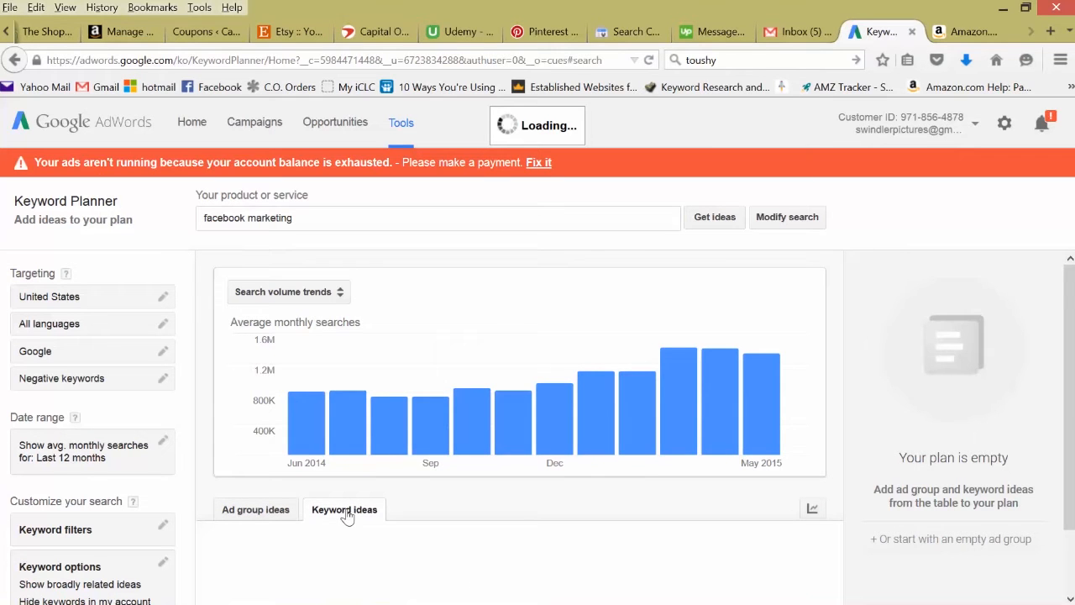
scroll("down", 3)
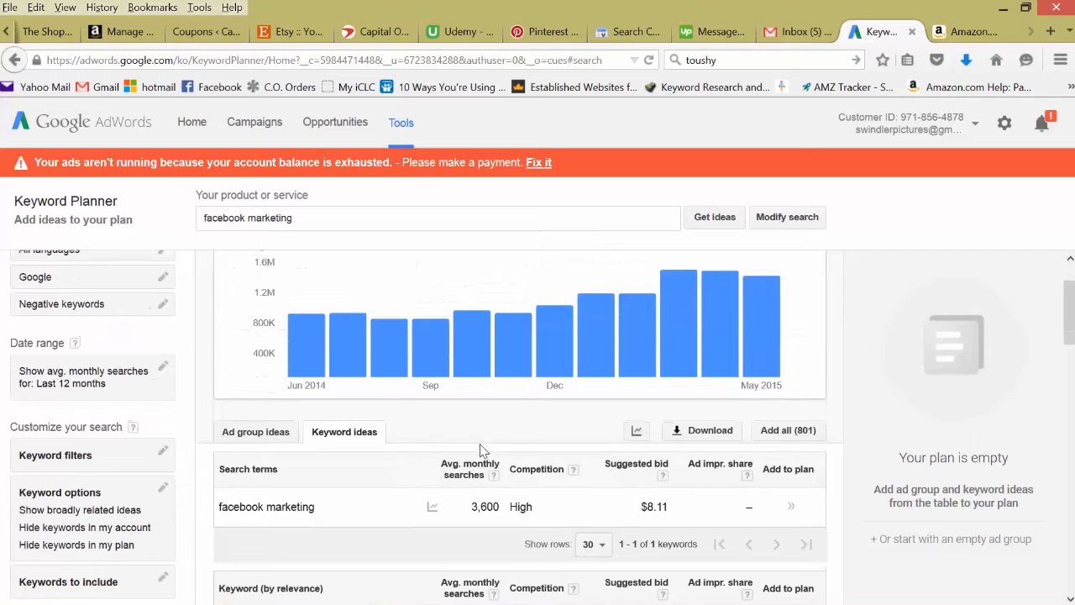
scroll("down", 3)
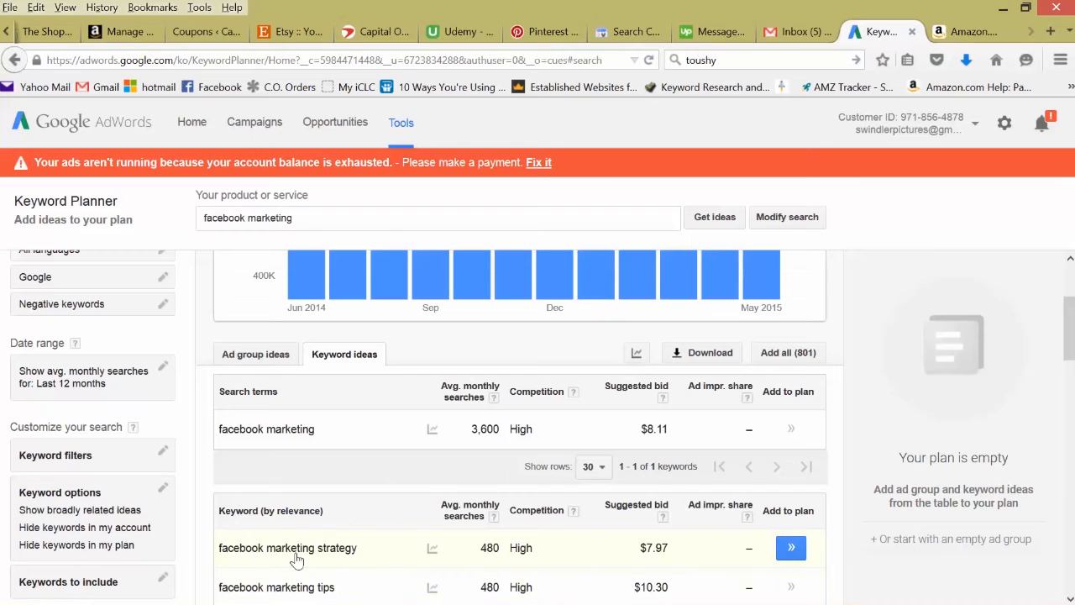
mouse_move(471, 518)
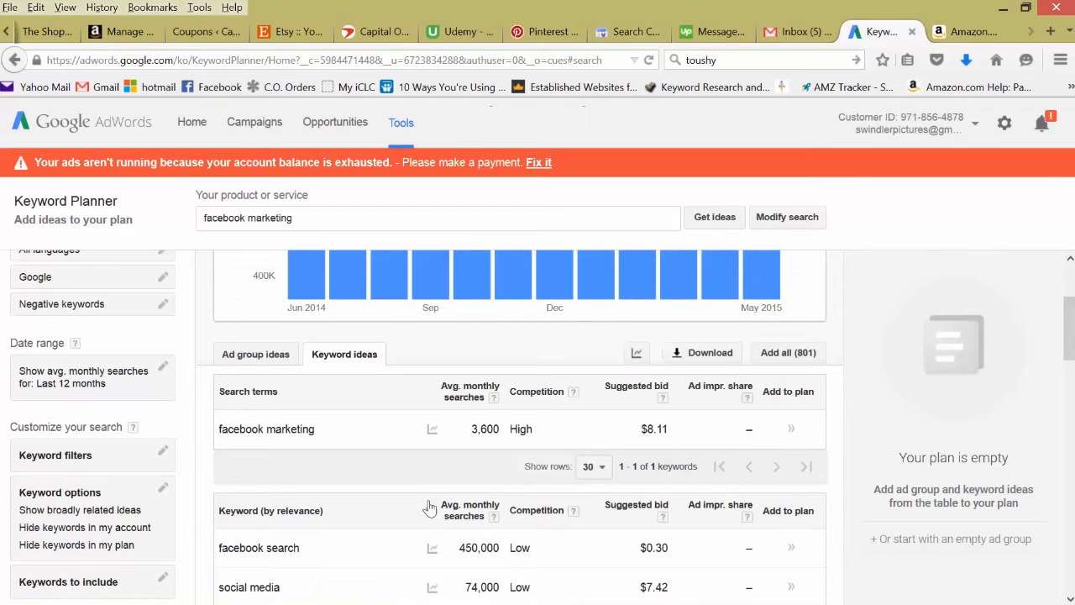
mouse_move(462, 557)
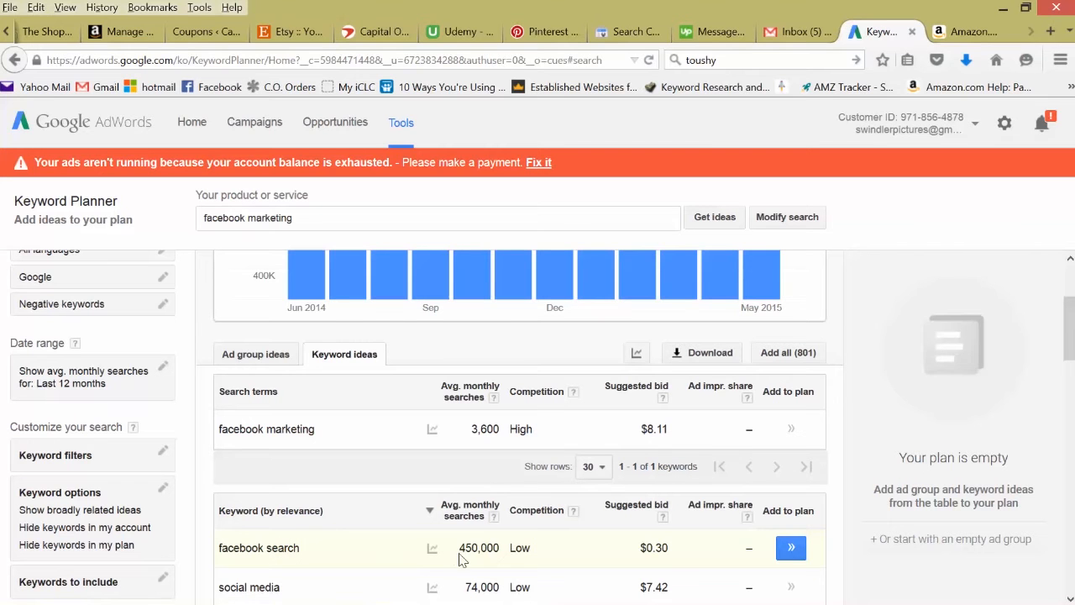
mouse_move(538, 548)
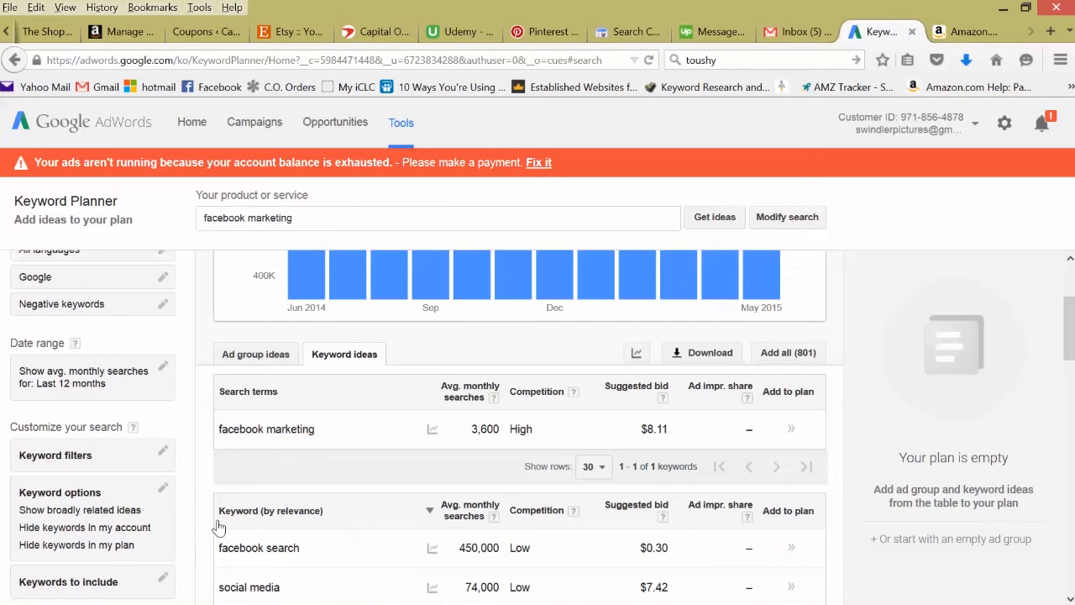
mouse_move(343, 532)
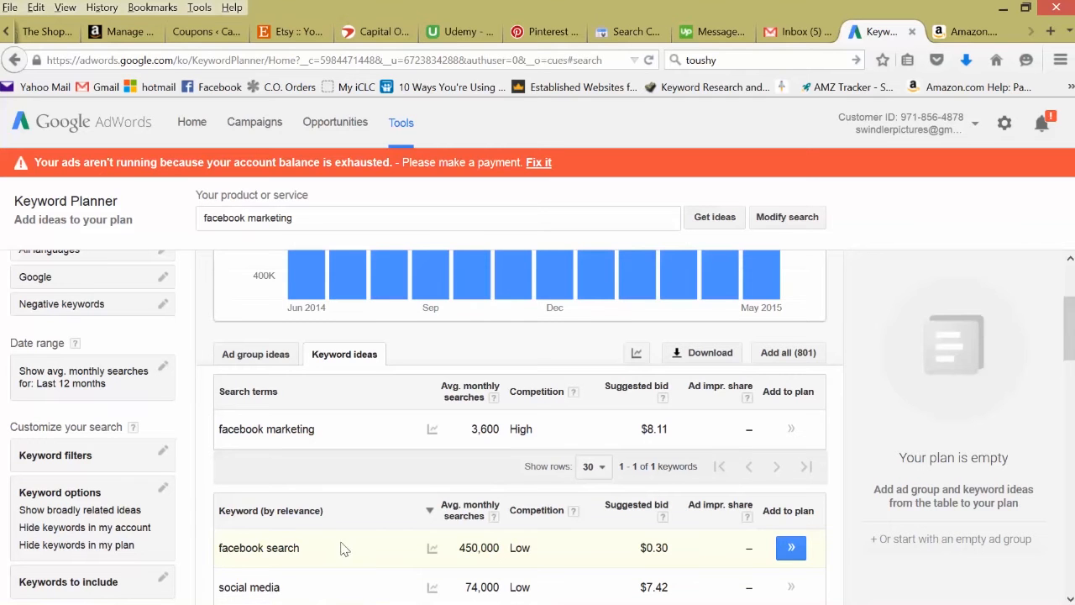
mouse_move(216, 554)
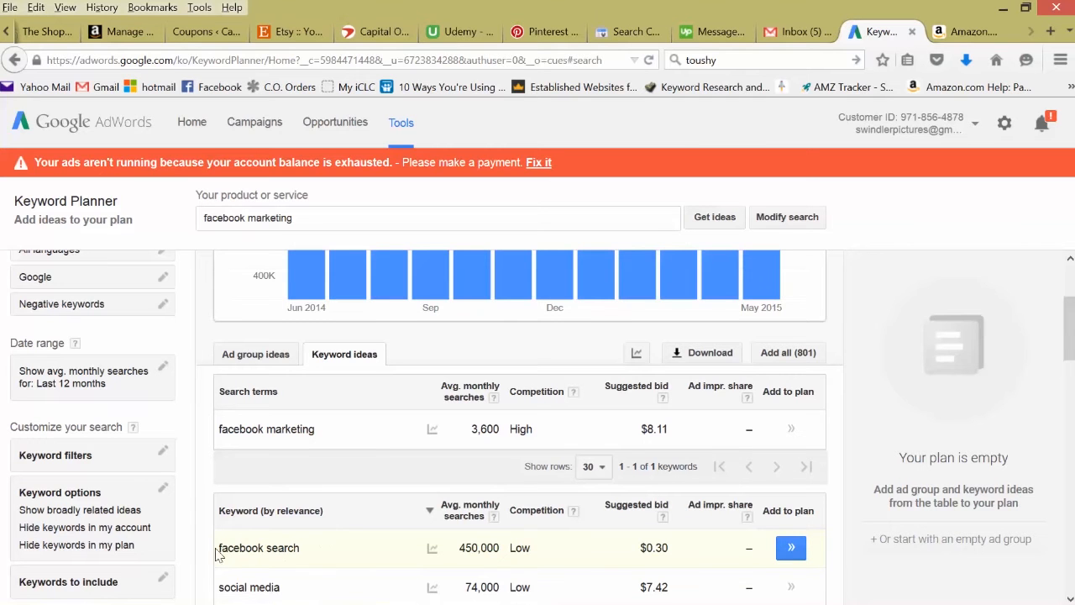
mouse_move(502, 524)
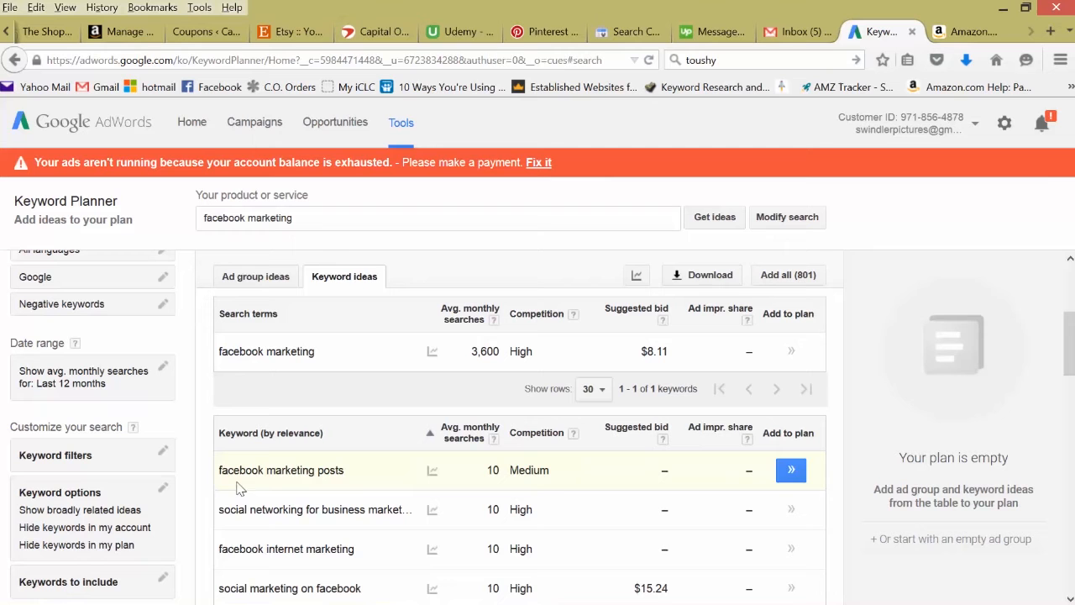
mouse_move(365, 455)
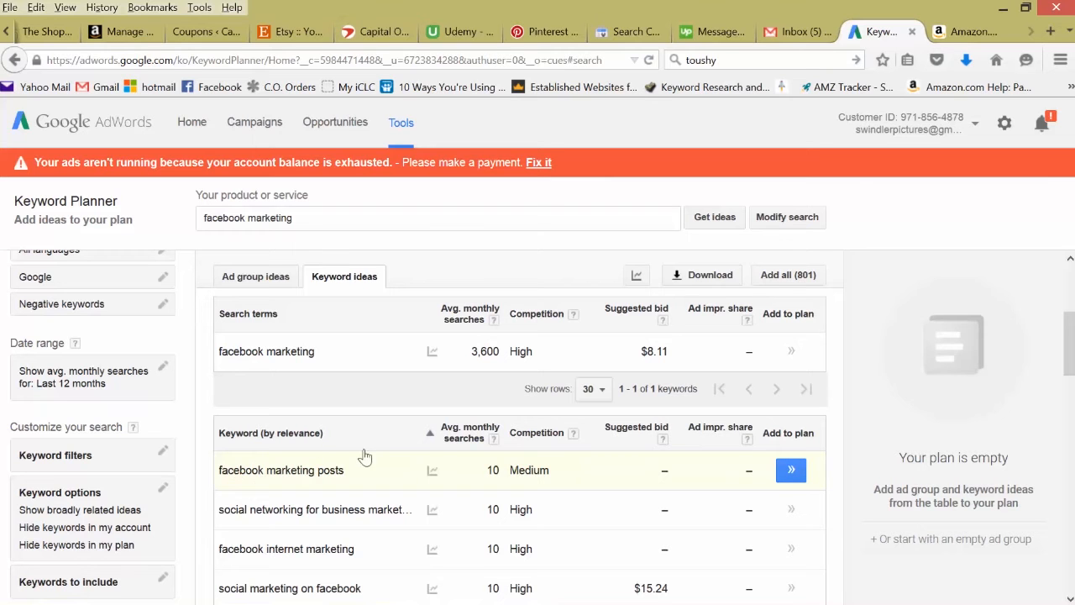
mouse_move(294, 485)
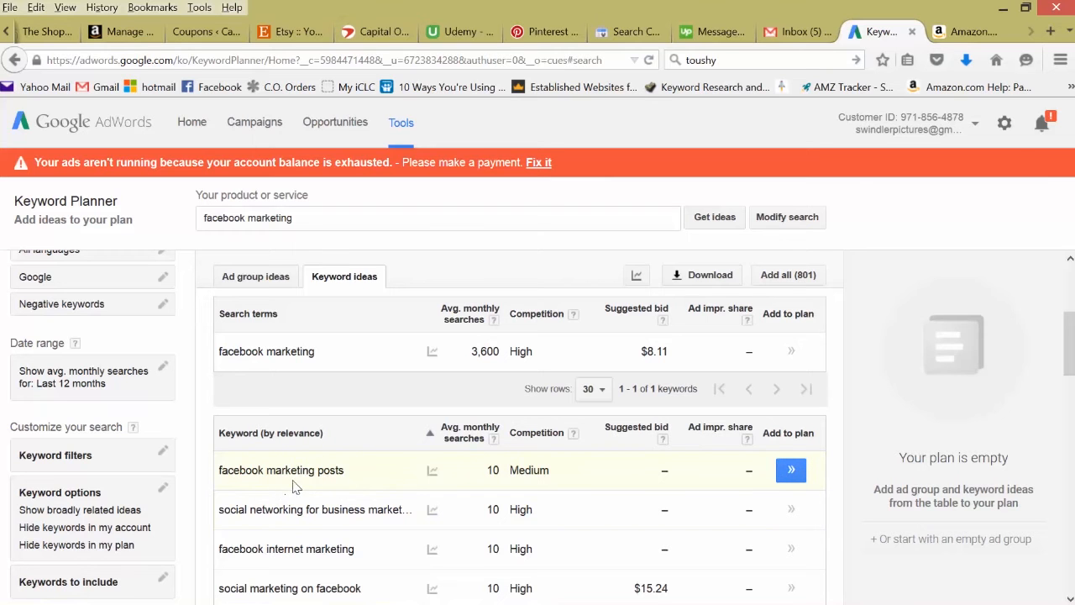
Step: Scroll through the lowest-volume facebook marketing ideas, led by 10-search terms
scroll("down", 3)
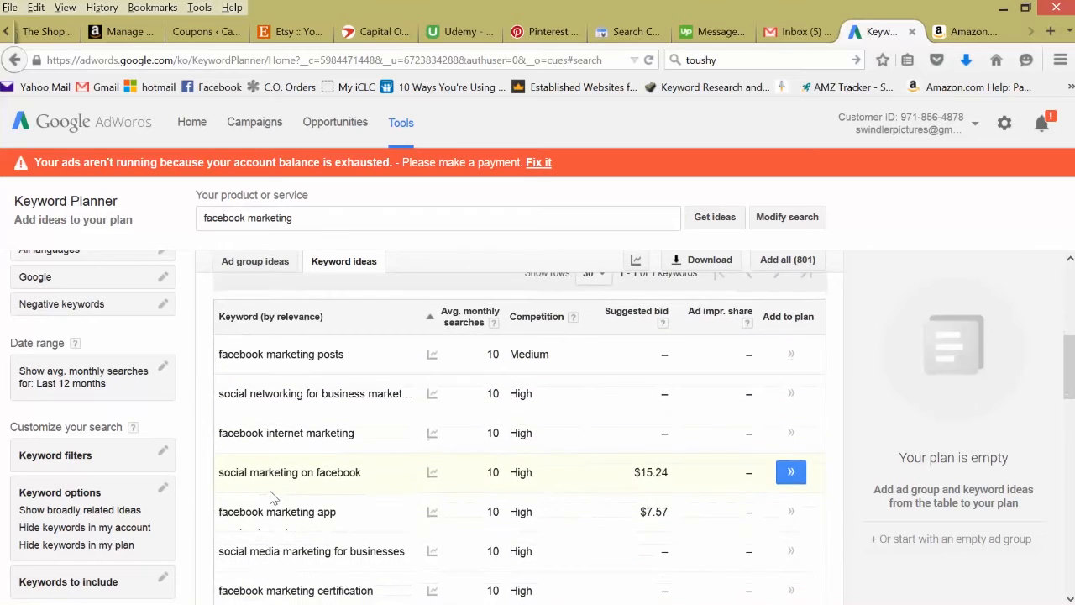
scroll("down", 3)
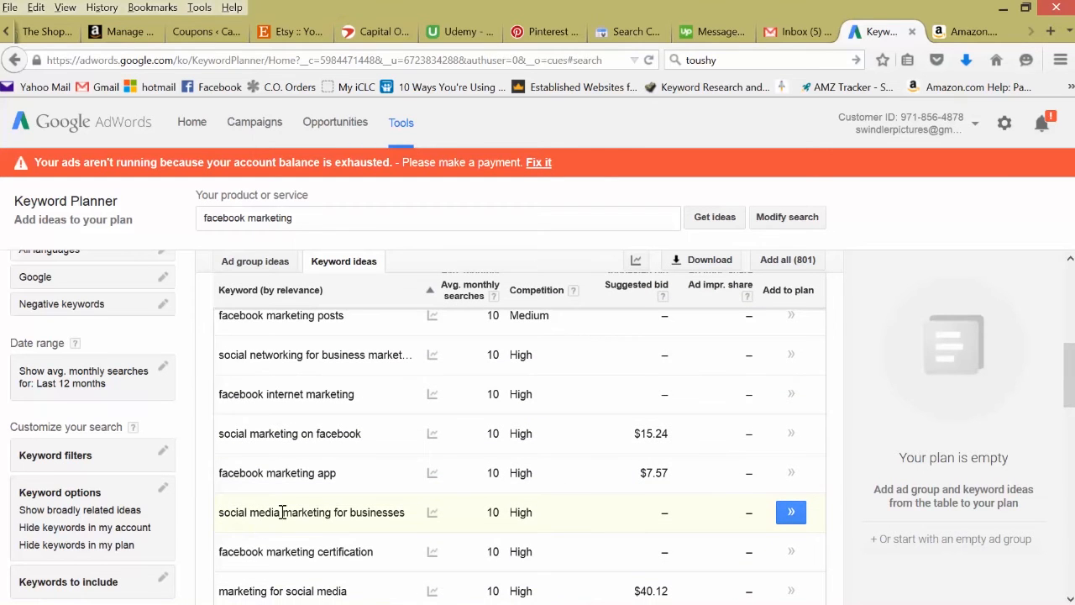
mouse_move(414, 523)
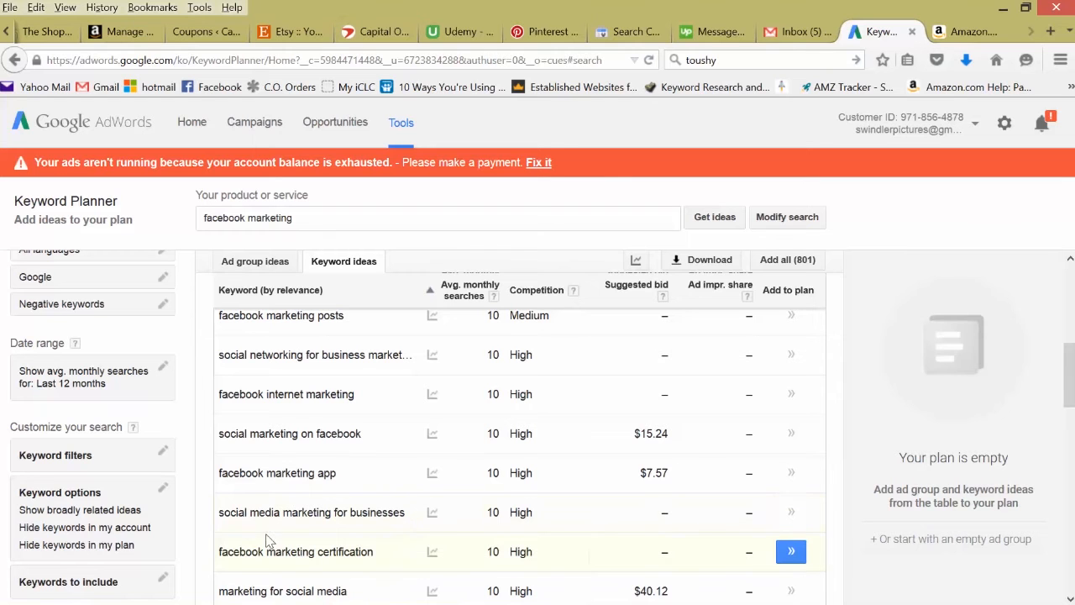
mouse_move(361, 511)
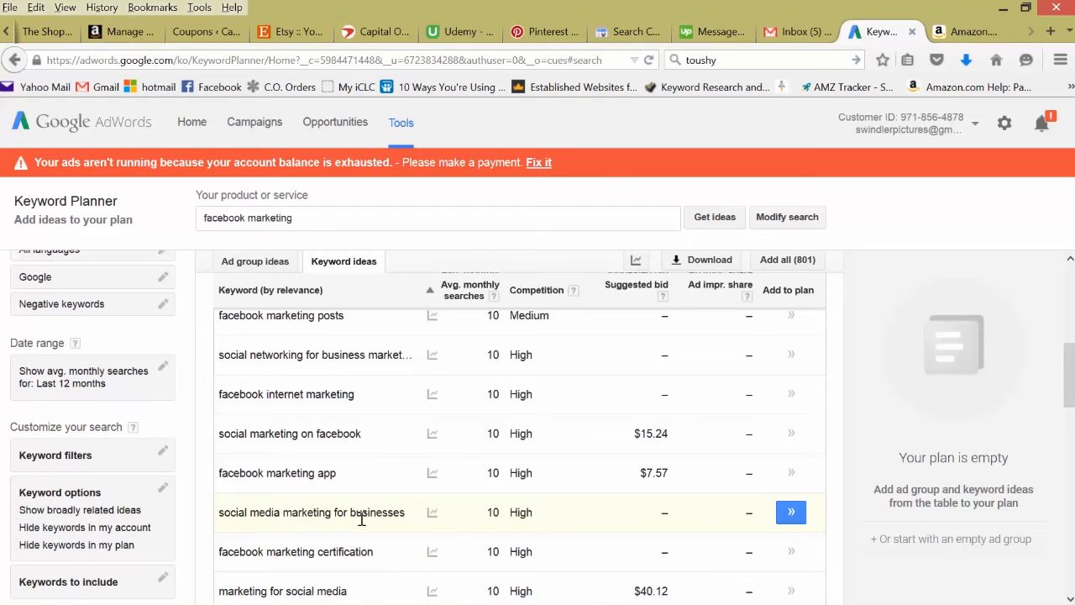
mouse_move(534, 512)
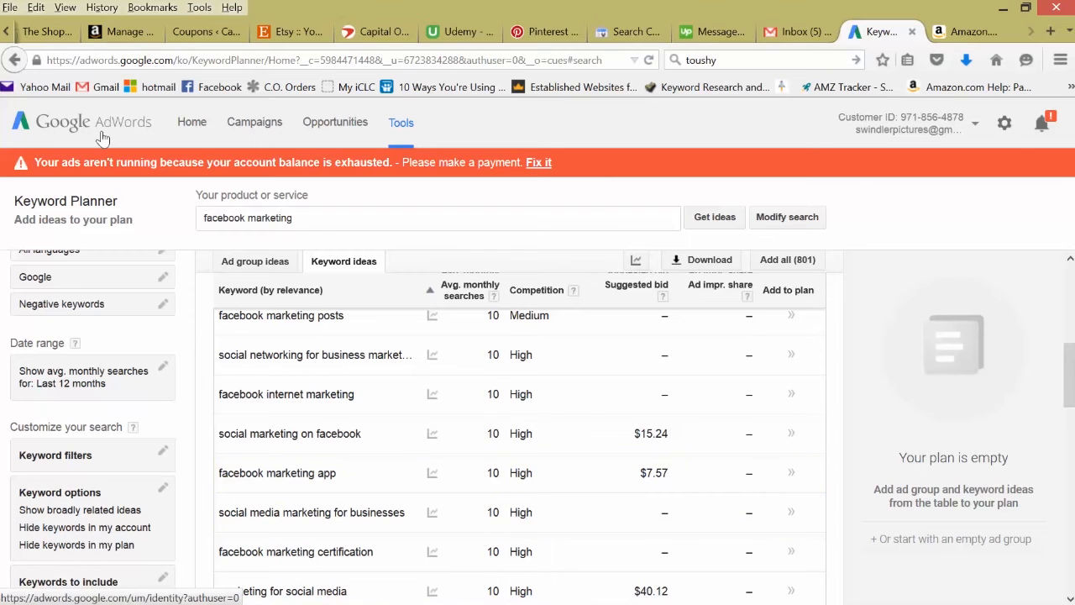
mouse_move(525, 512)
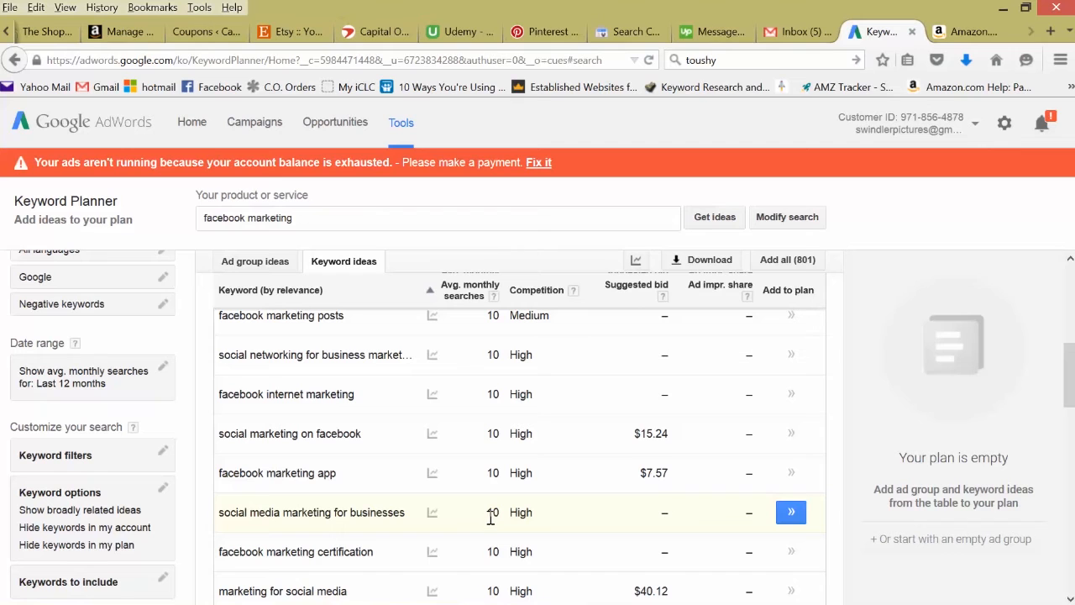
mouse_move(426, 509)
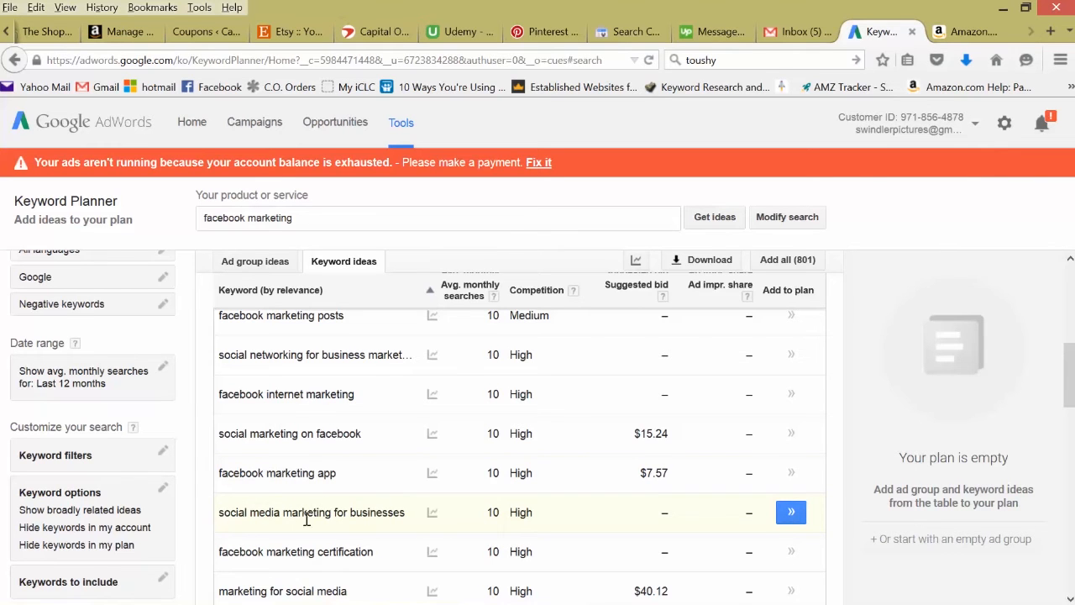
mouse_move(340, 505)
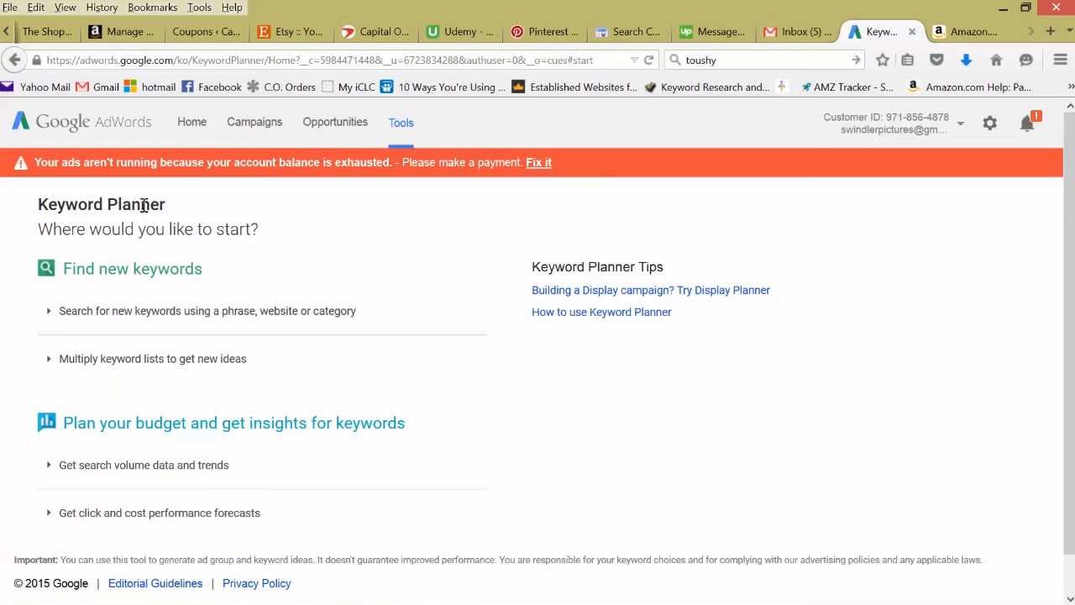
mouse_move(4, 302)
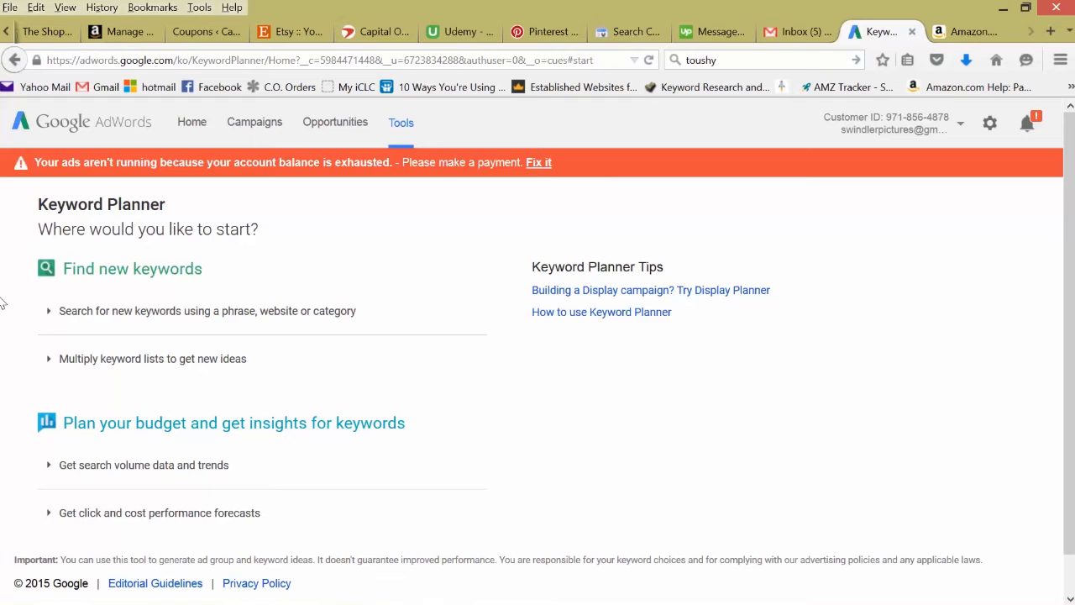
mouse_move(108, 321)
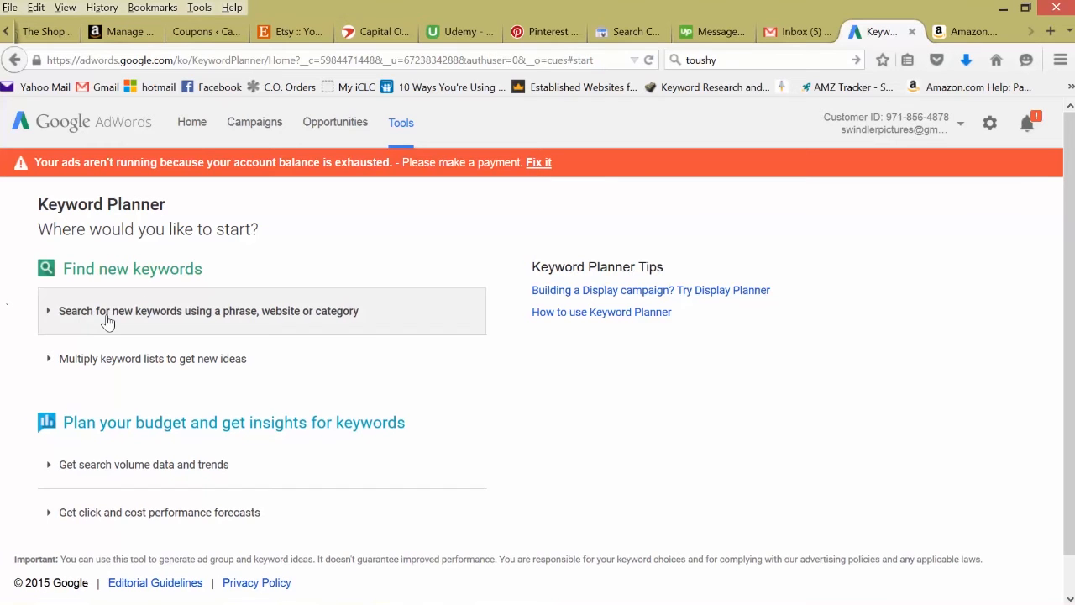
Step: Generate keyword ideas from the competitor's Amazon bbq gloves landing page URL
left_click(208, 310)
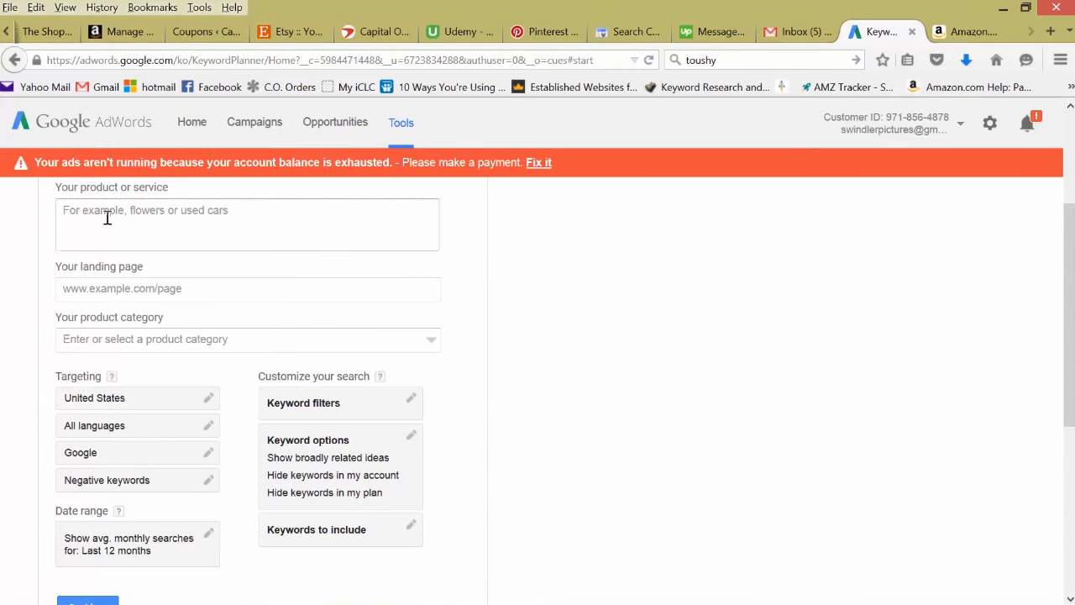
mouse_move(103, 213)
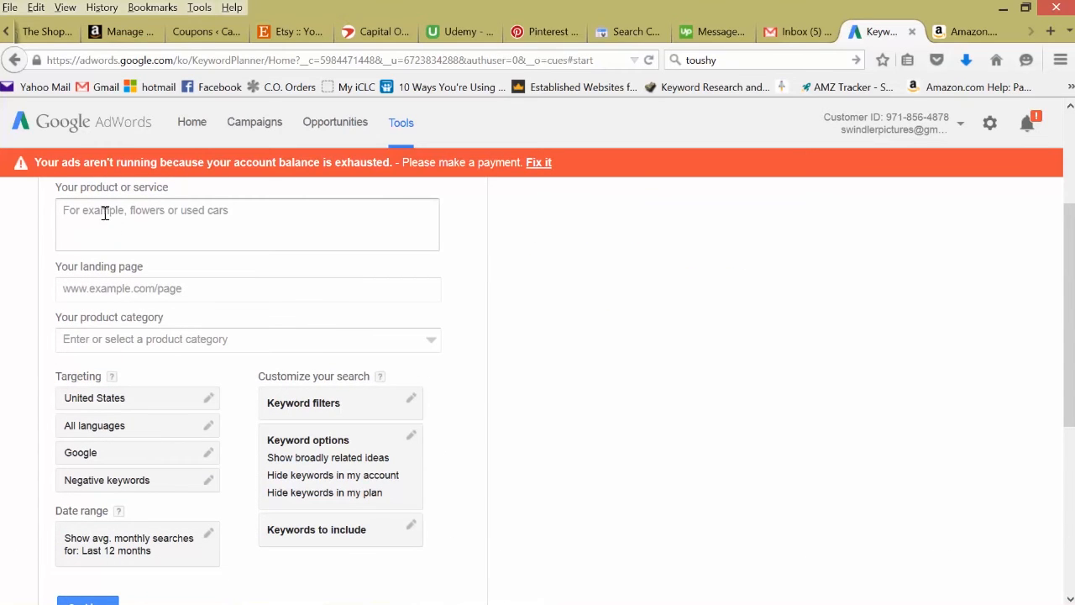
mouse_move(142, 279)
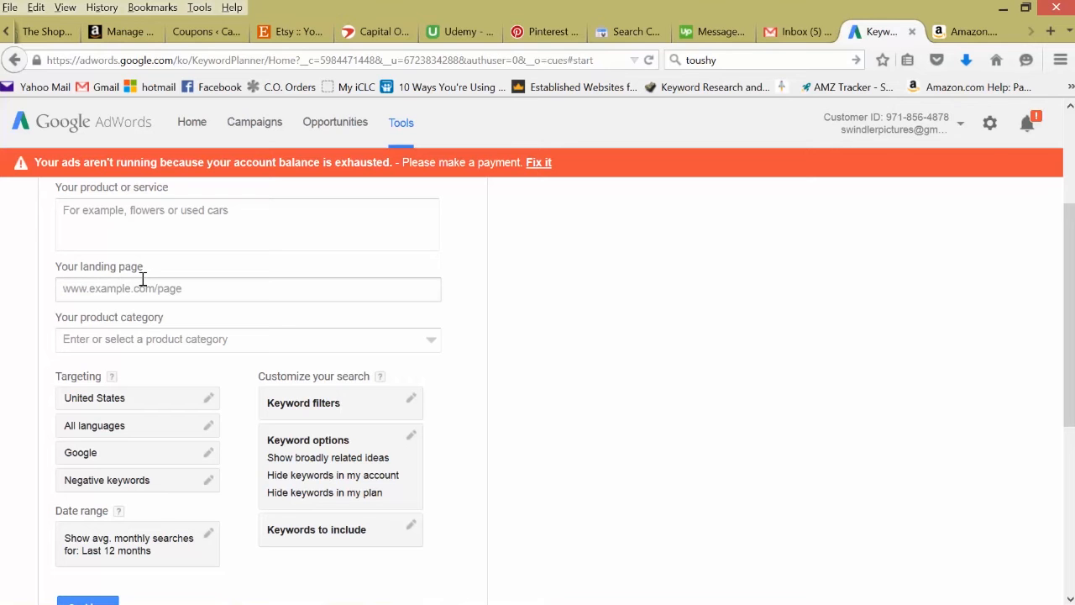
left_click(962, 31)
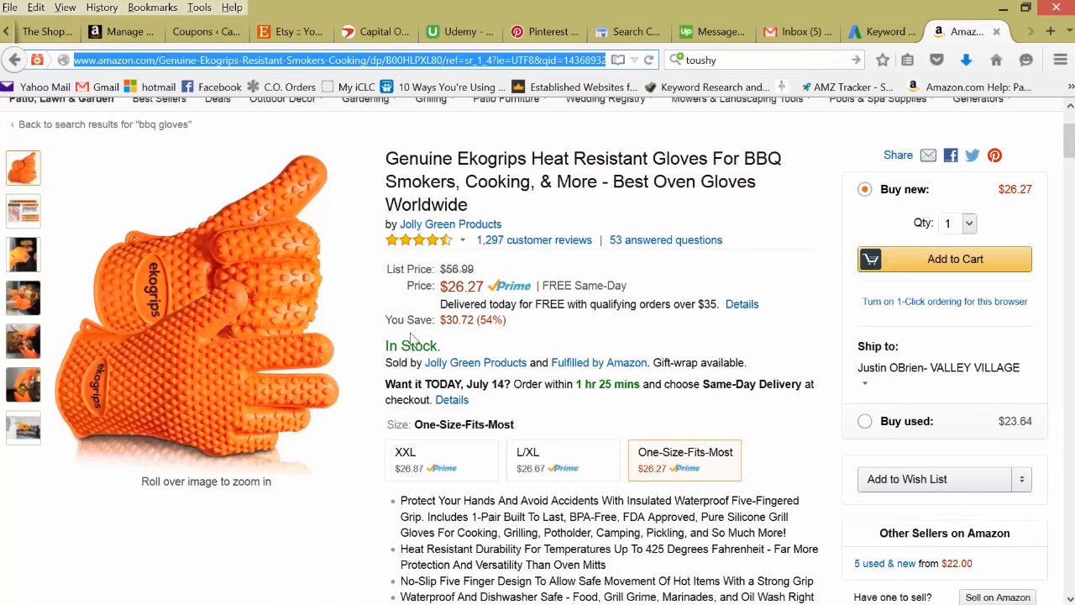
mouse_move(518, 110)
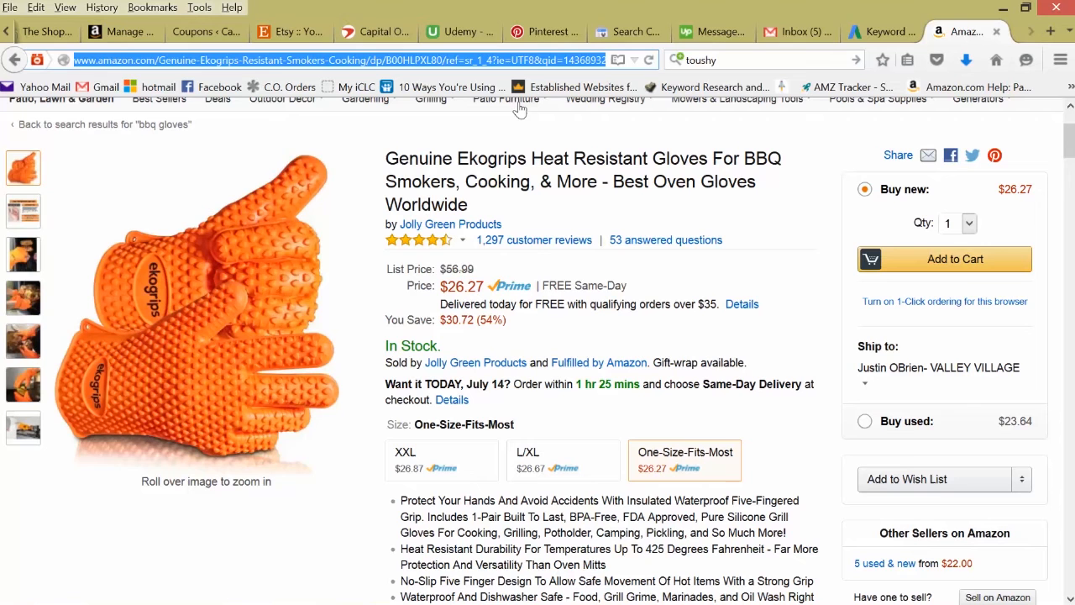
mouse_move(855, 75)
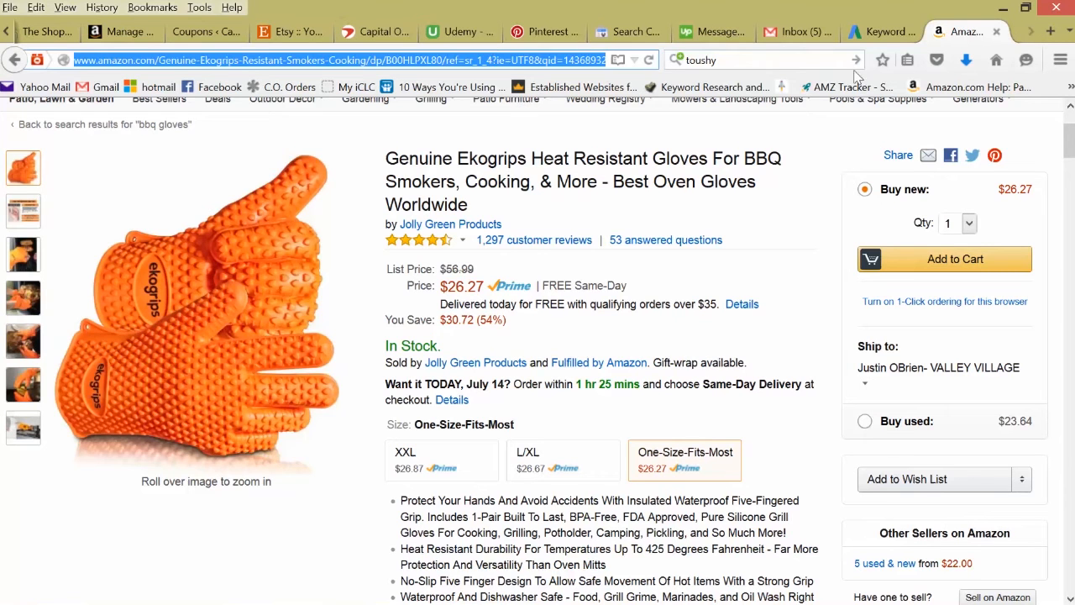
left_click(877, 31)
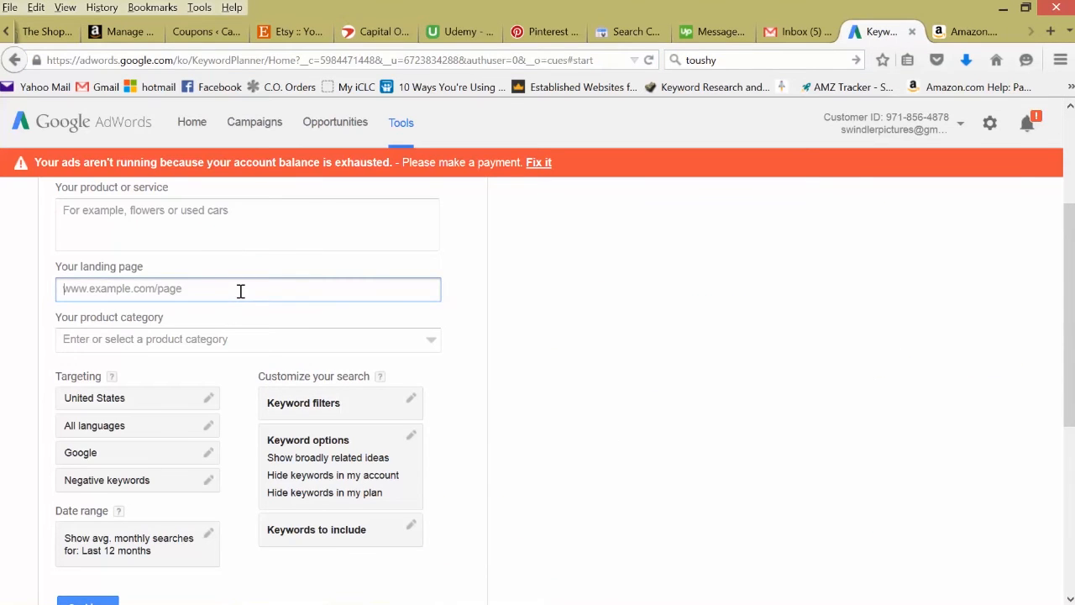
type("00HLPXL80/ref=sr_1_4?ie=UTF8&qid=1436893232&sr=8-4&keywords=bbq+gloves")
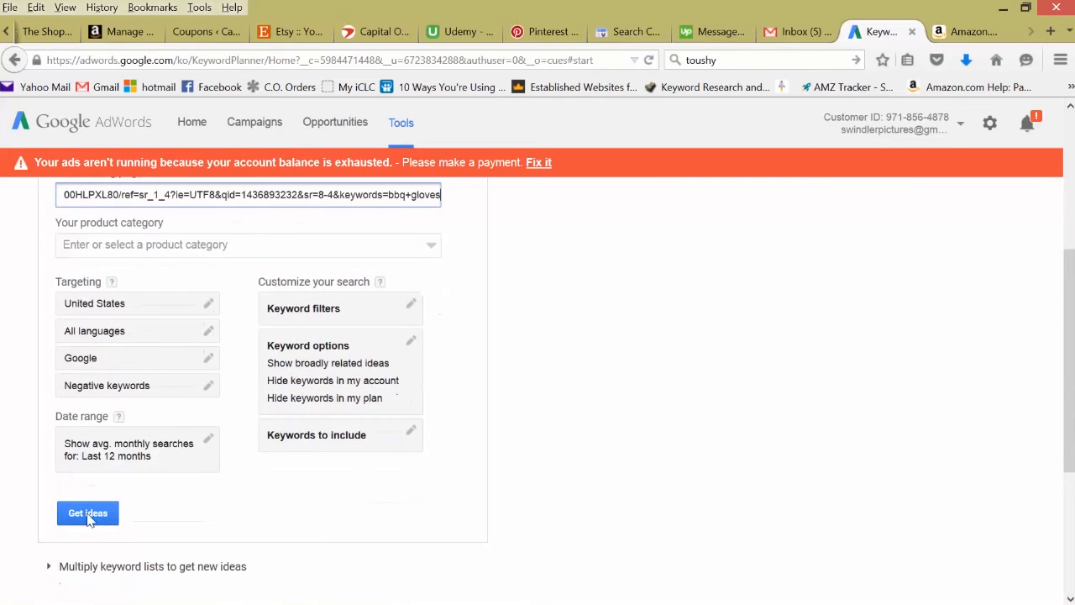
left_click(88, 513)
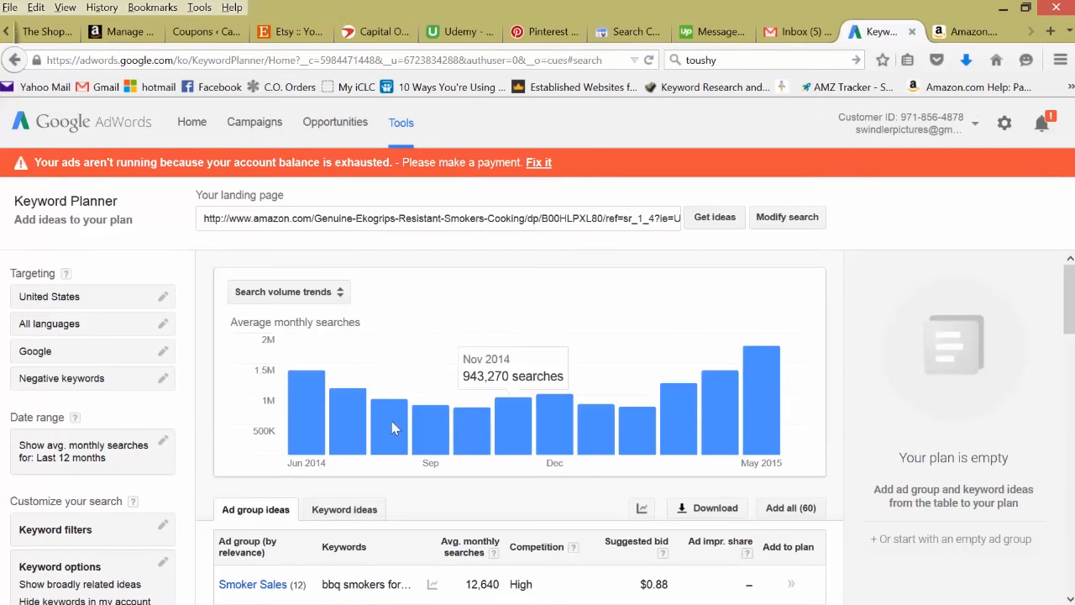
Step: Show the 854 individual keyword ideas from the Amazon gloves page
left_click(344, 509)
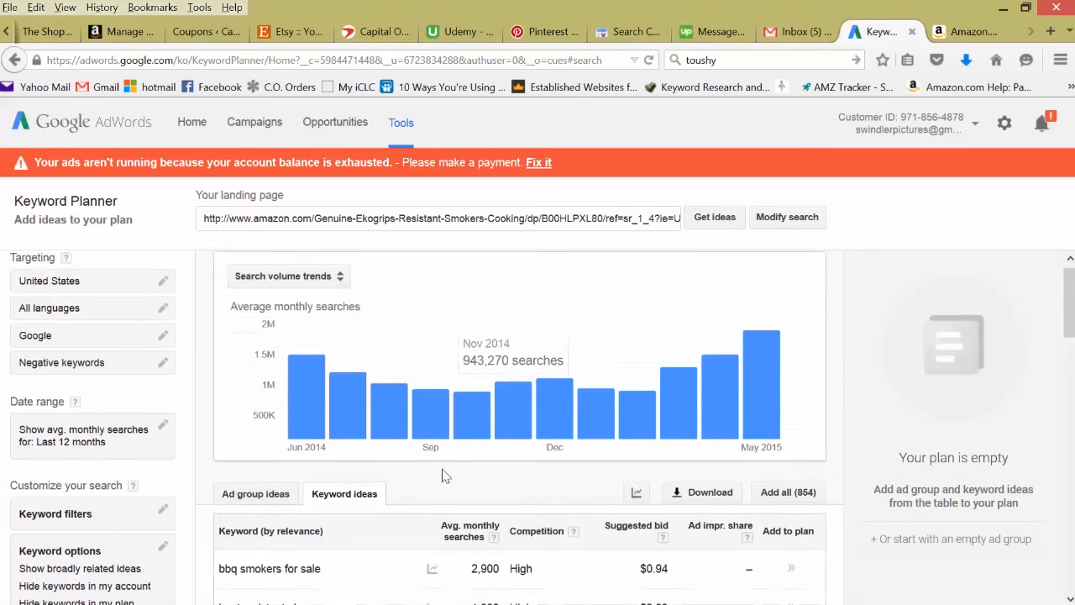
scroll("down", 3)
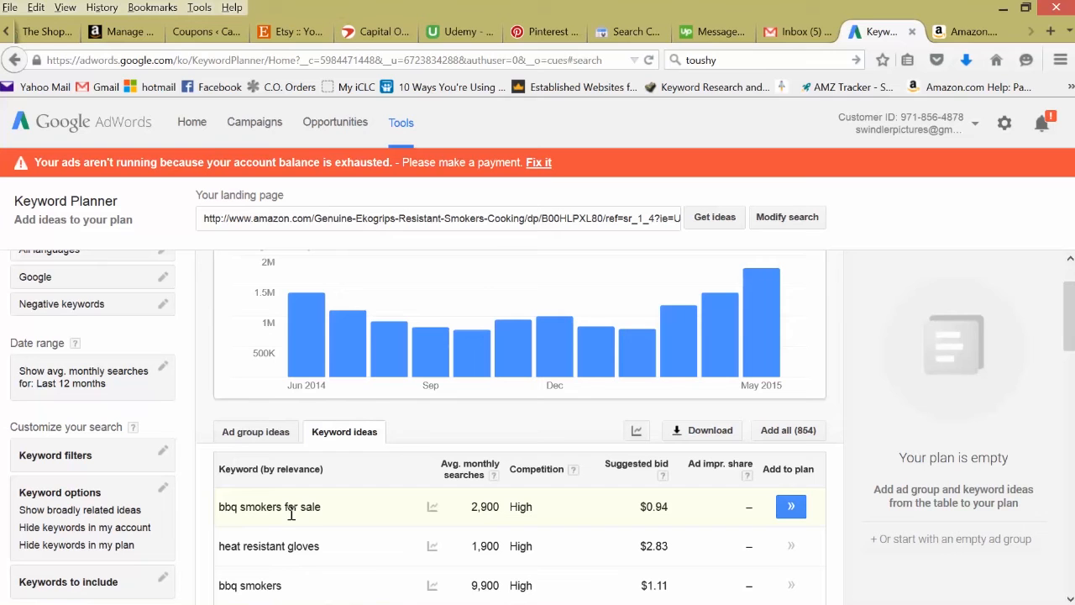
mouse_move(333, 505)
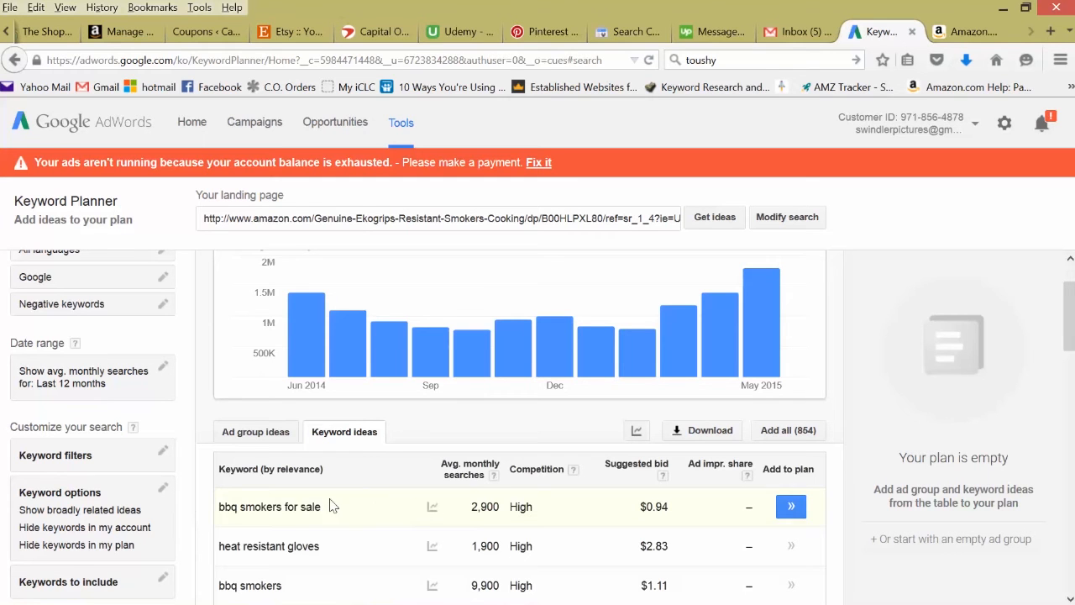
mouse_move(251, 512)
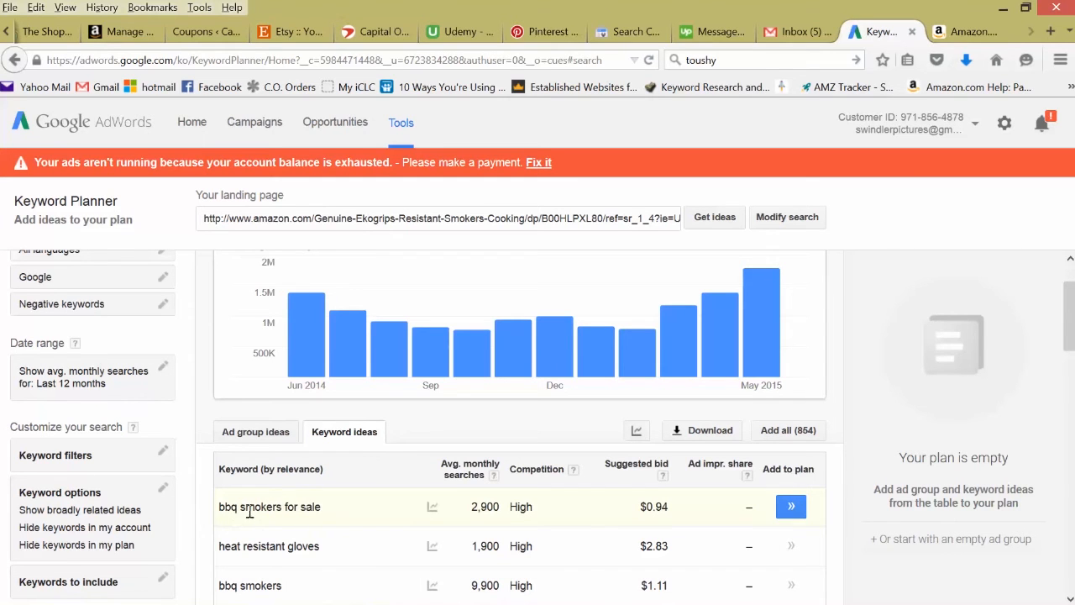
mouse_move(233, 560)
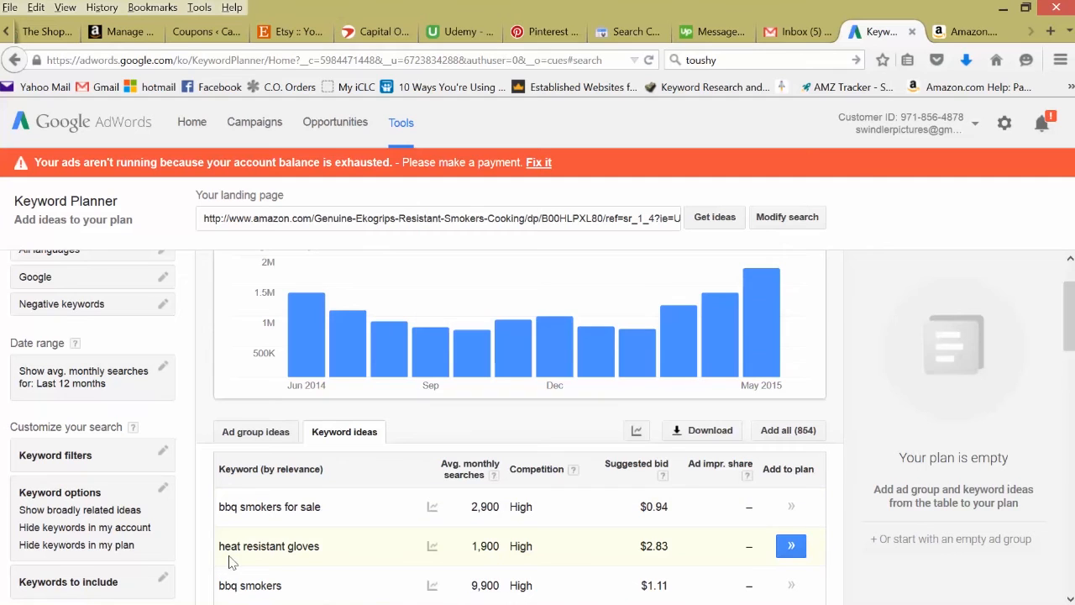
mouse_move(466, 473)
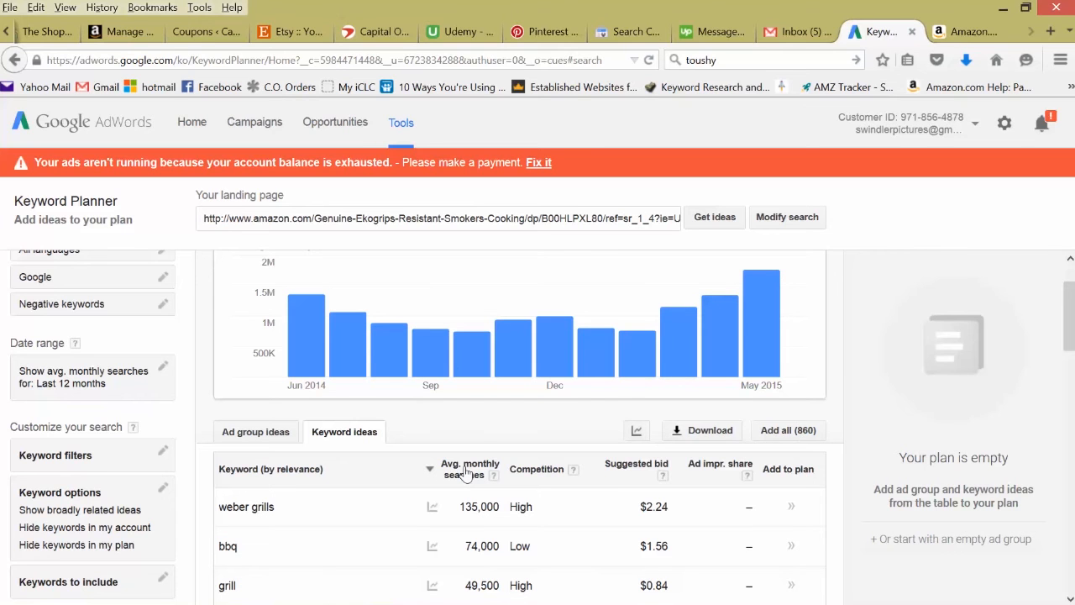
Step: Sort ideas lowest volume first, review the list, and open the download dialog
left_click(466, 469)
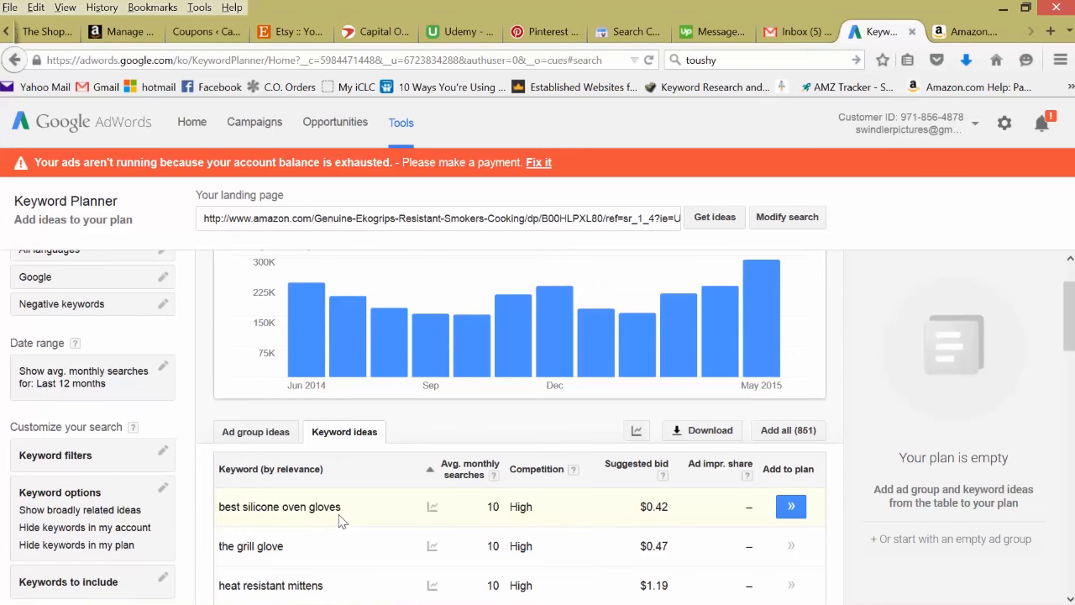
mouse_move(225, 523)
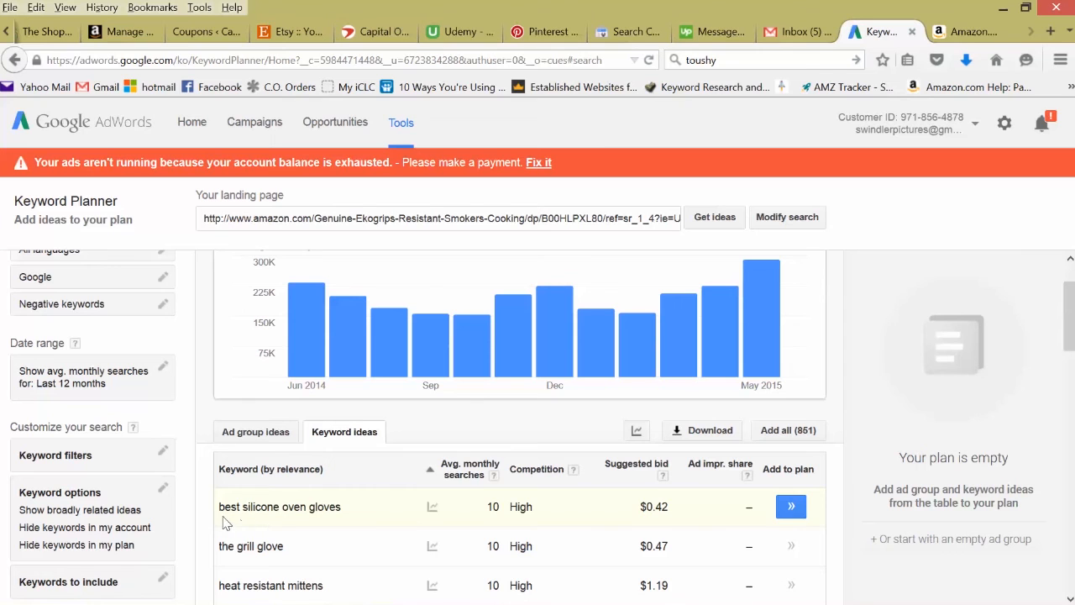
mouse_move(234, 527)
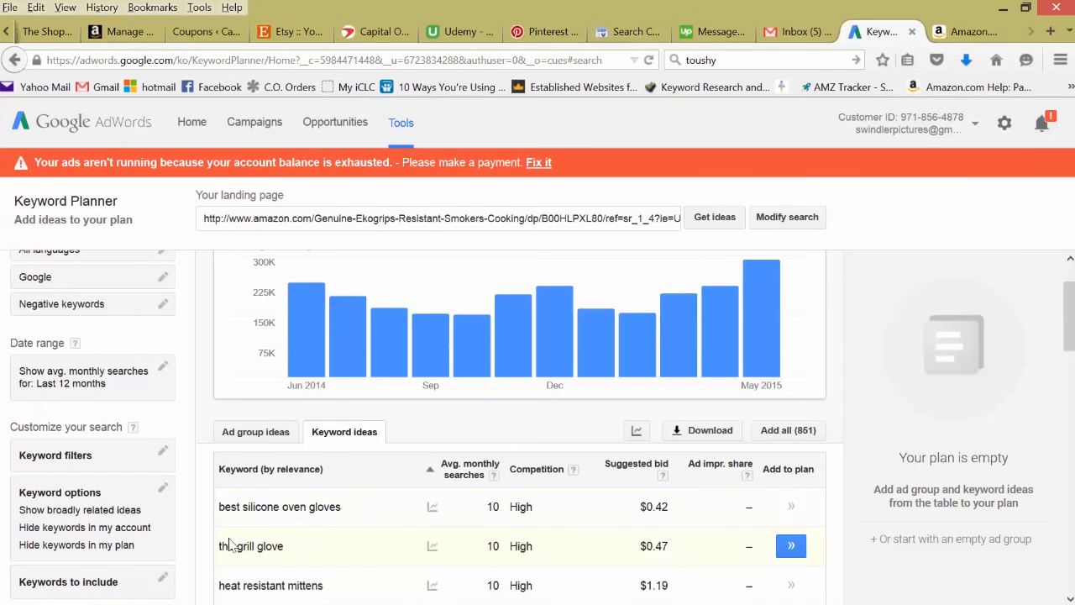
mouse_move(299, 500)
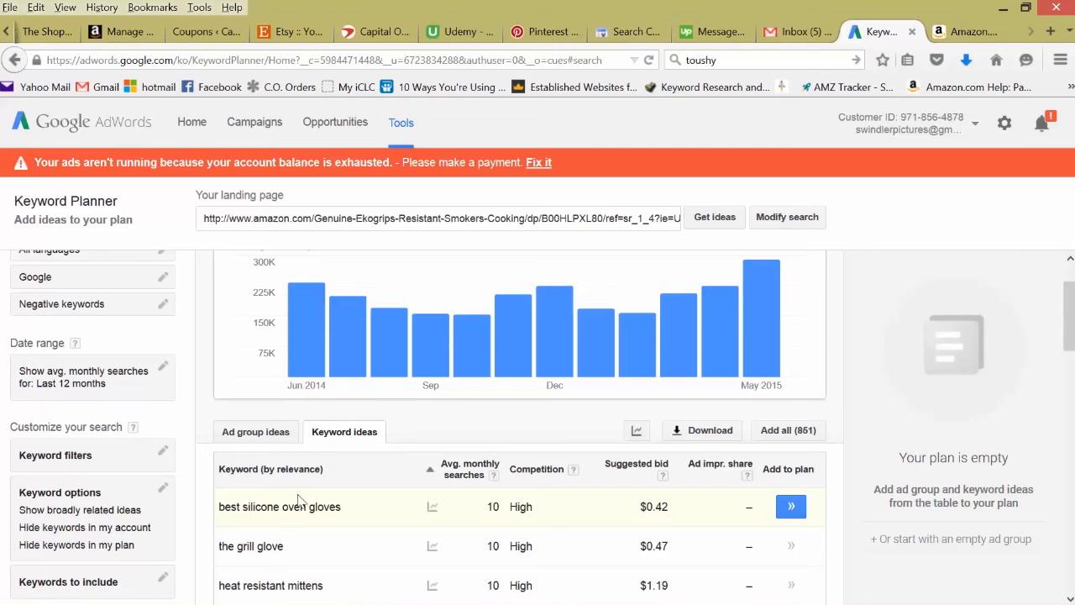
mouse_move(291, 496)
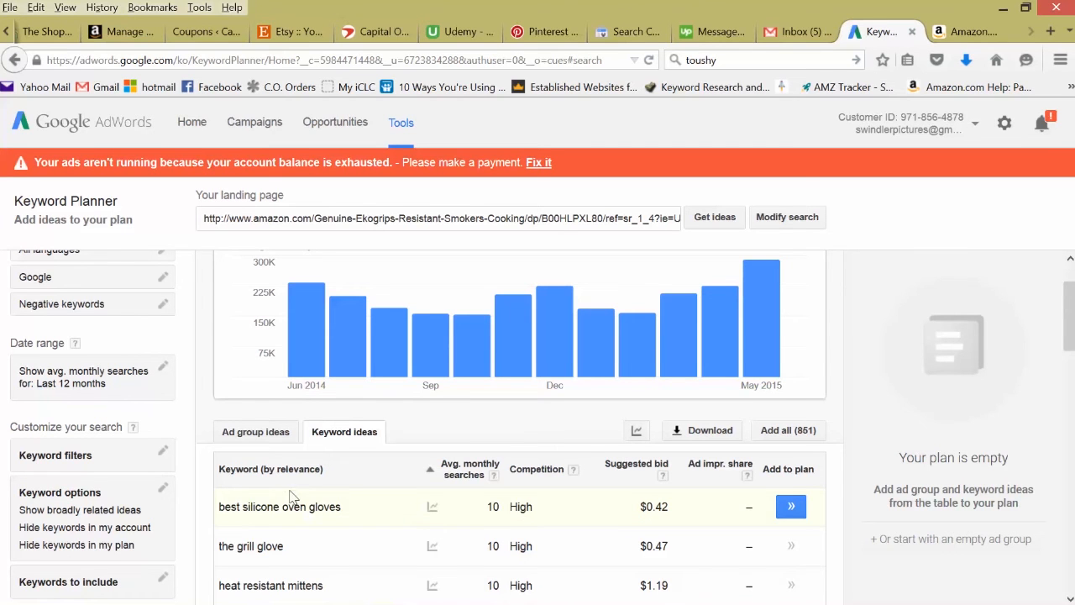
scroll("down", 3)
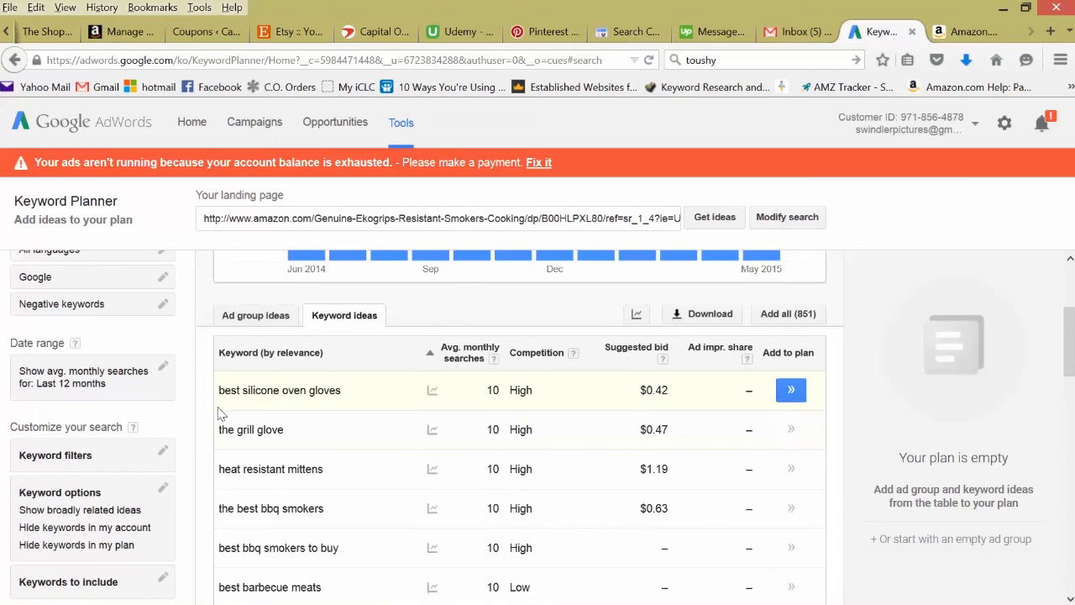
scroll("down", 3)
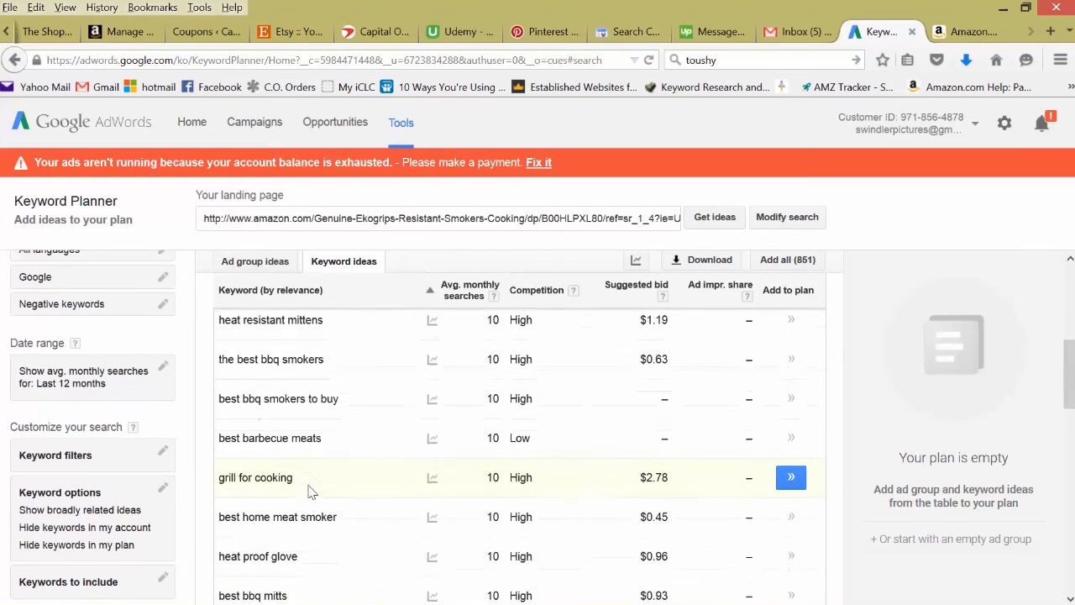
scroll("down", 3)
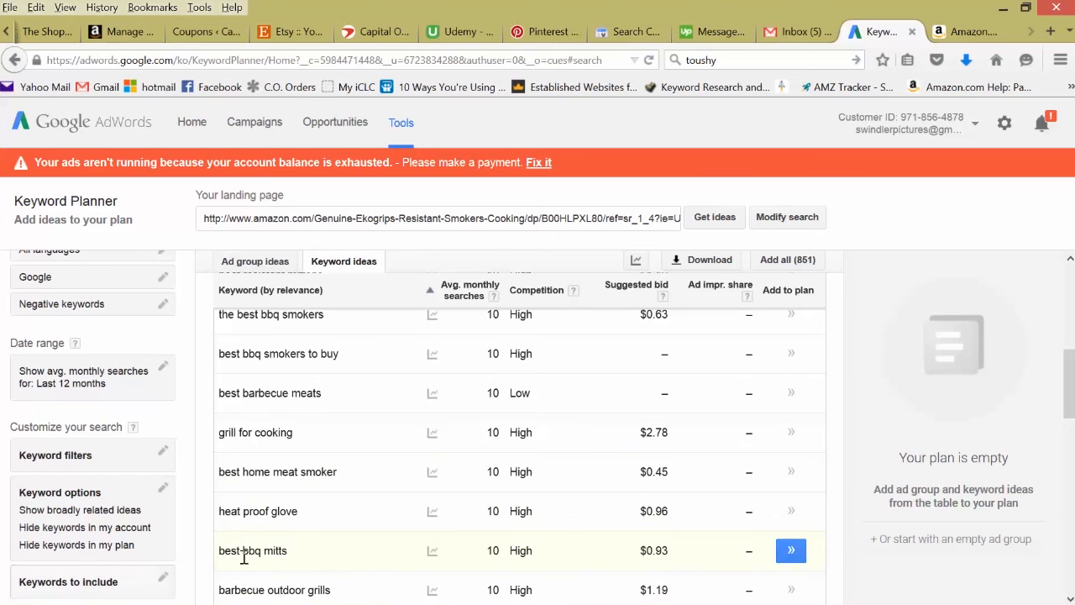
scroll("down", 3)
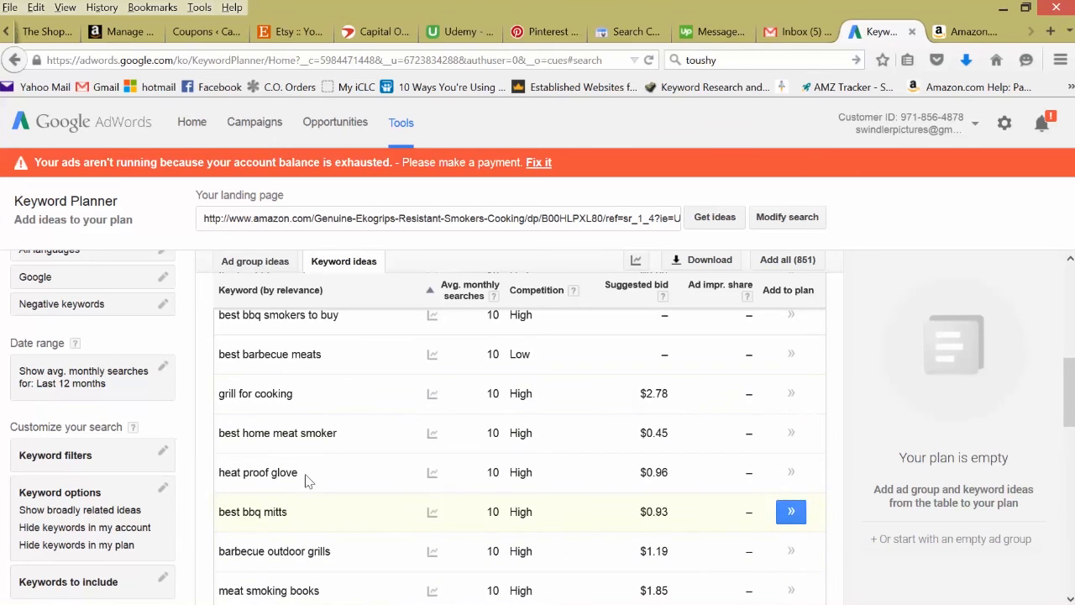
mouse_move(319, 530)
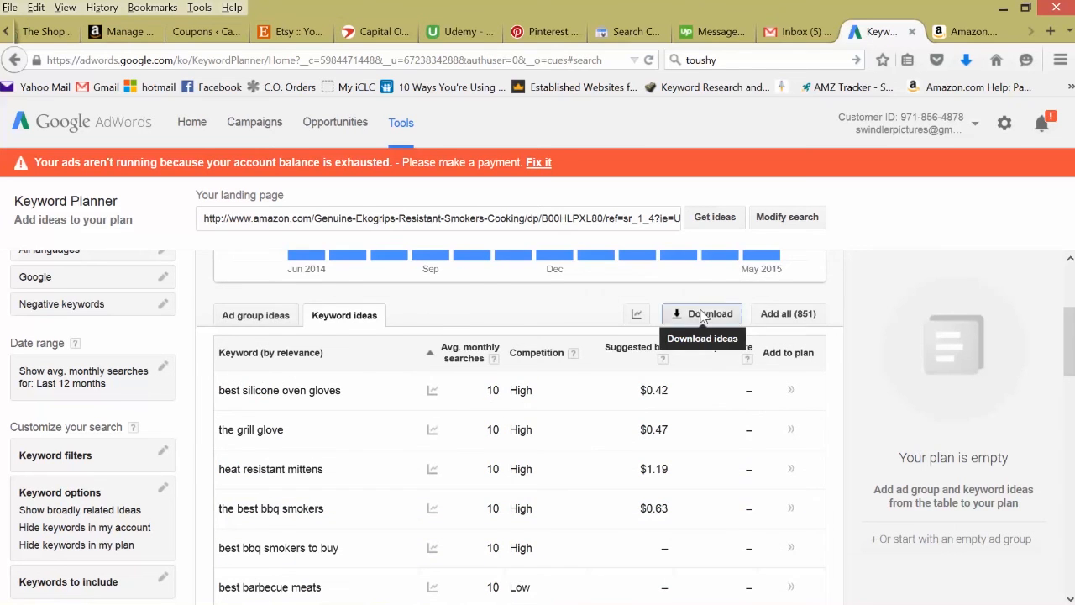
left_click(701, 314)
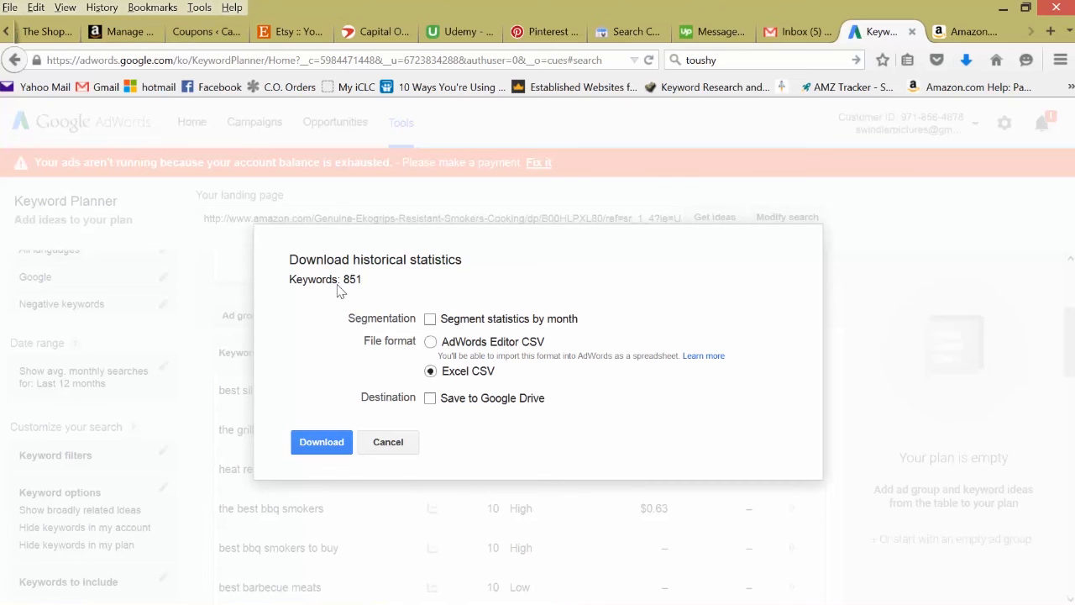
mouse_move(370, 288)
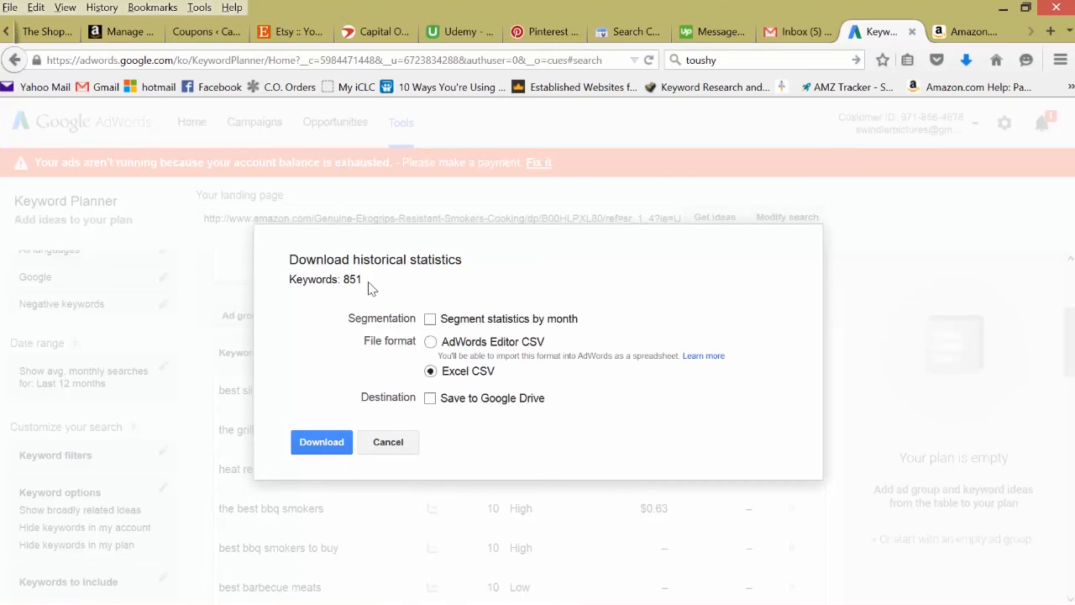
mouse_move(95, 136)
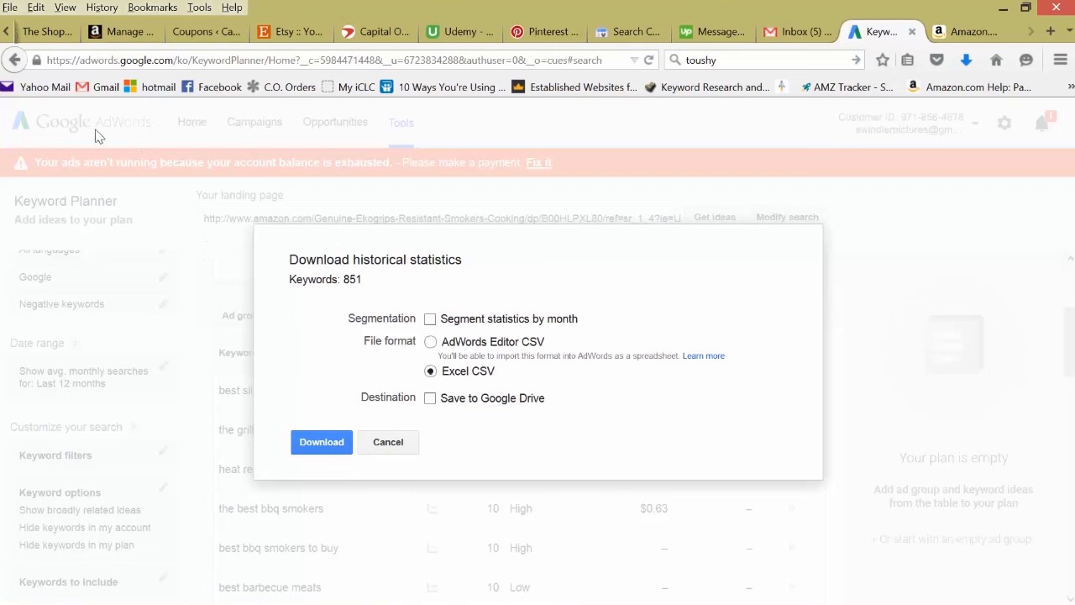
mouse_move(76, 132)
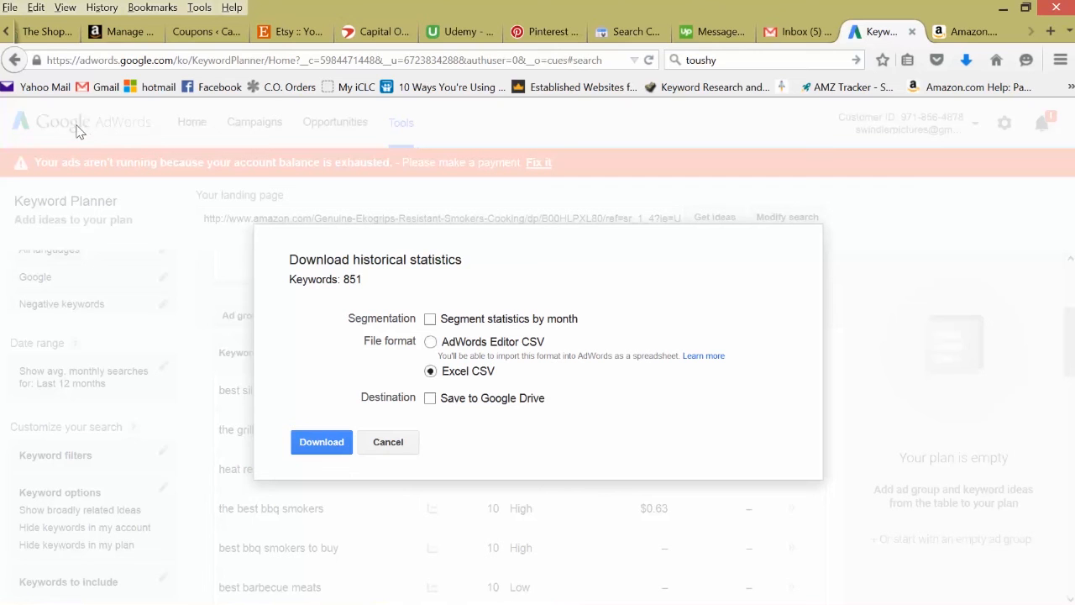
mouse_move(333, 288)
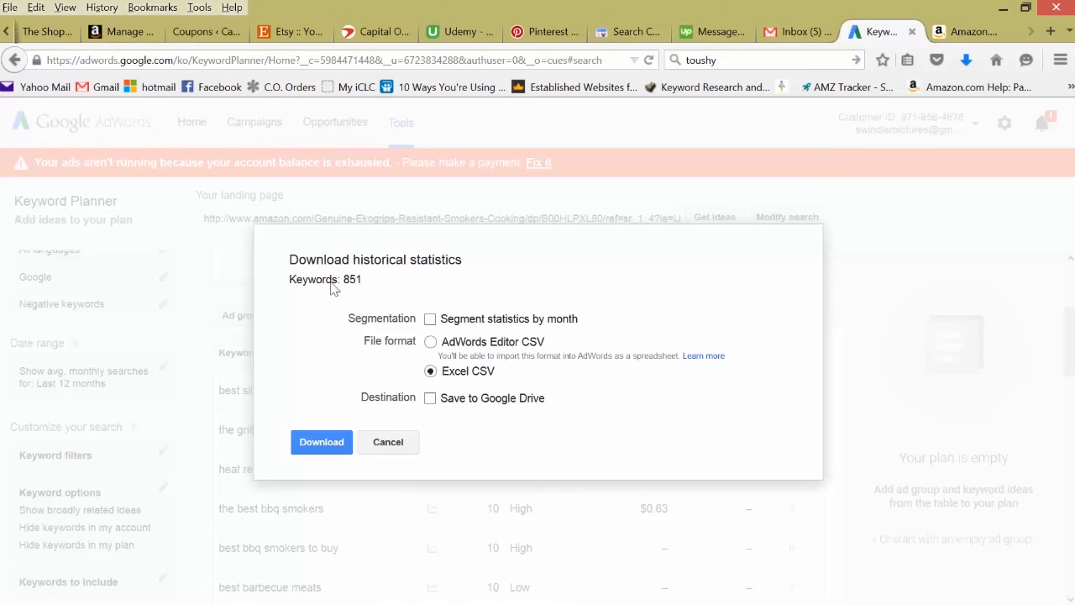
mouse_move(367, 269)
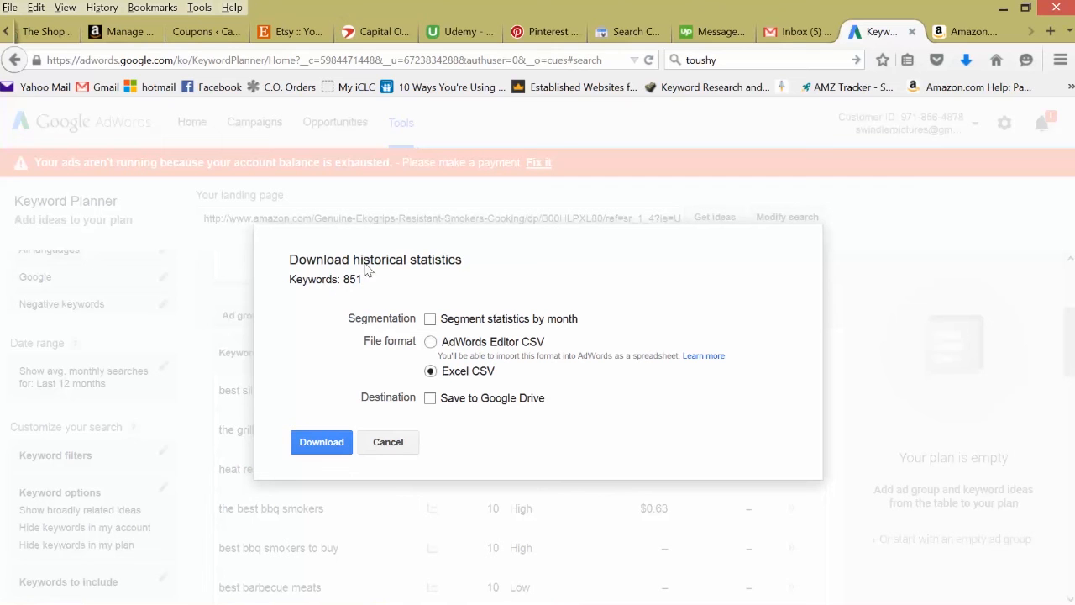
mouse_move(365, 279)
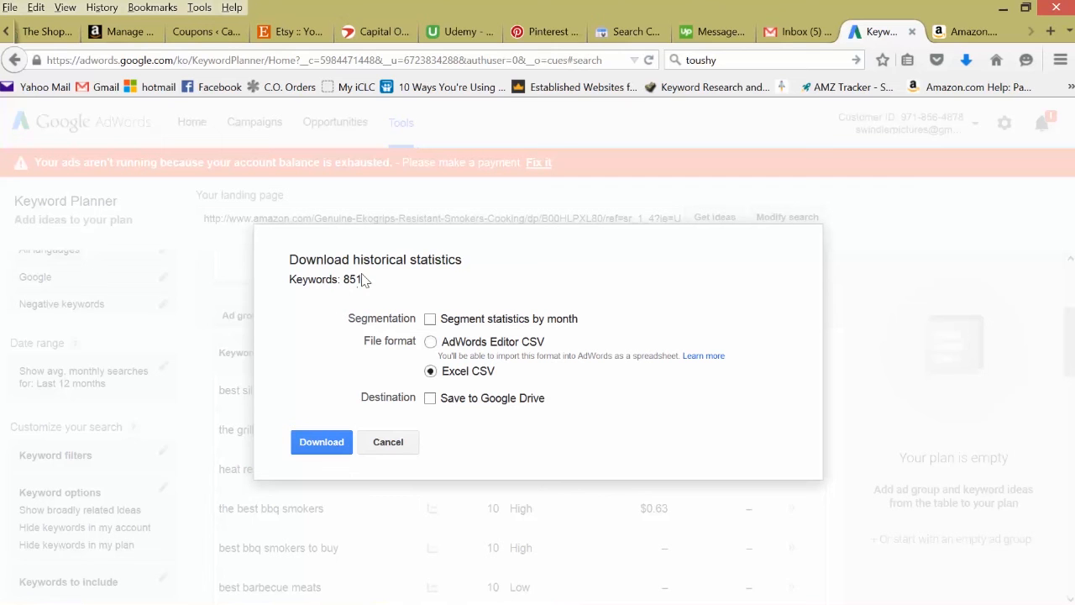
mouse_move(398, 283)
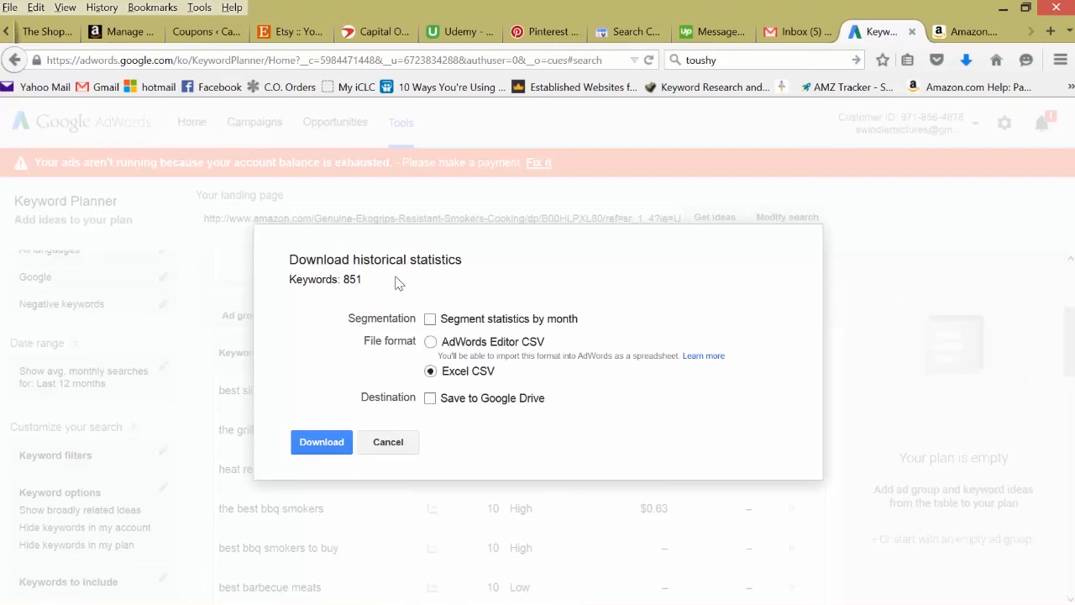
mouse_move(353, 303)
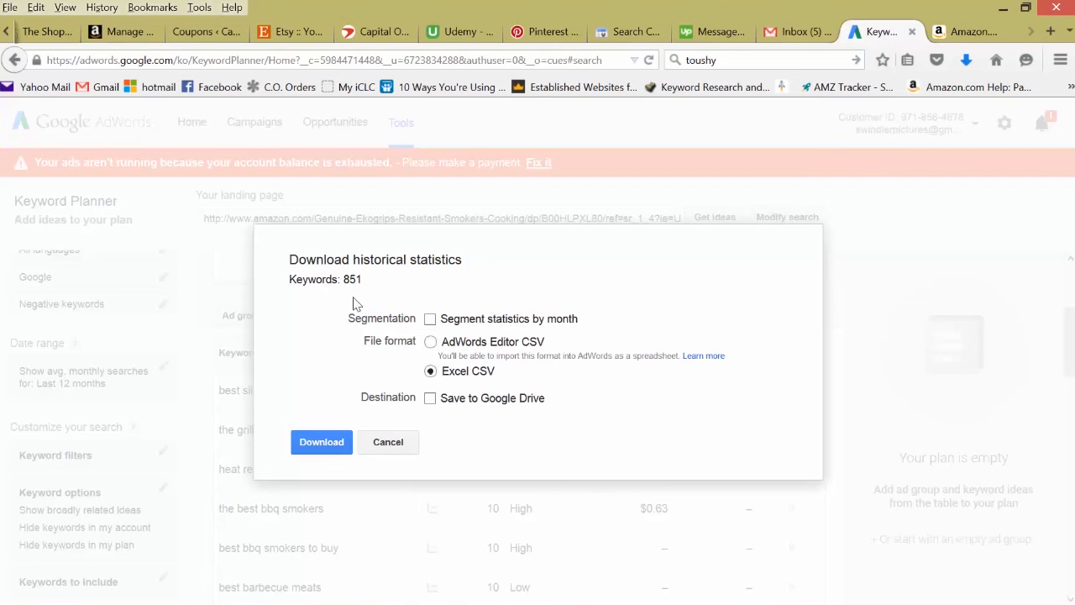
mouse_move(411, 287)
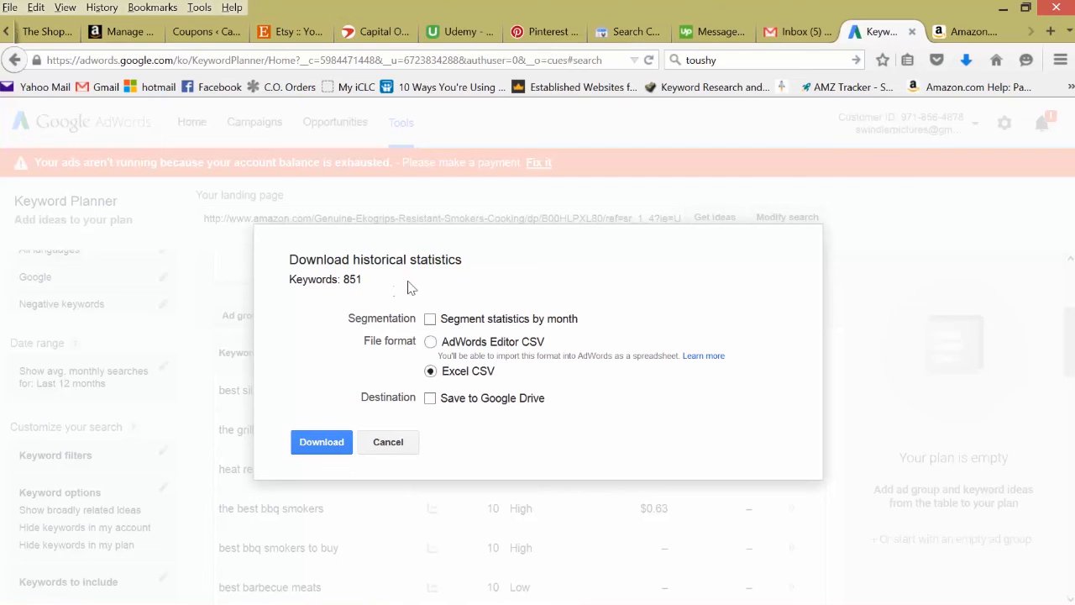
mouse_move(401, 300)
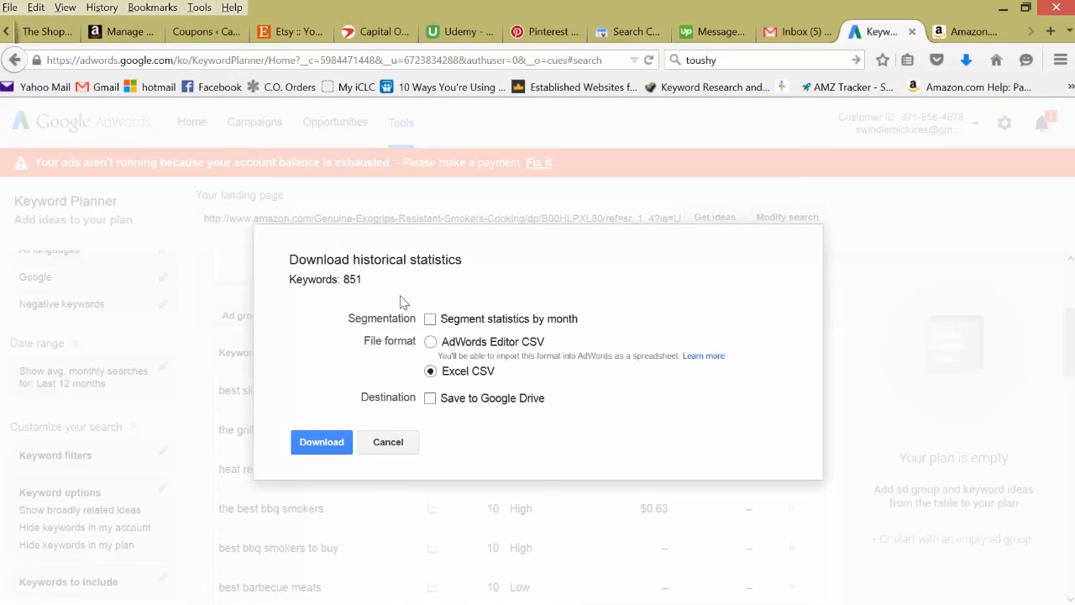